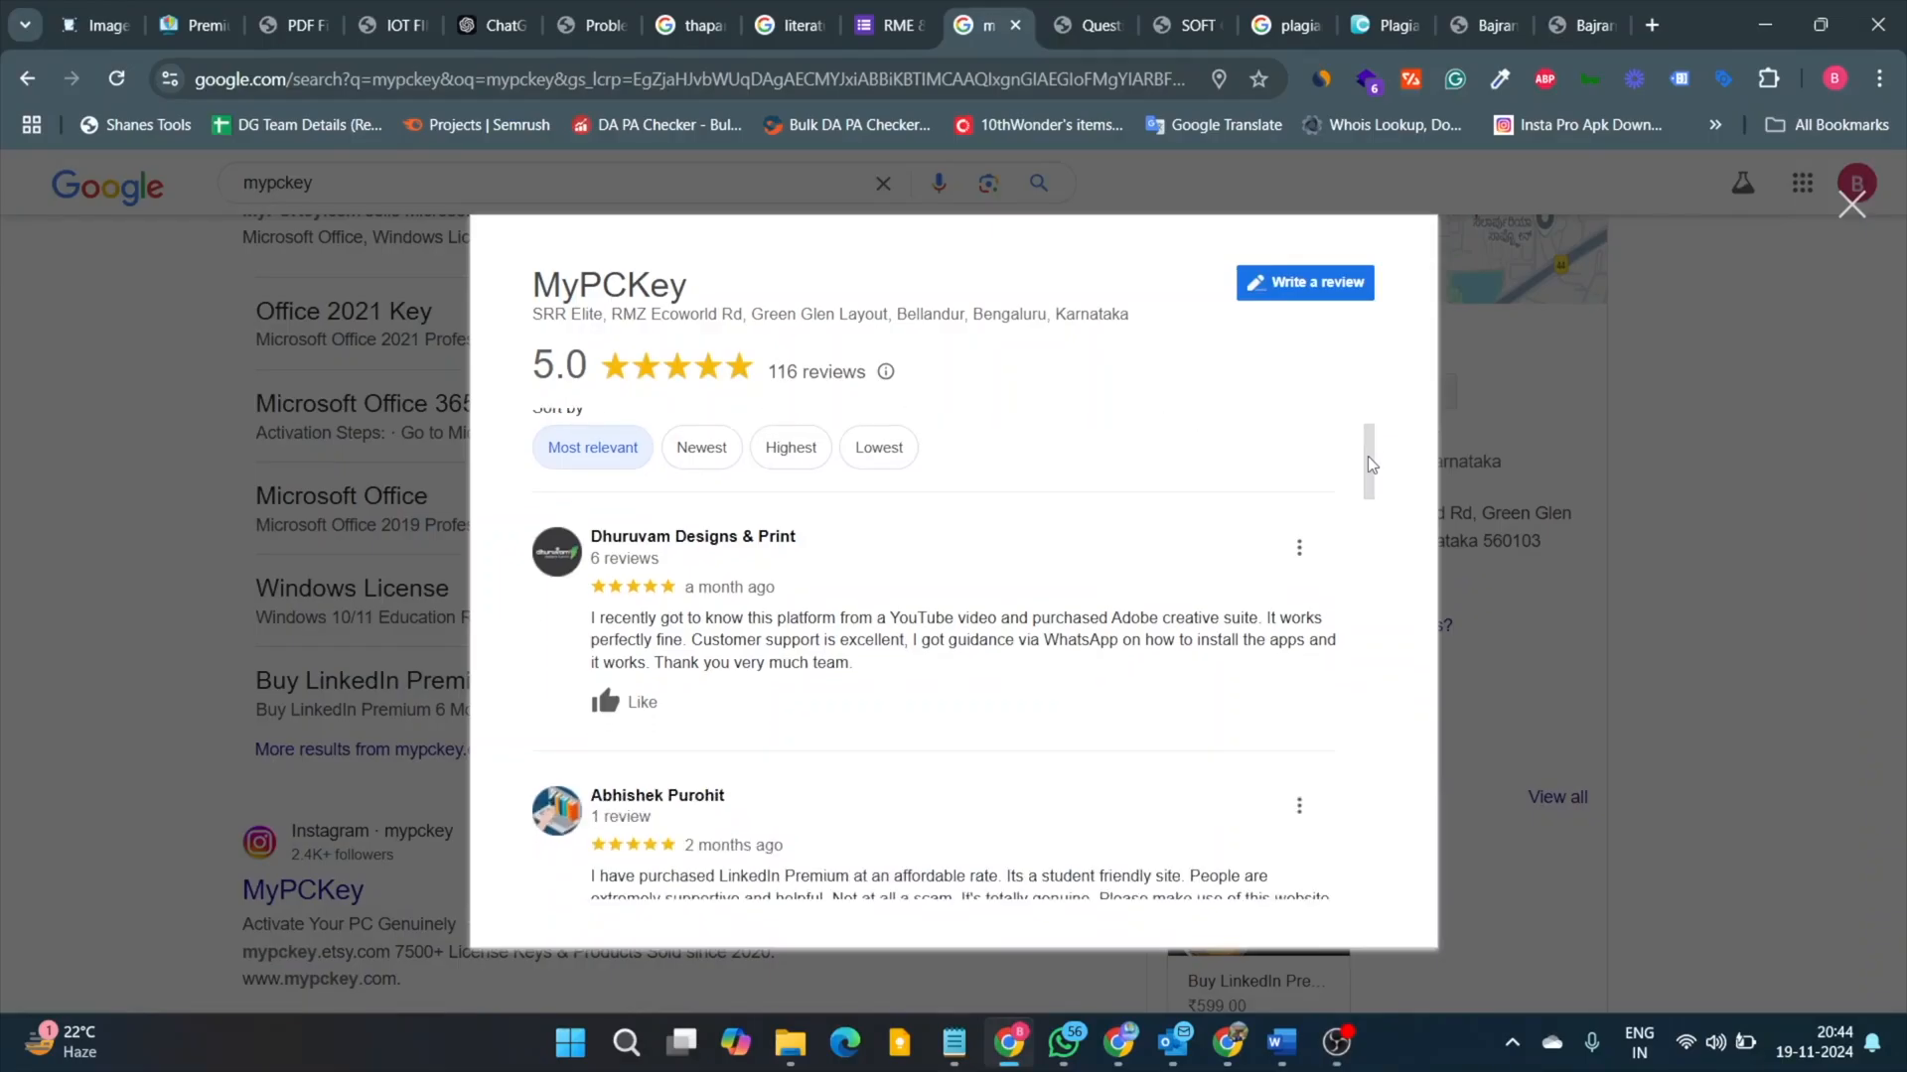
# - Copy the MYPCKEY coupon code from the Sales Navigator product page
pyautogui.scroll(-3)
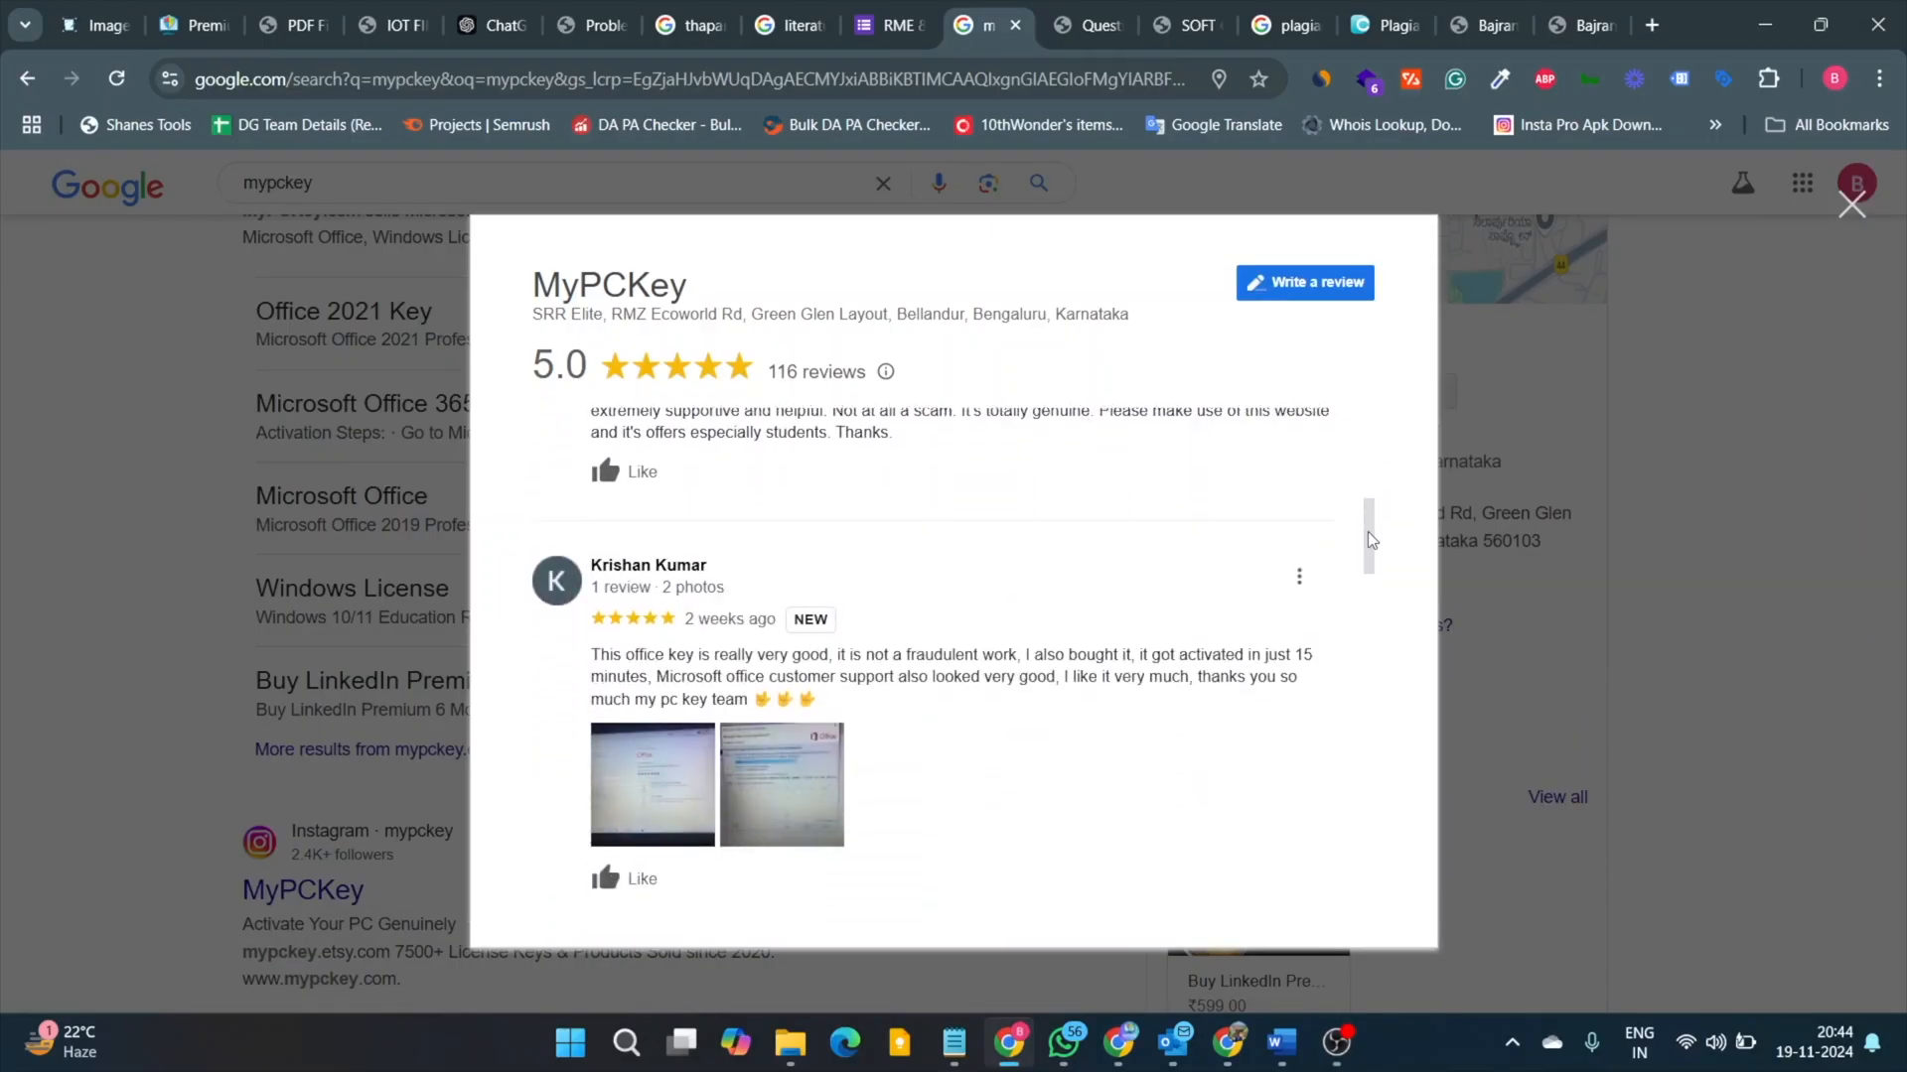
pyautogui.scroll(-3)
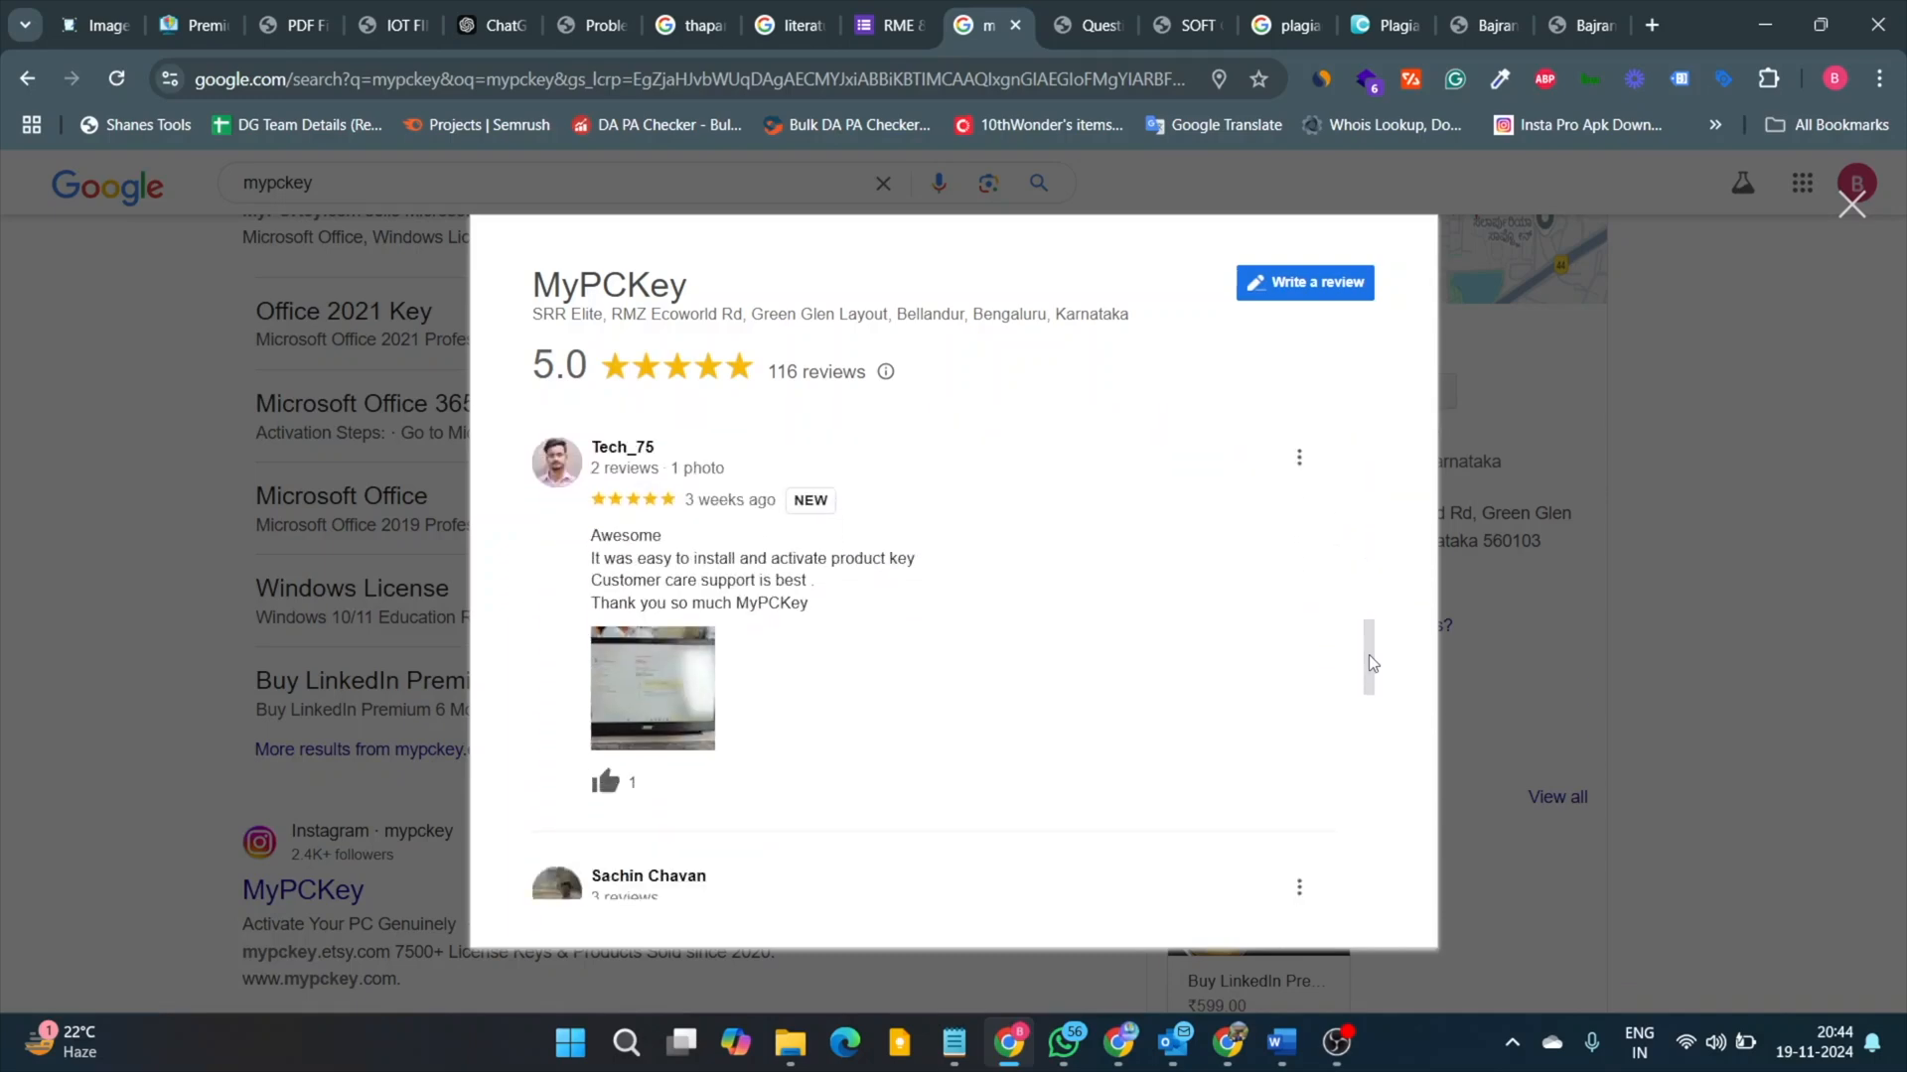
pyautogui.scroll(-3)
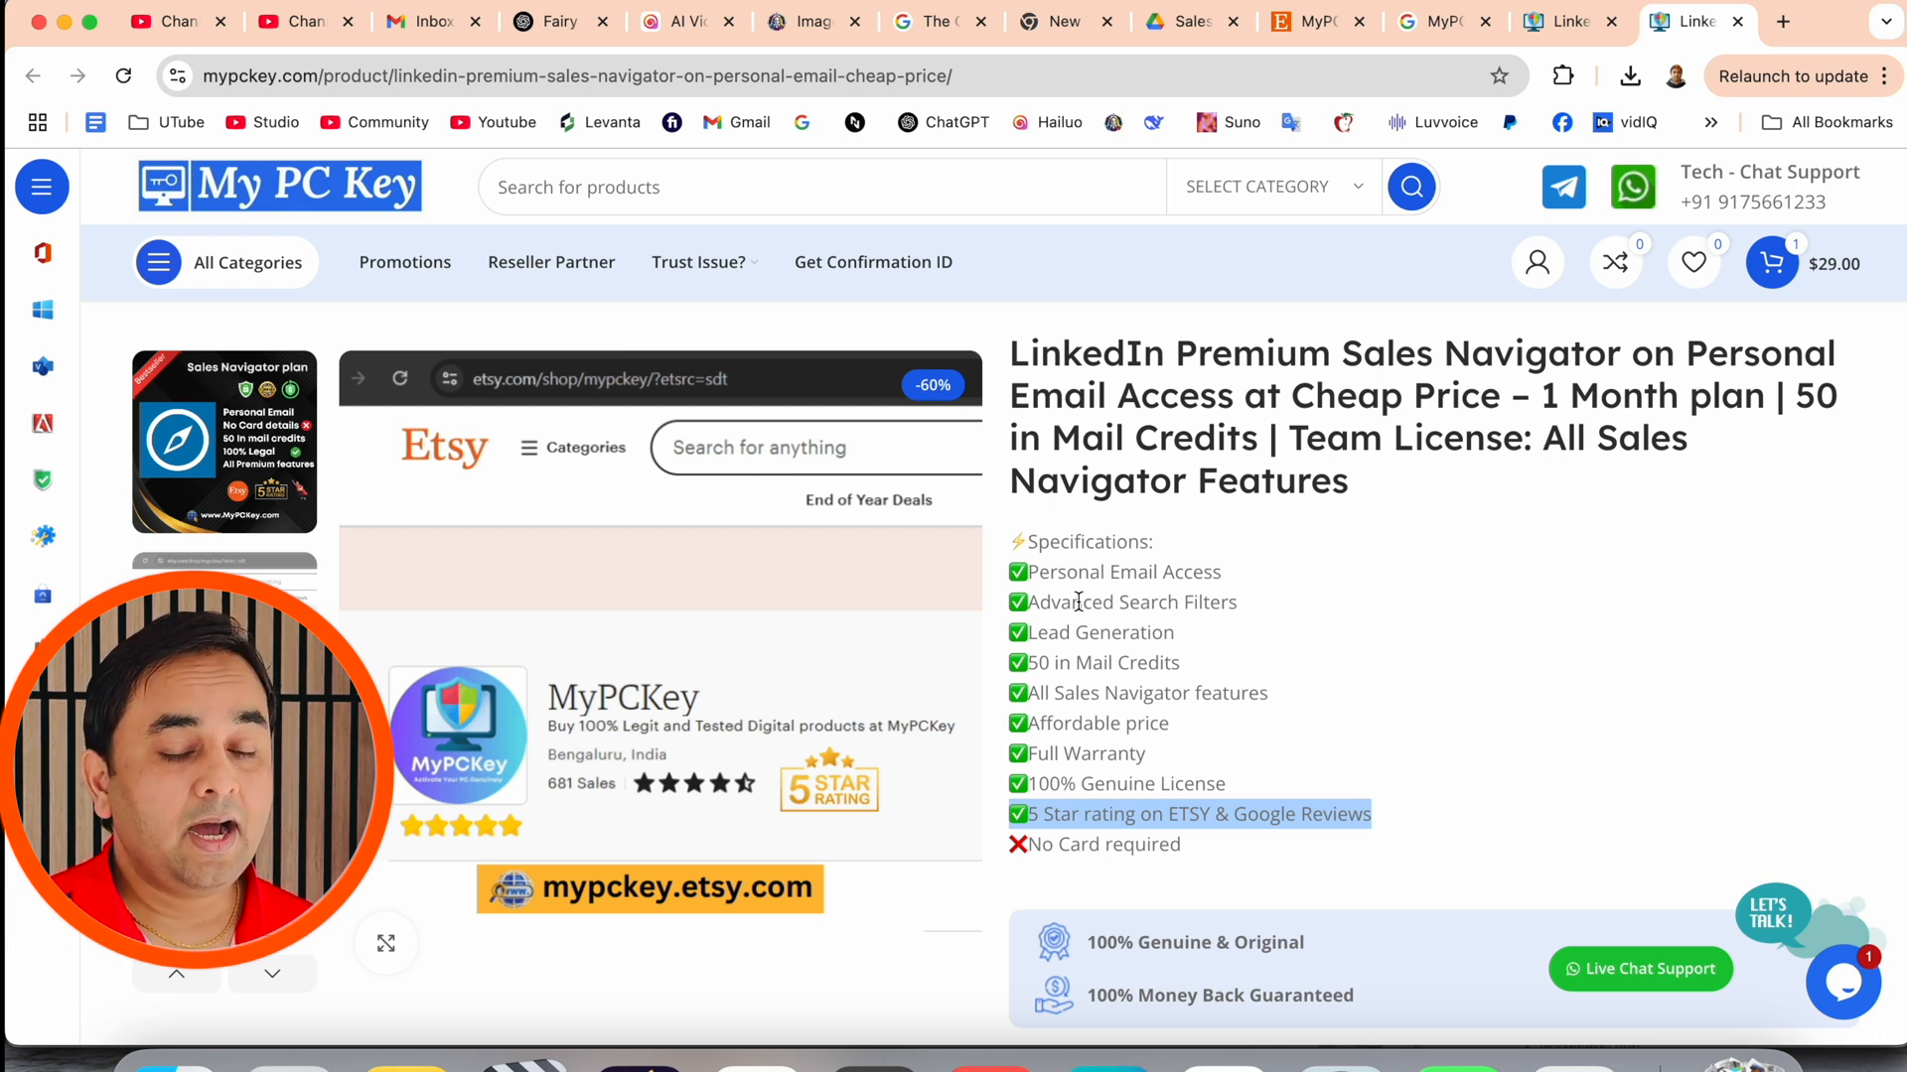
pyautogui.moveTo(1189, 703)
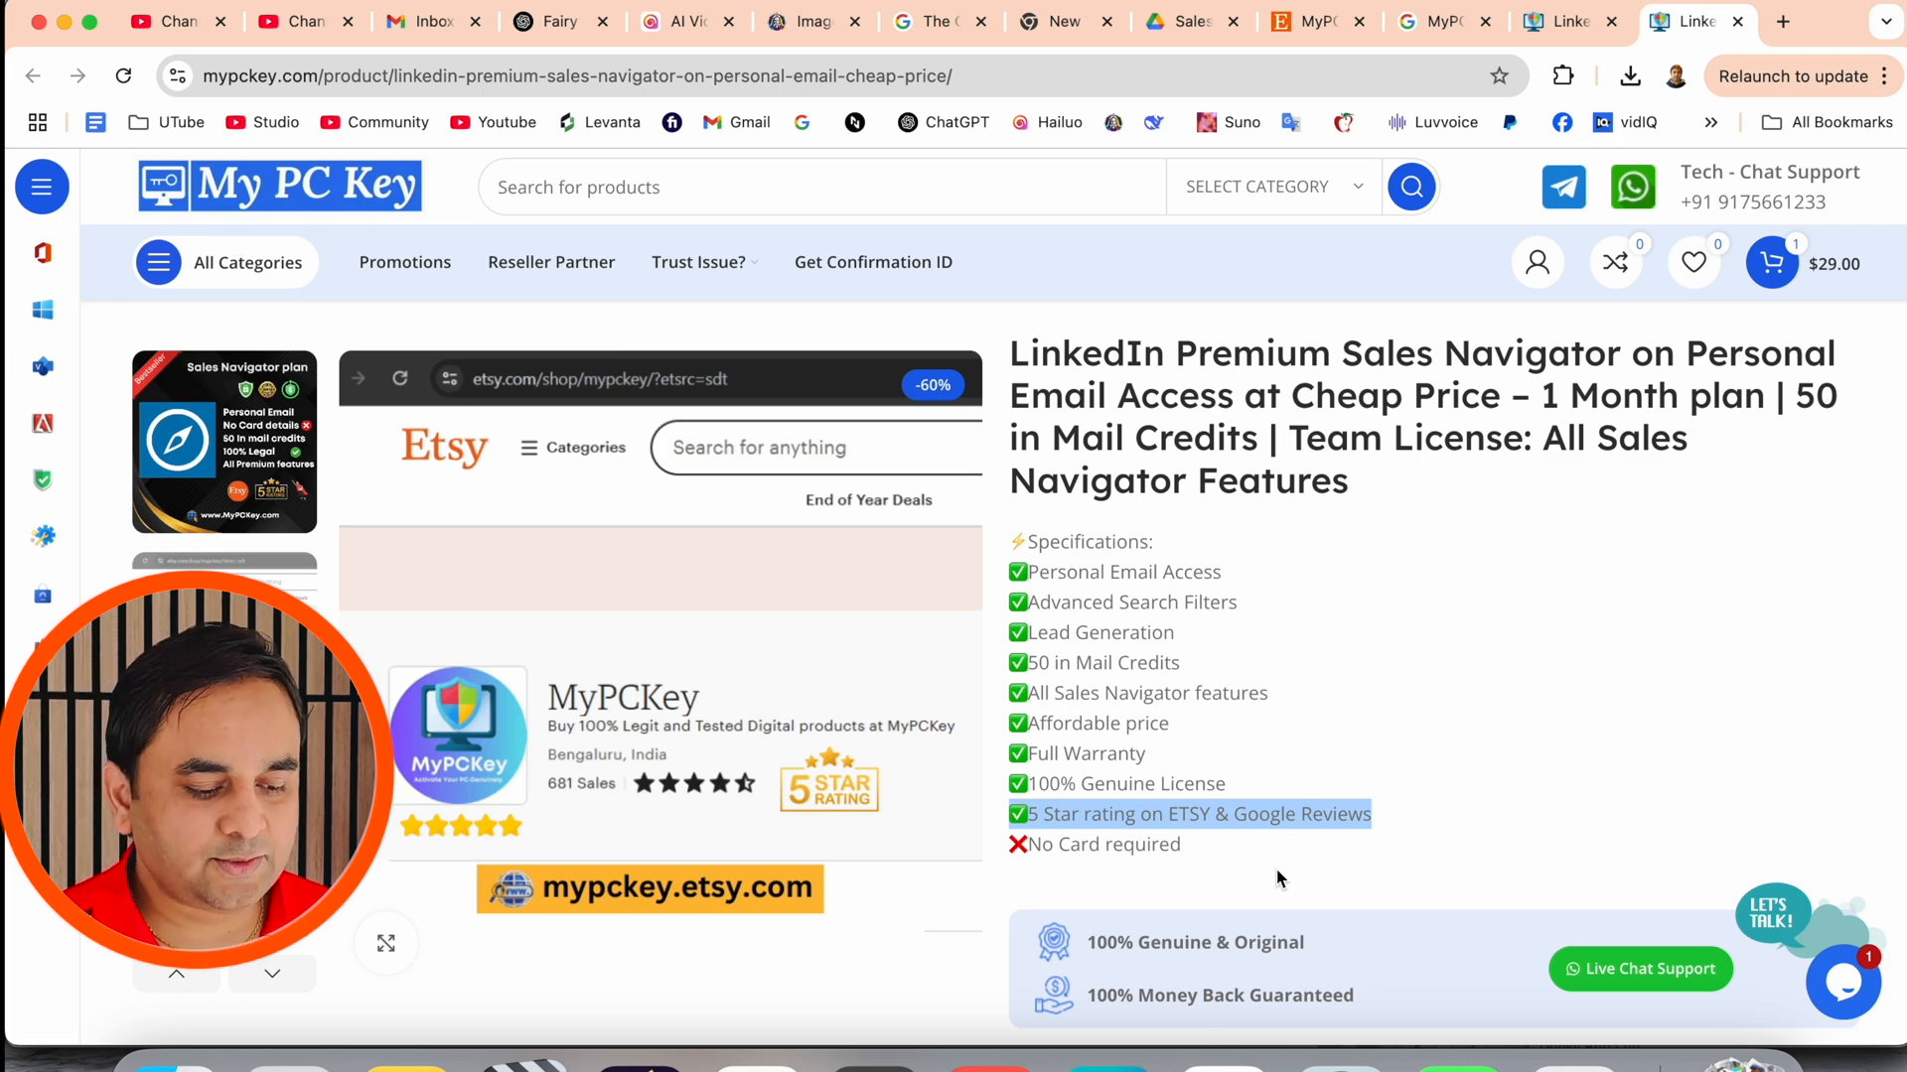
pyautogui.scroll(-3)
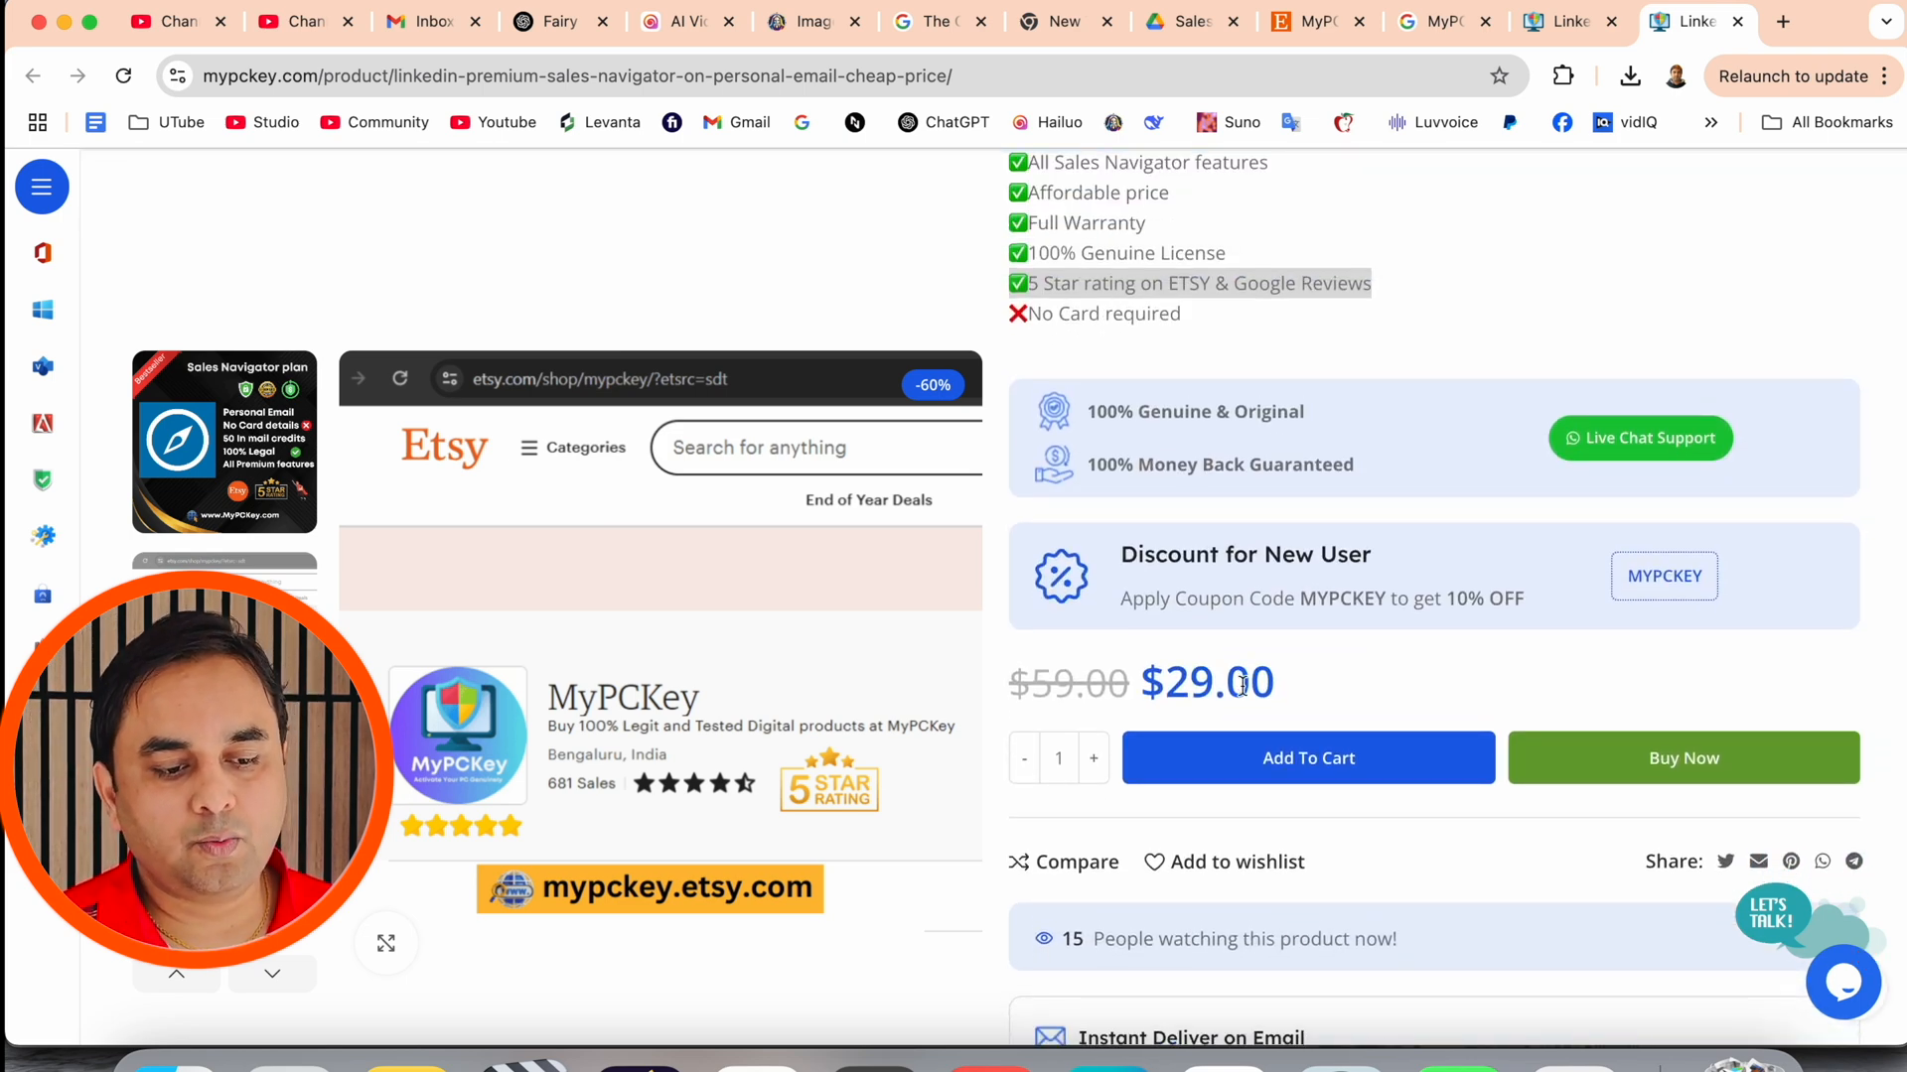
pyautogui.doubleClick(1205, 681)
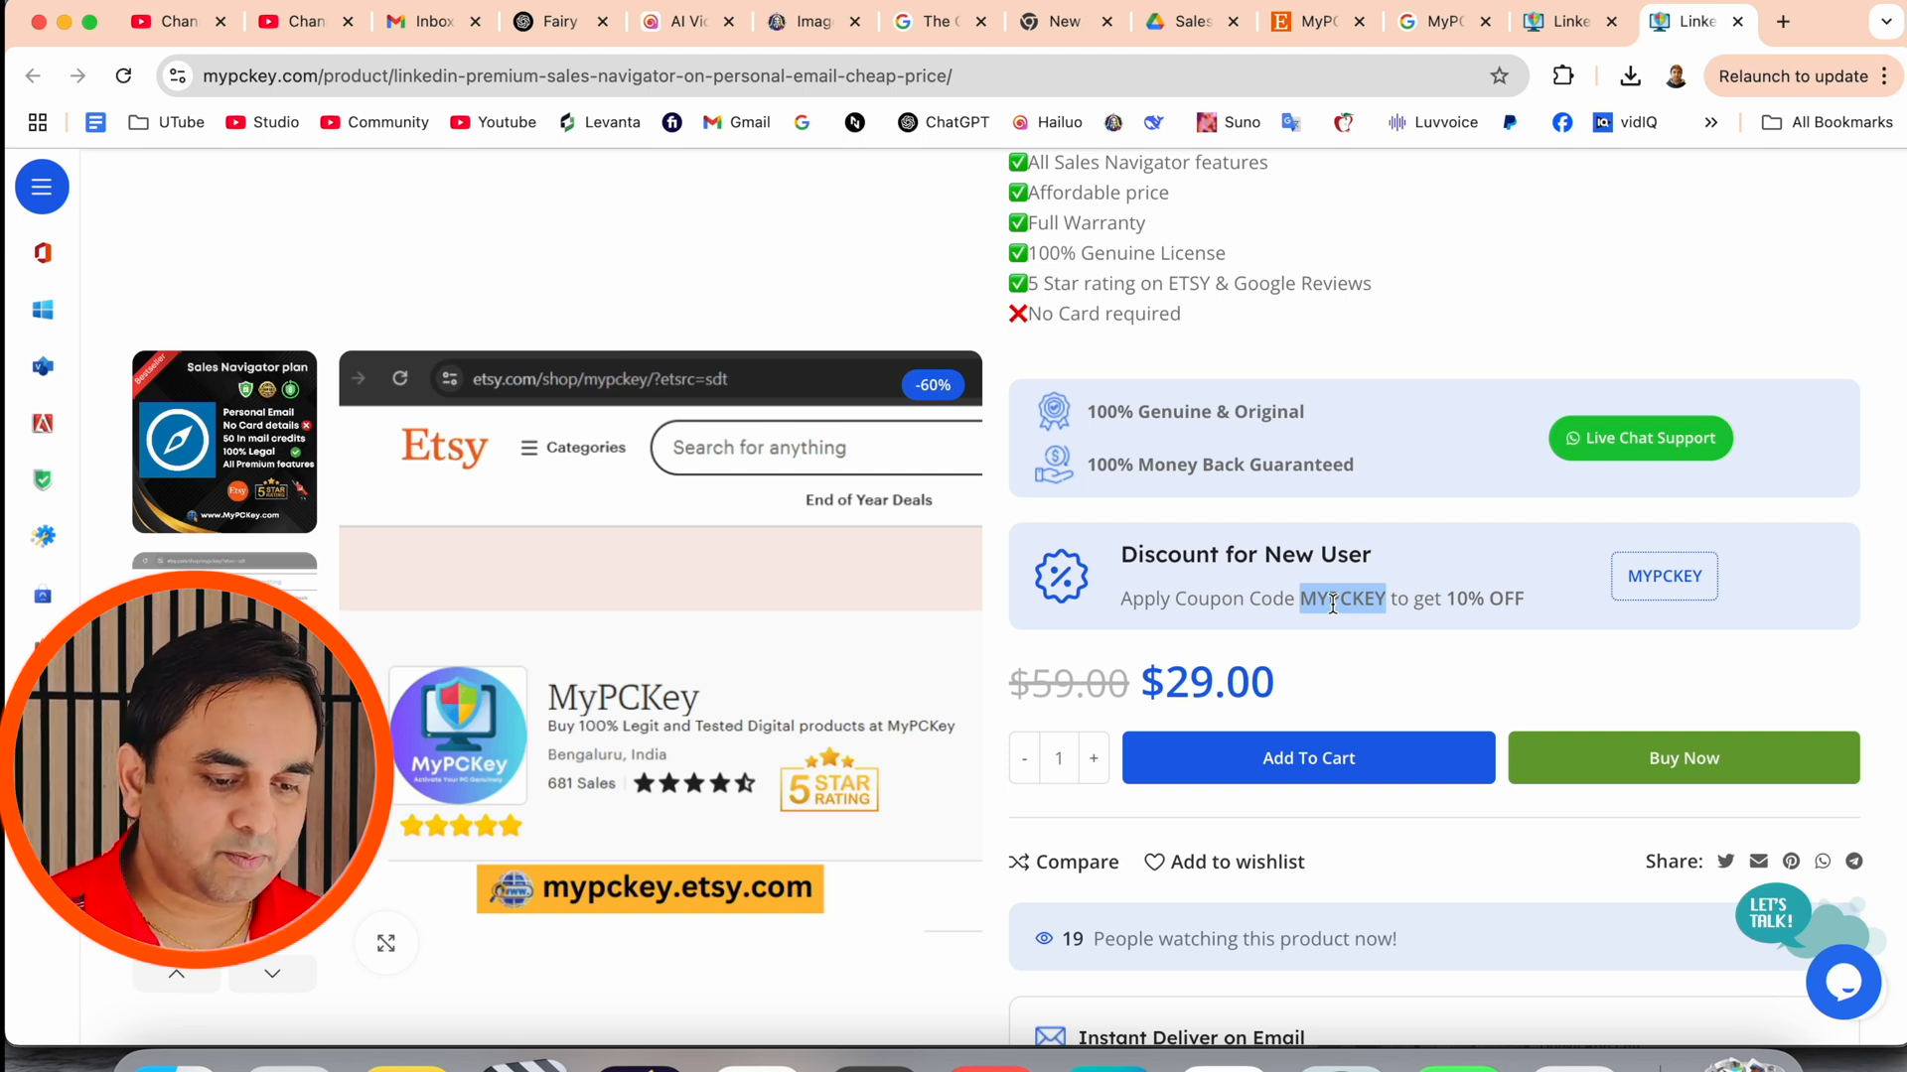
pyautogui.moveTo(1378, 754)
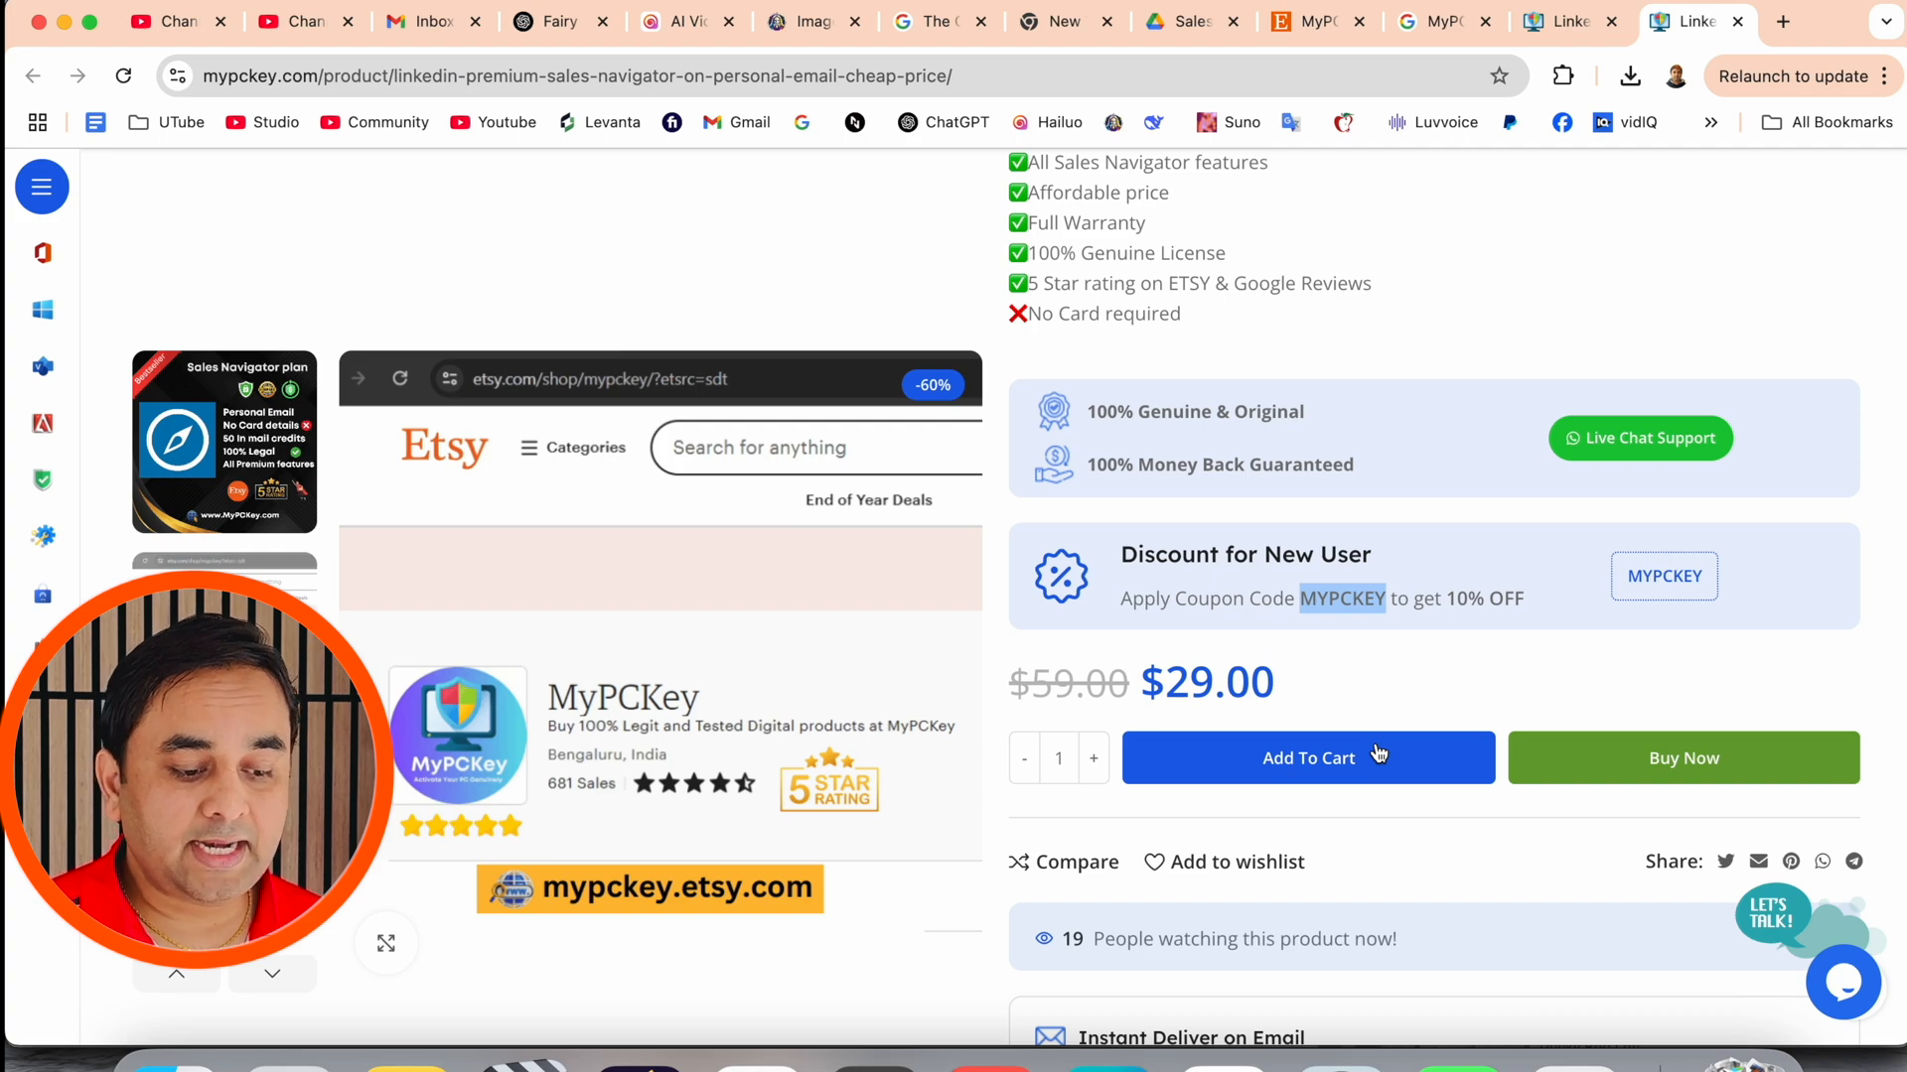
# - Buy the $29 one-month Sales Navigator plan and go straight to checkout
pyautogui.scroll(-3)
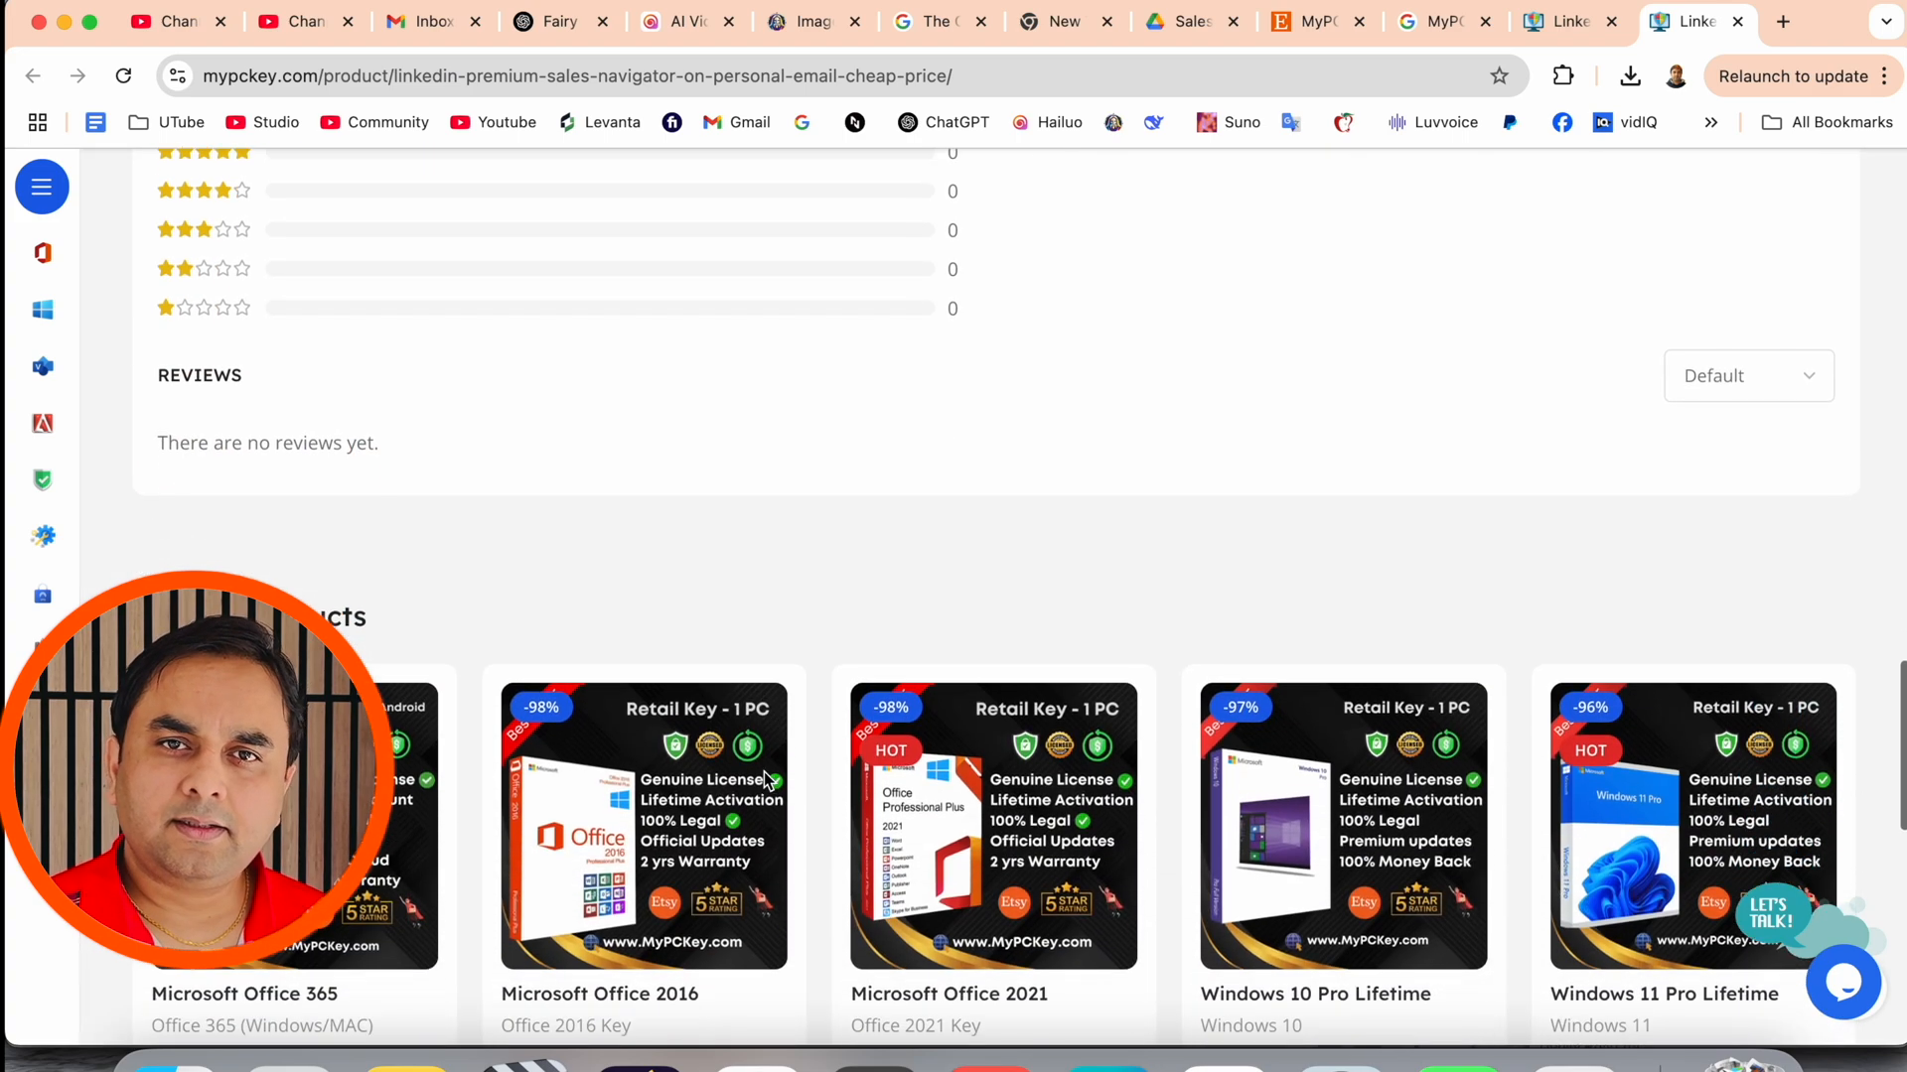
pyautogui.scroll(-3)
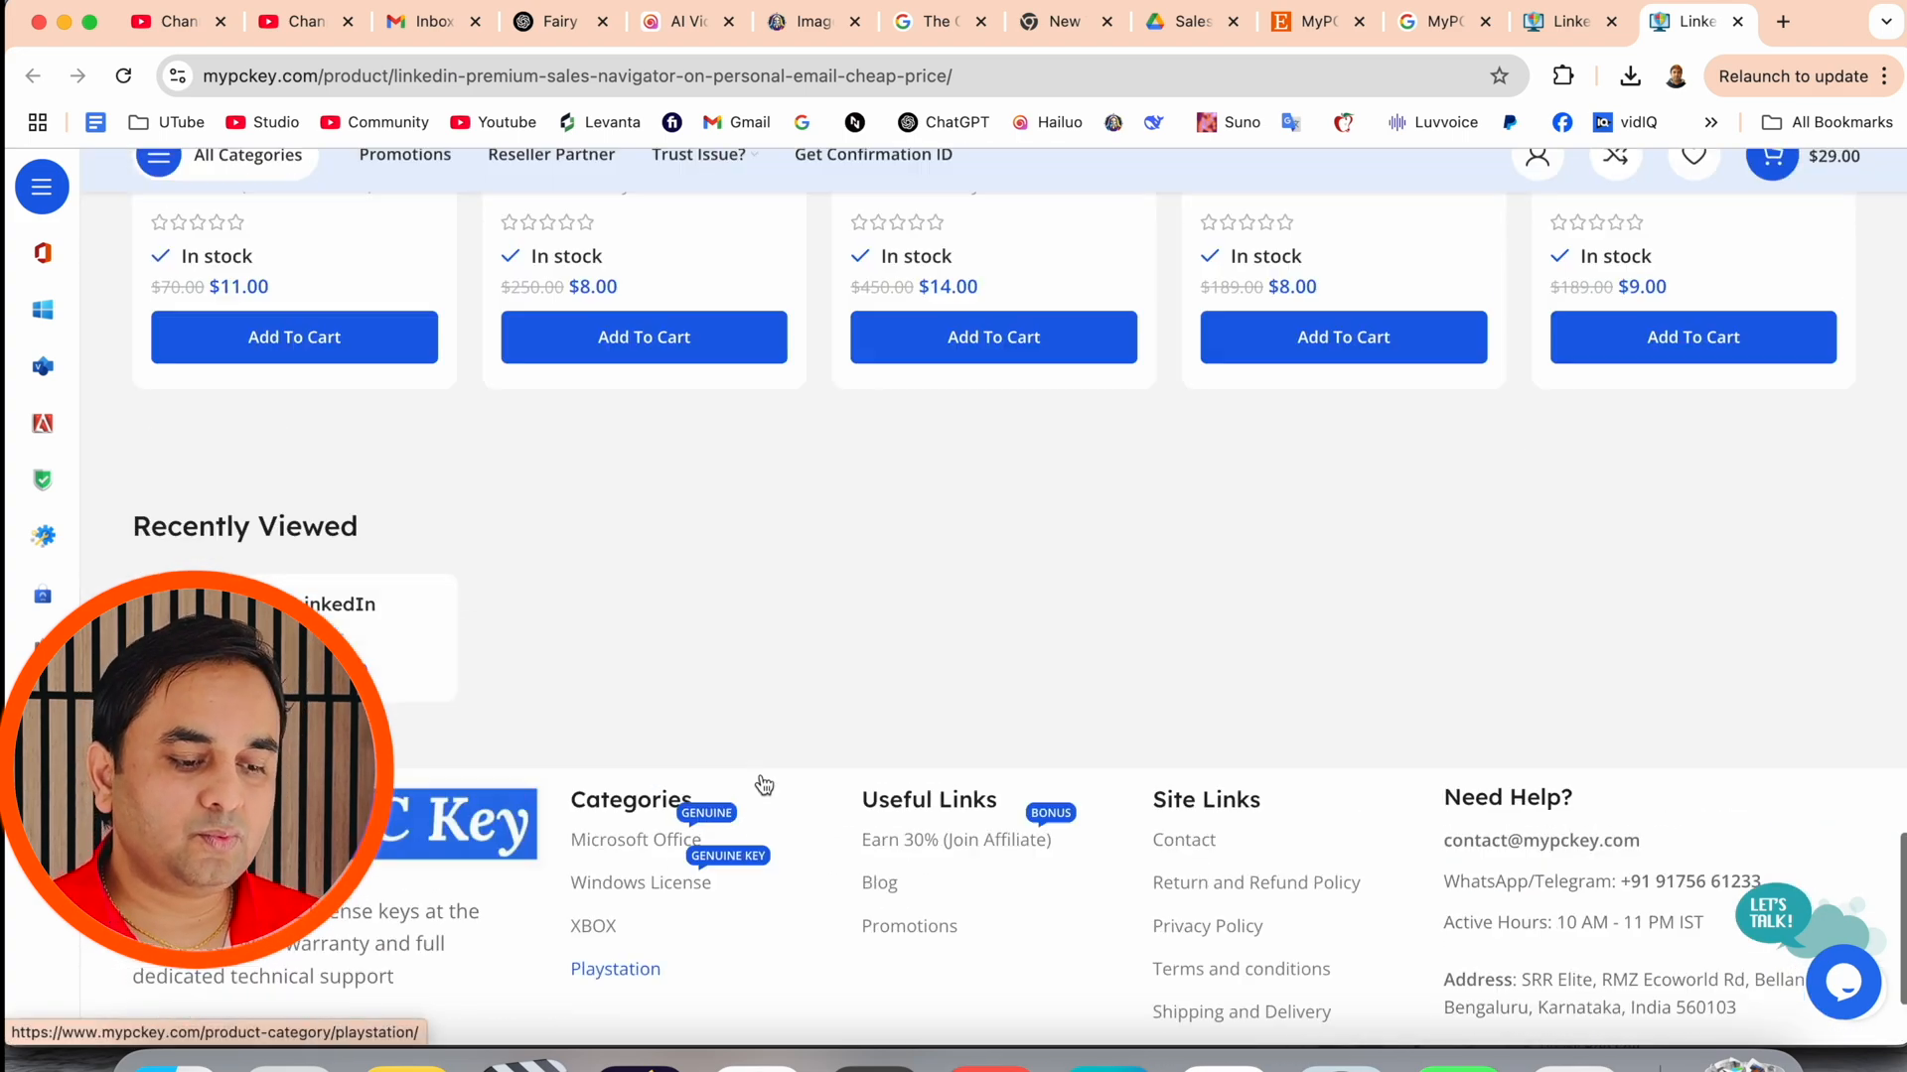
pyautogui.scroll(3)
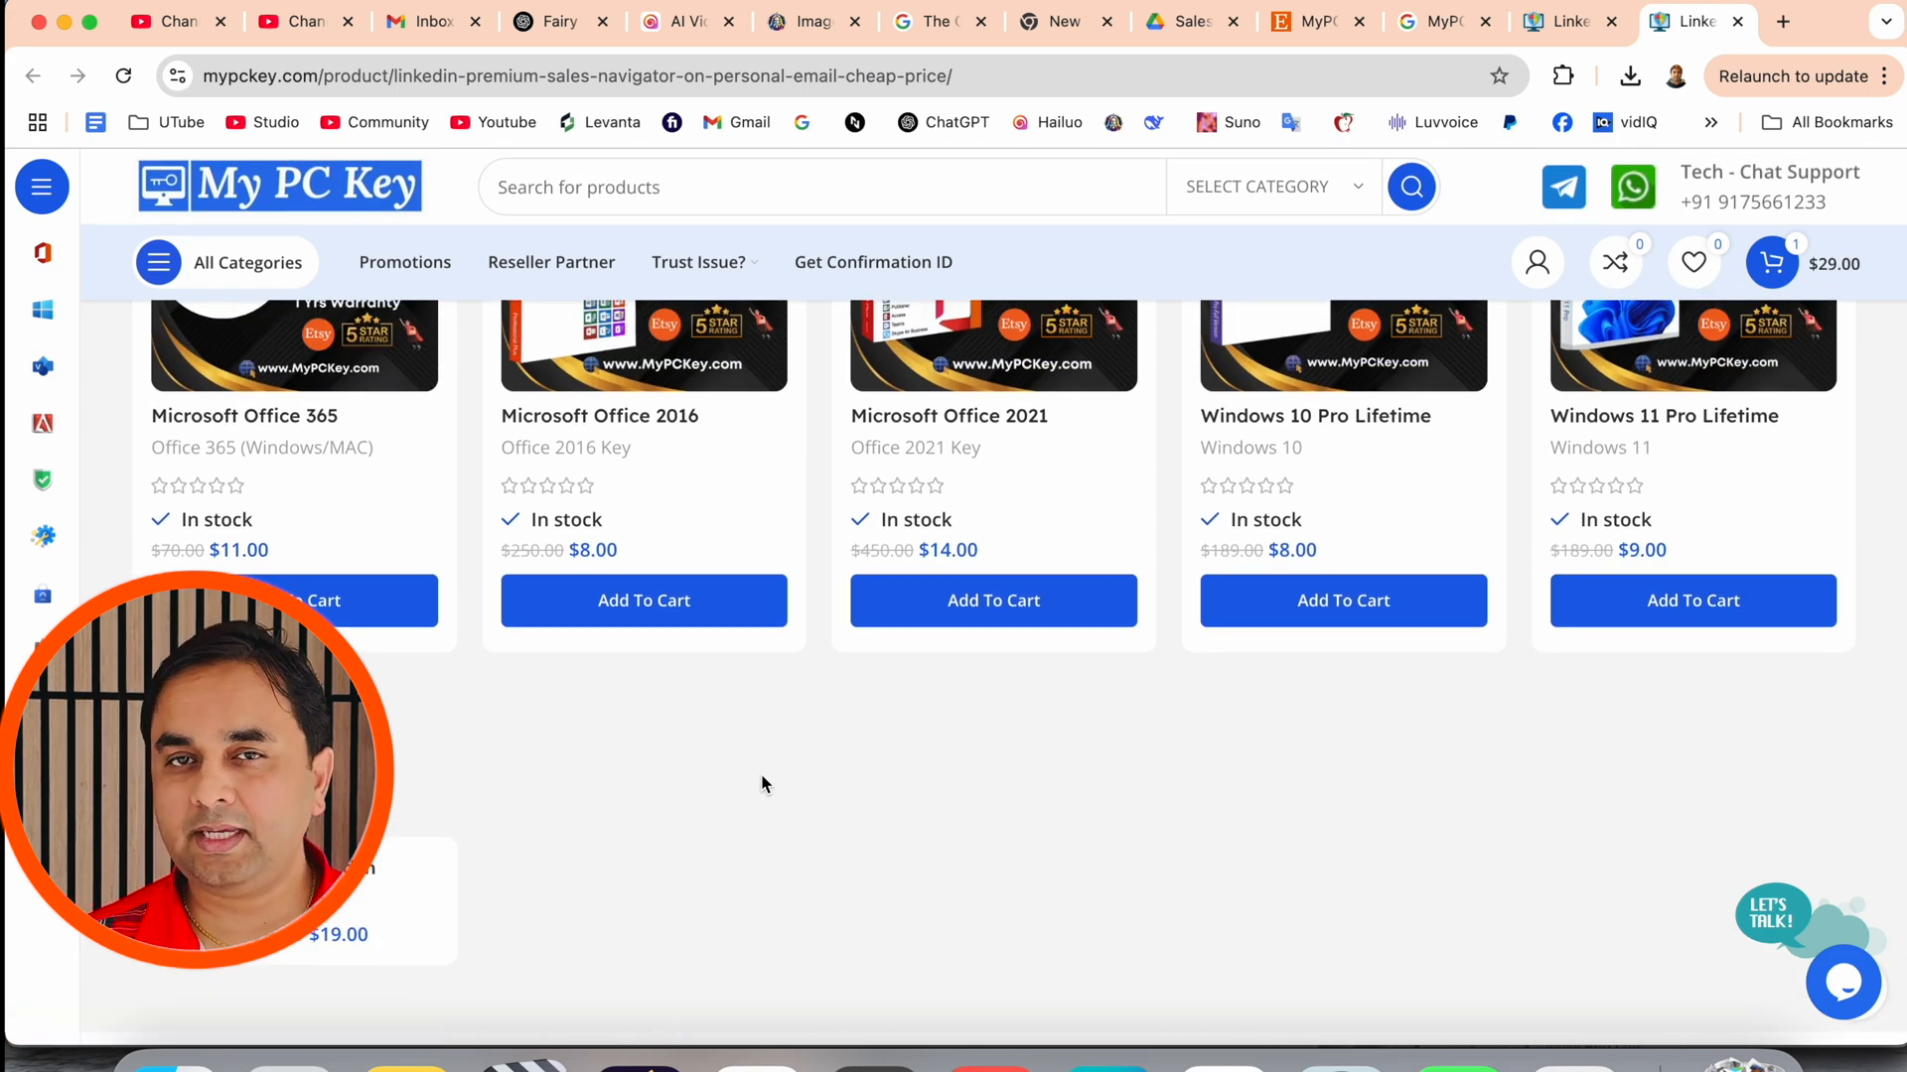
pyautogui.scroll(3)
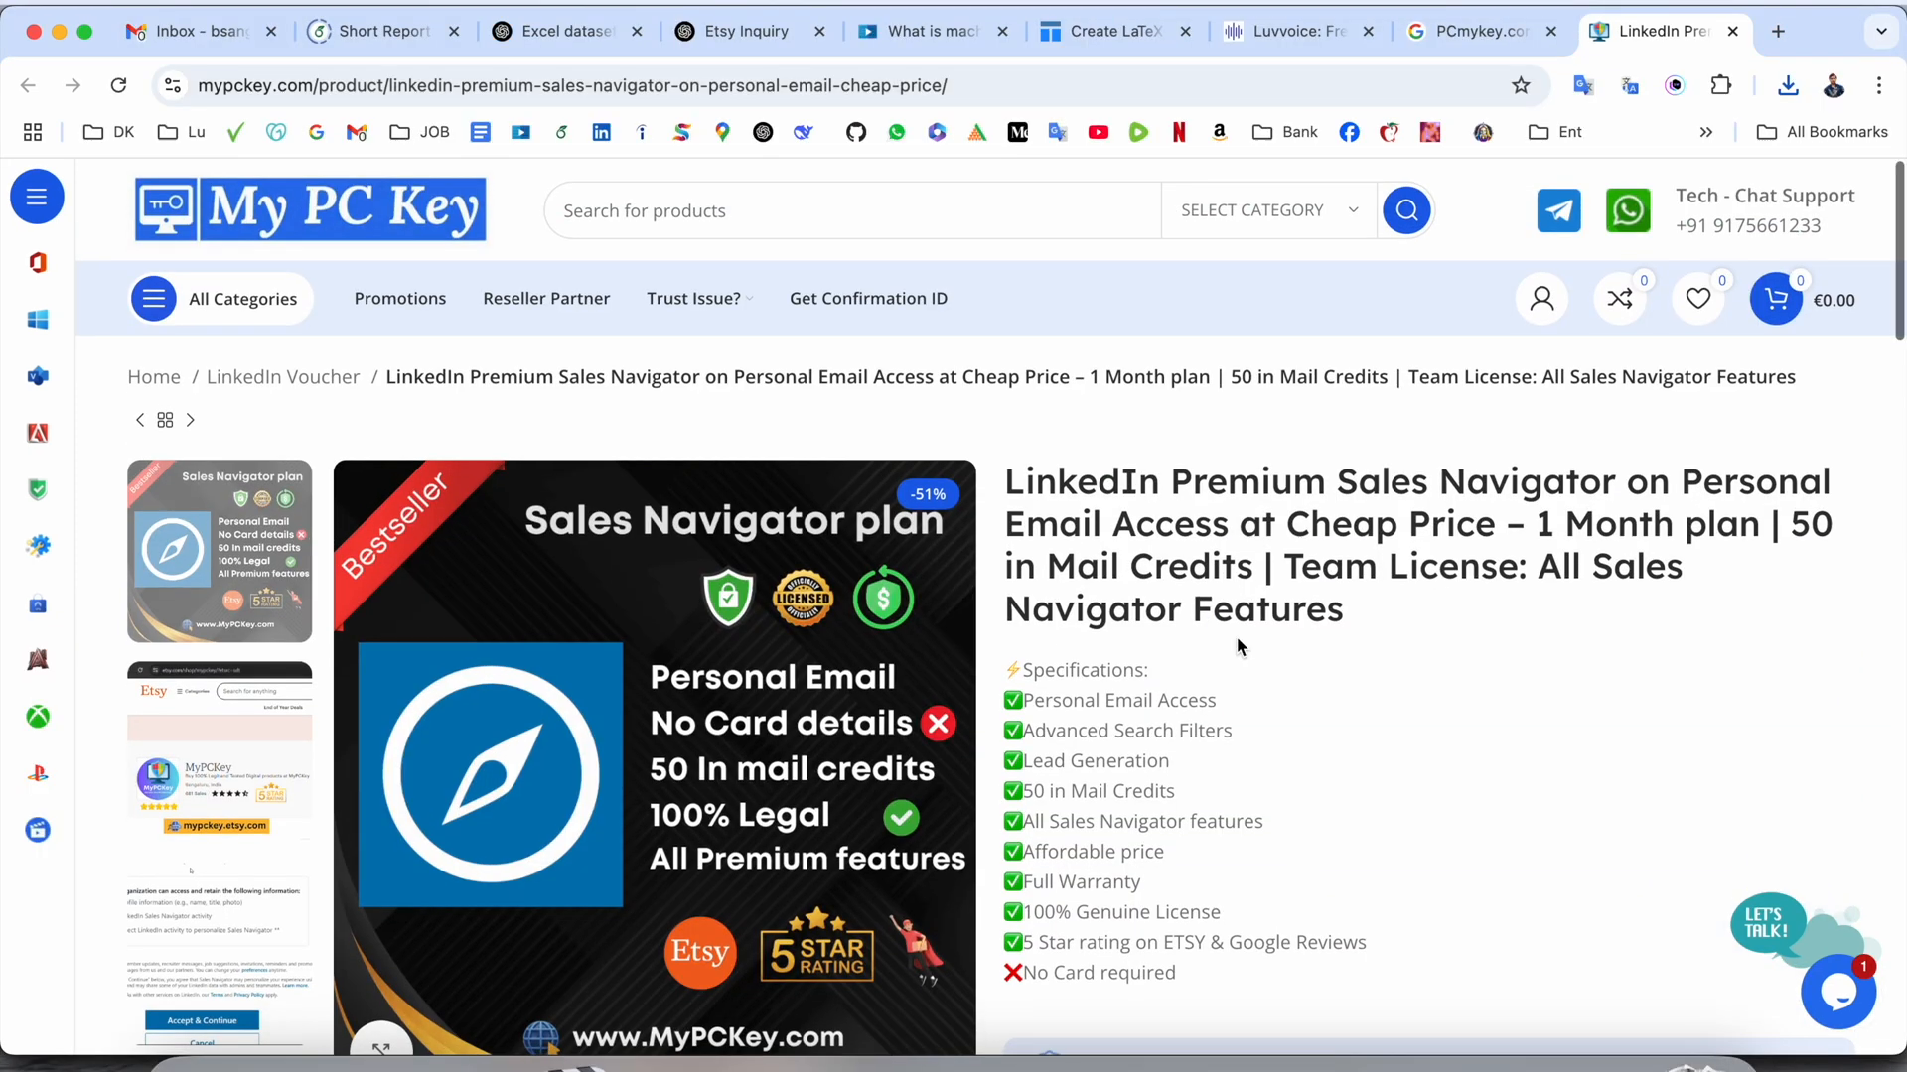
pyautogui.scroll(-3)
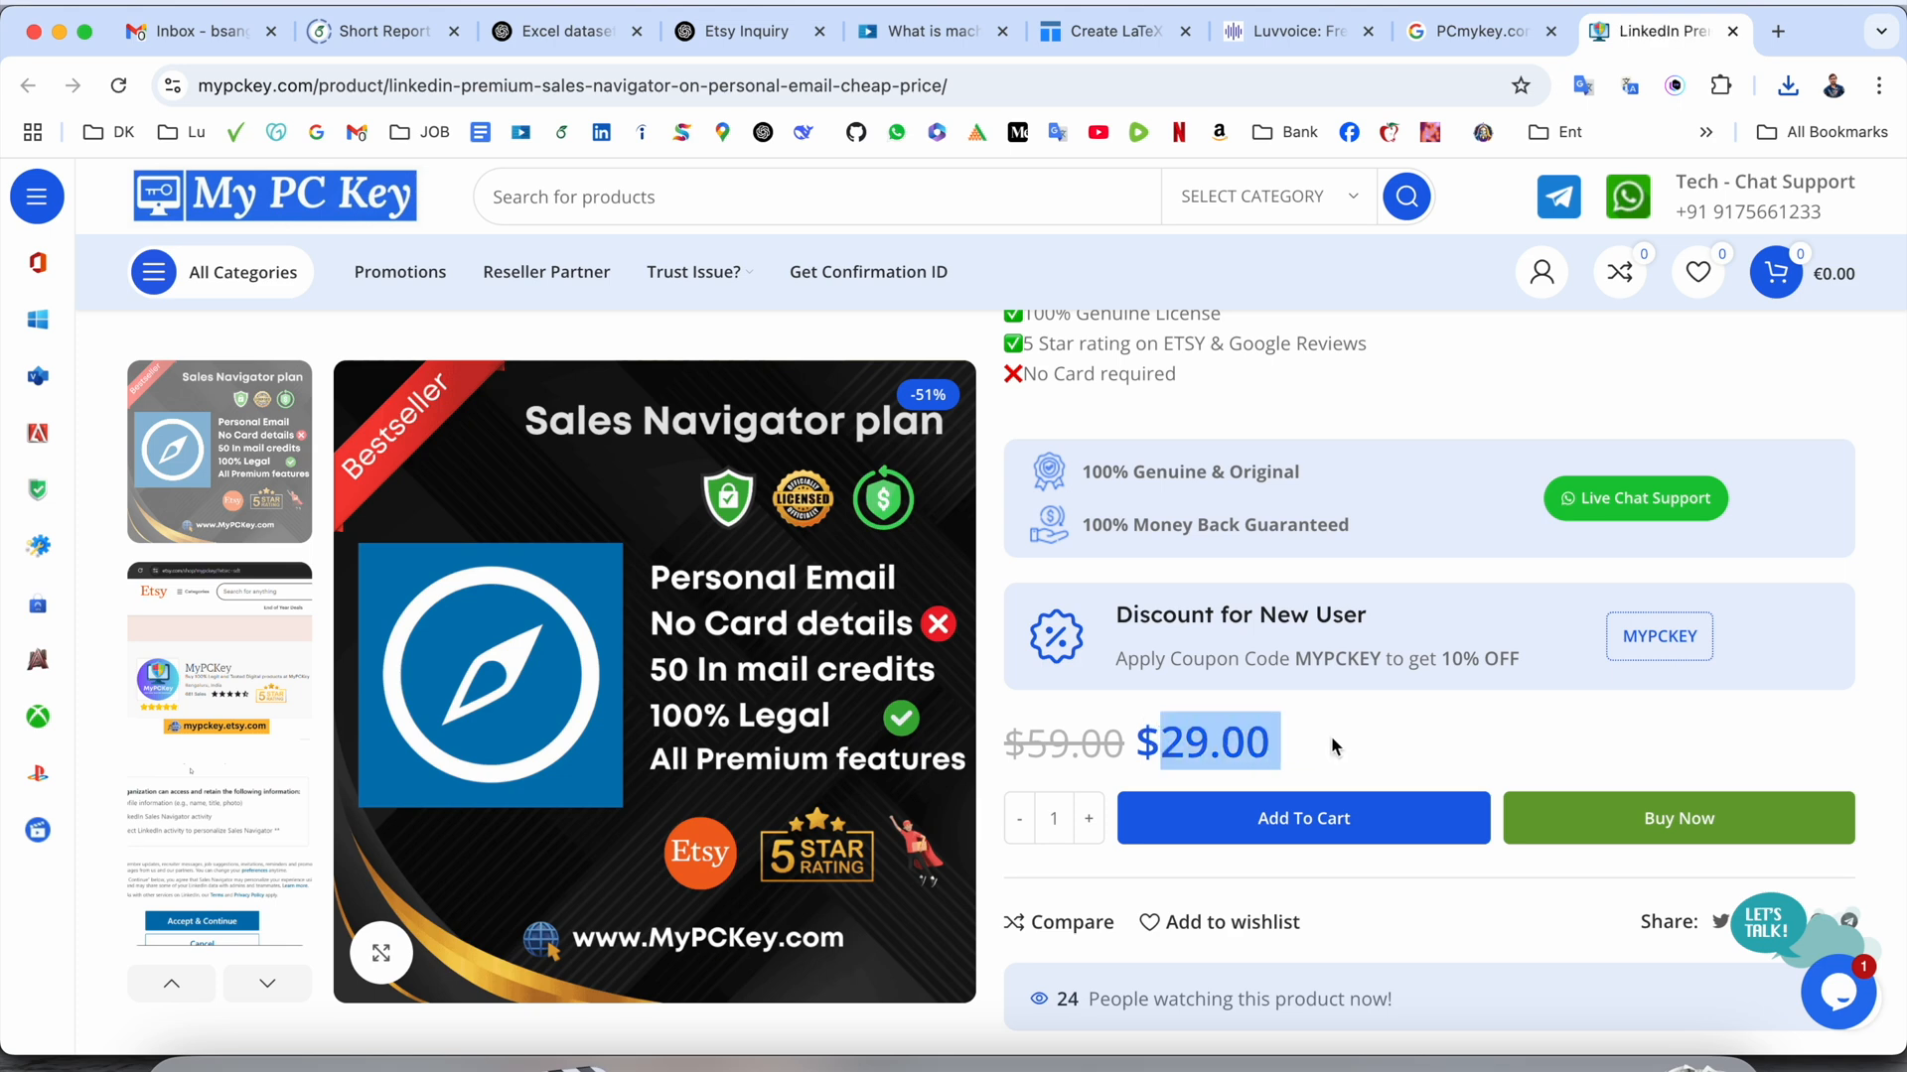
pyautogui.scroll(-3)
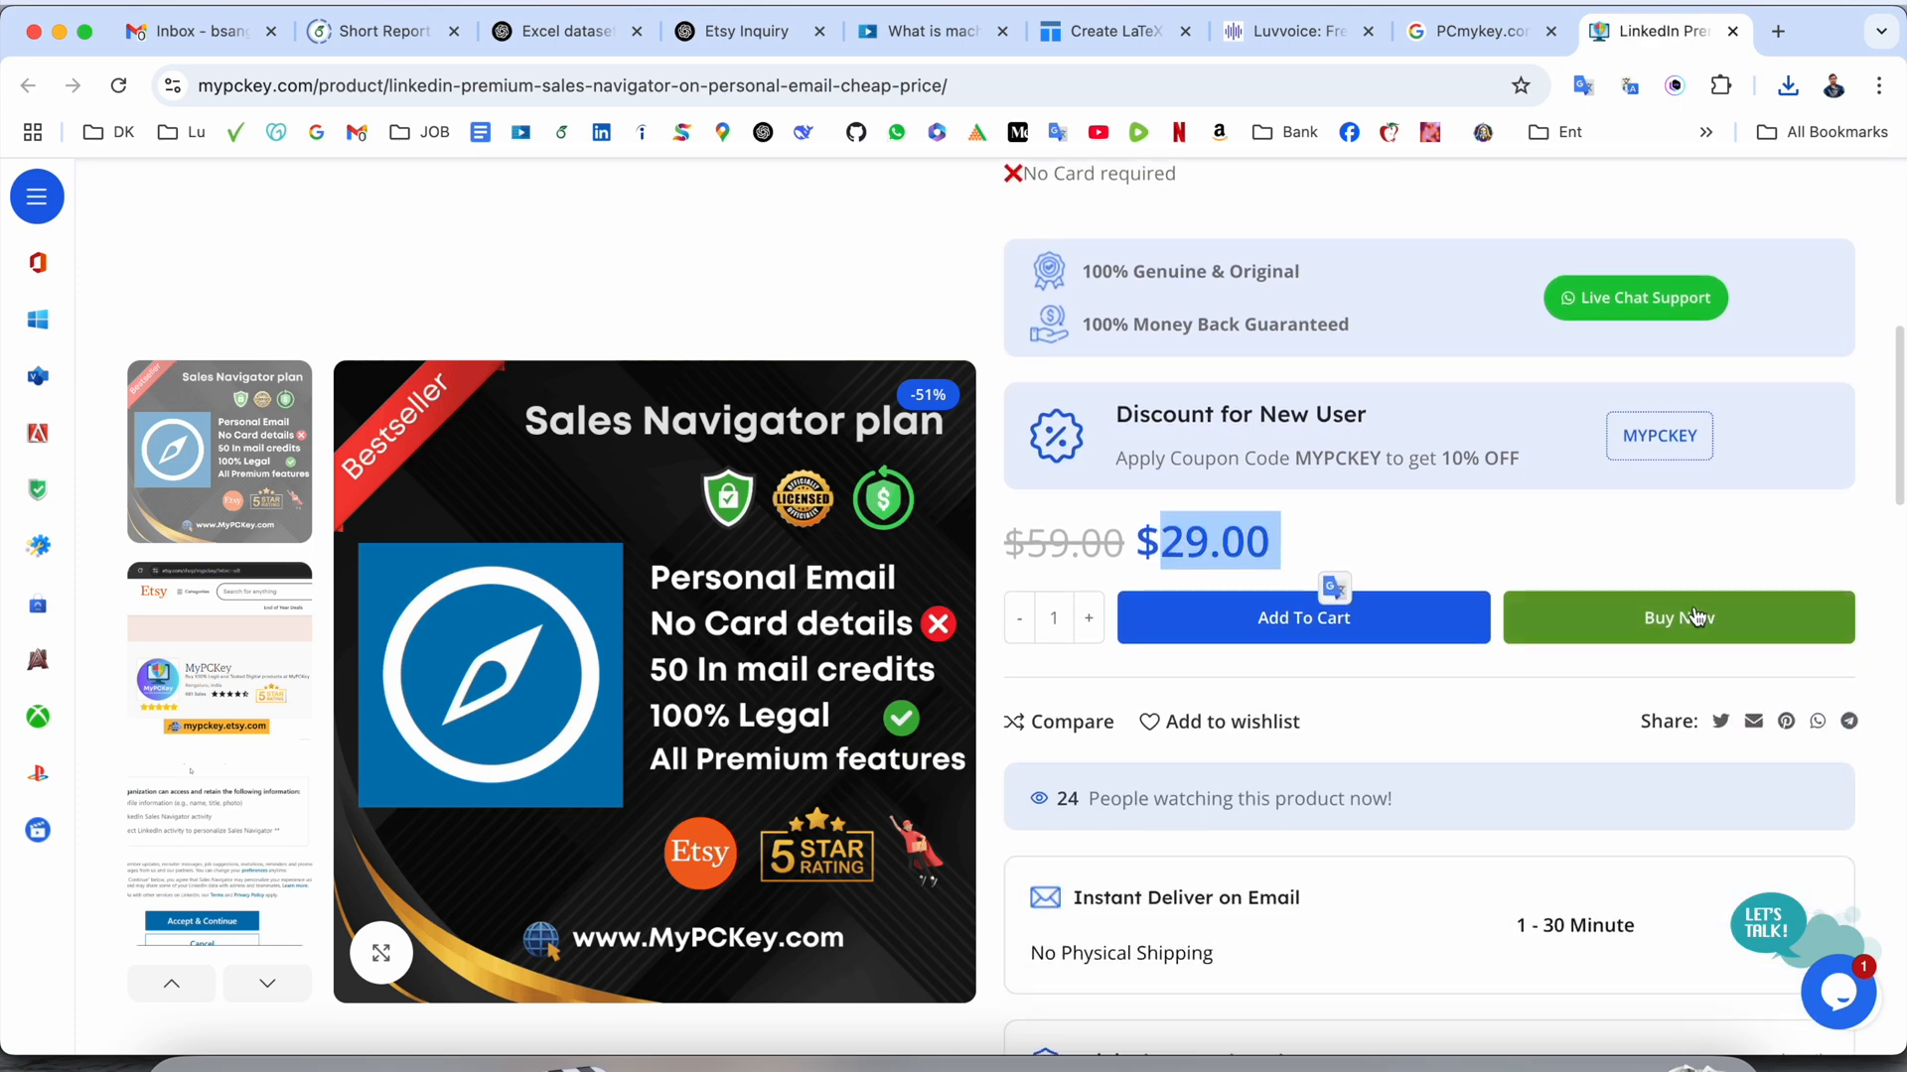
pyautogui.click(1676, 618)
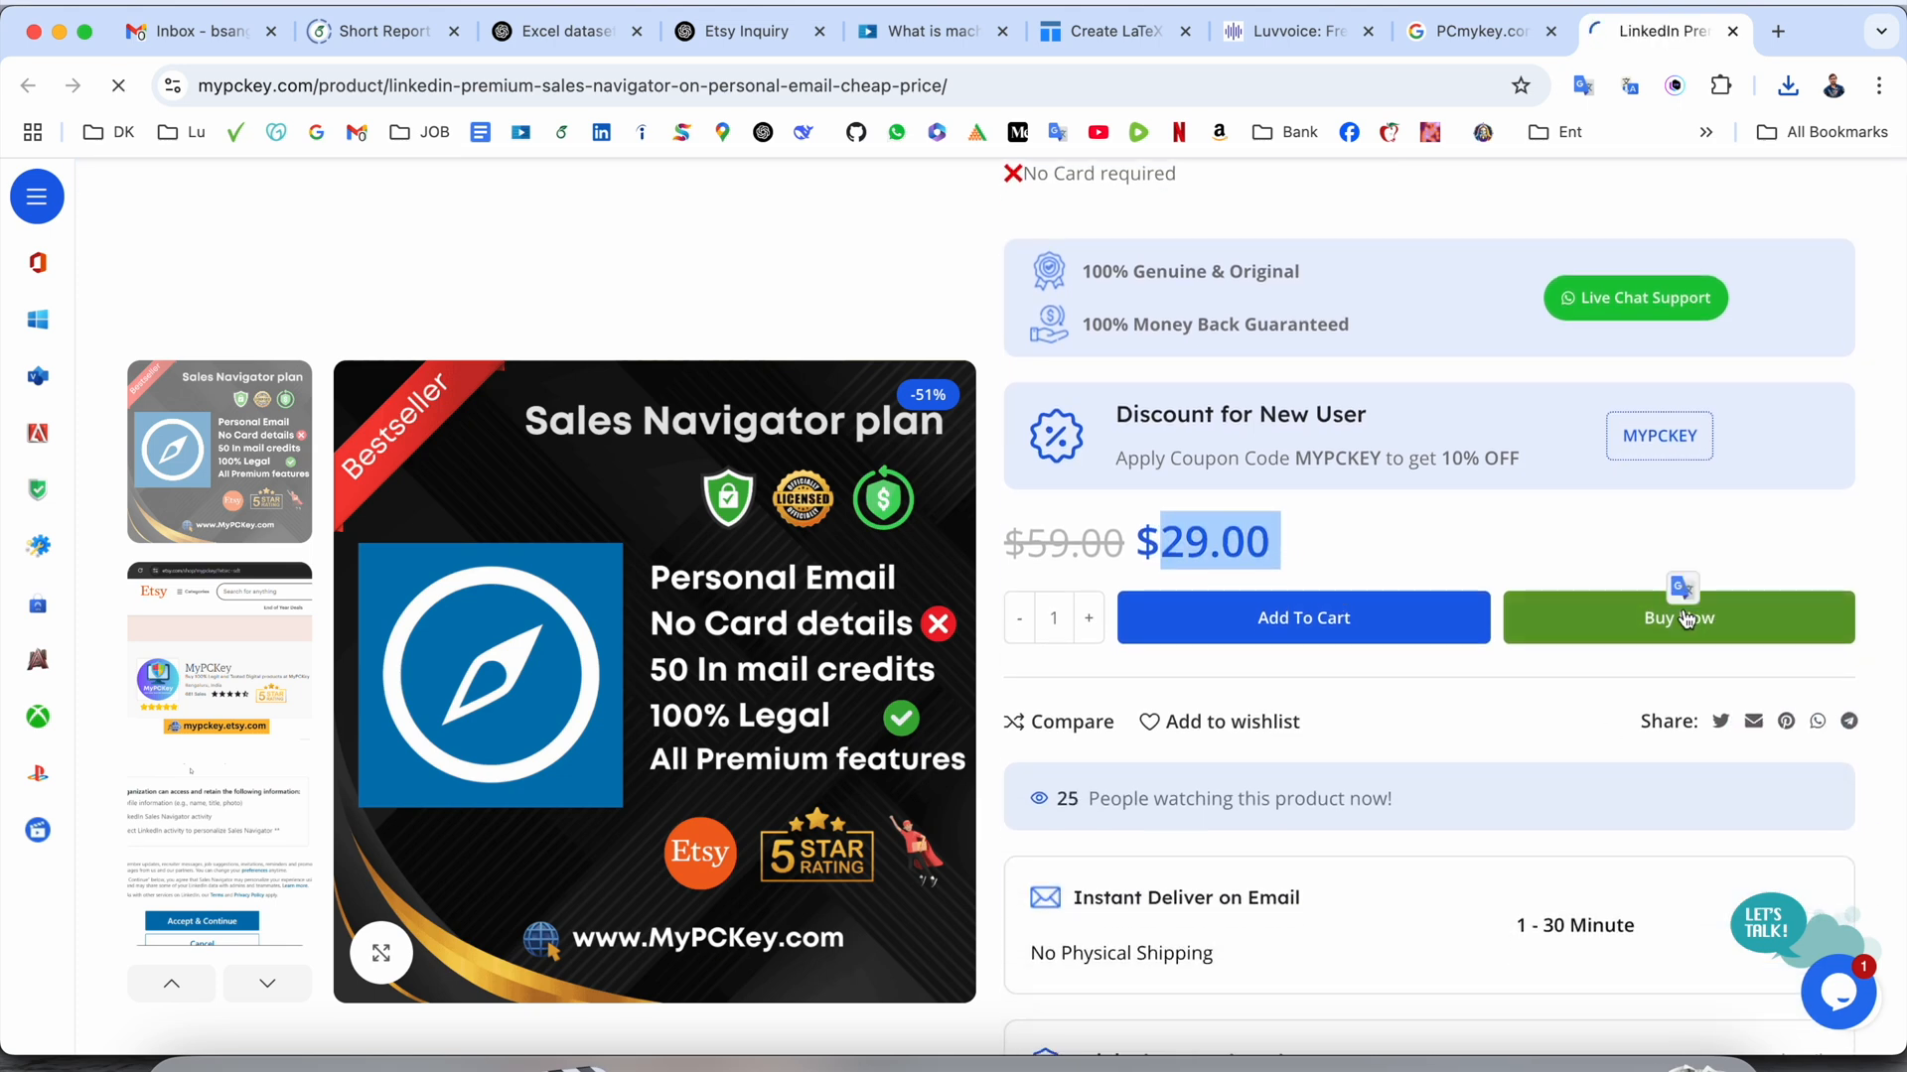
pyautogui.click(1678, 618)
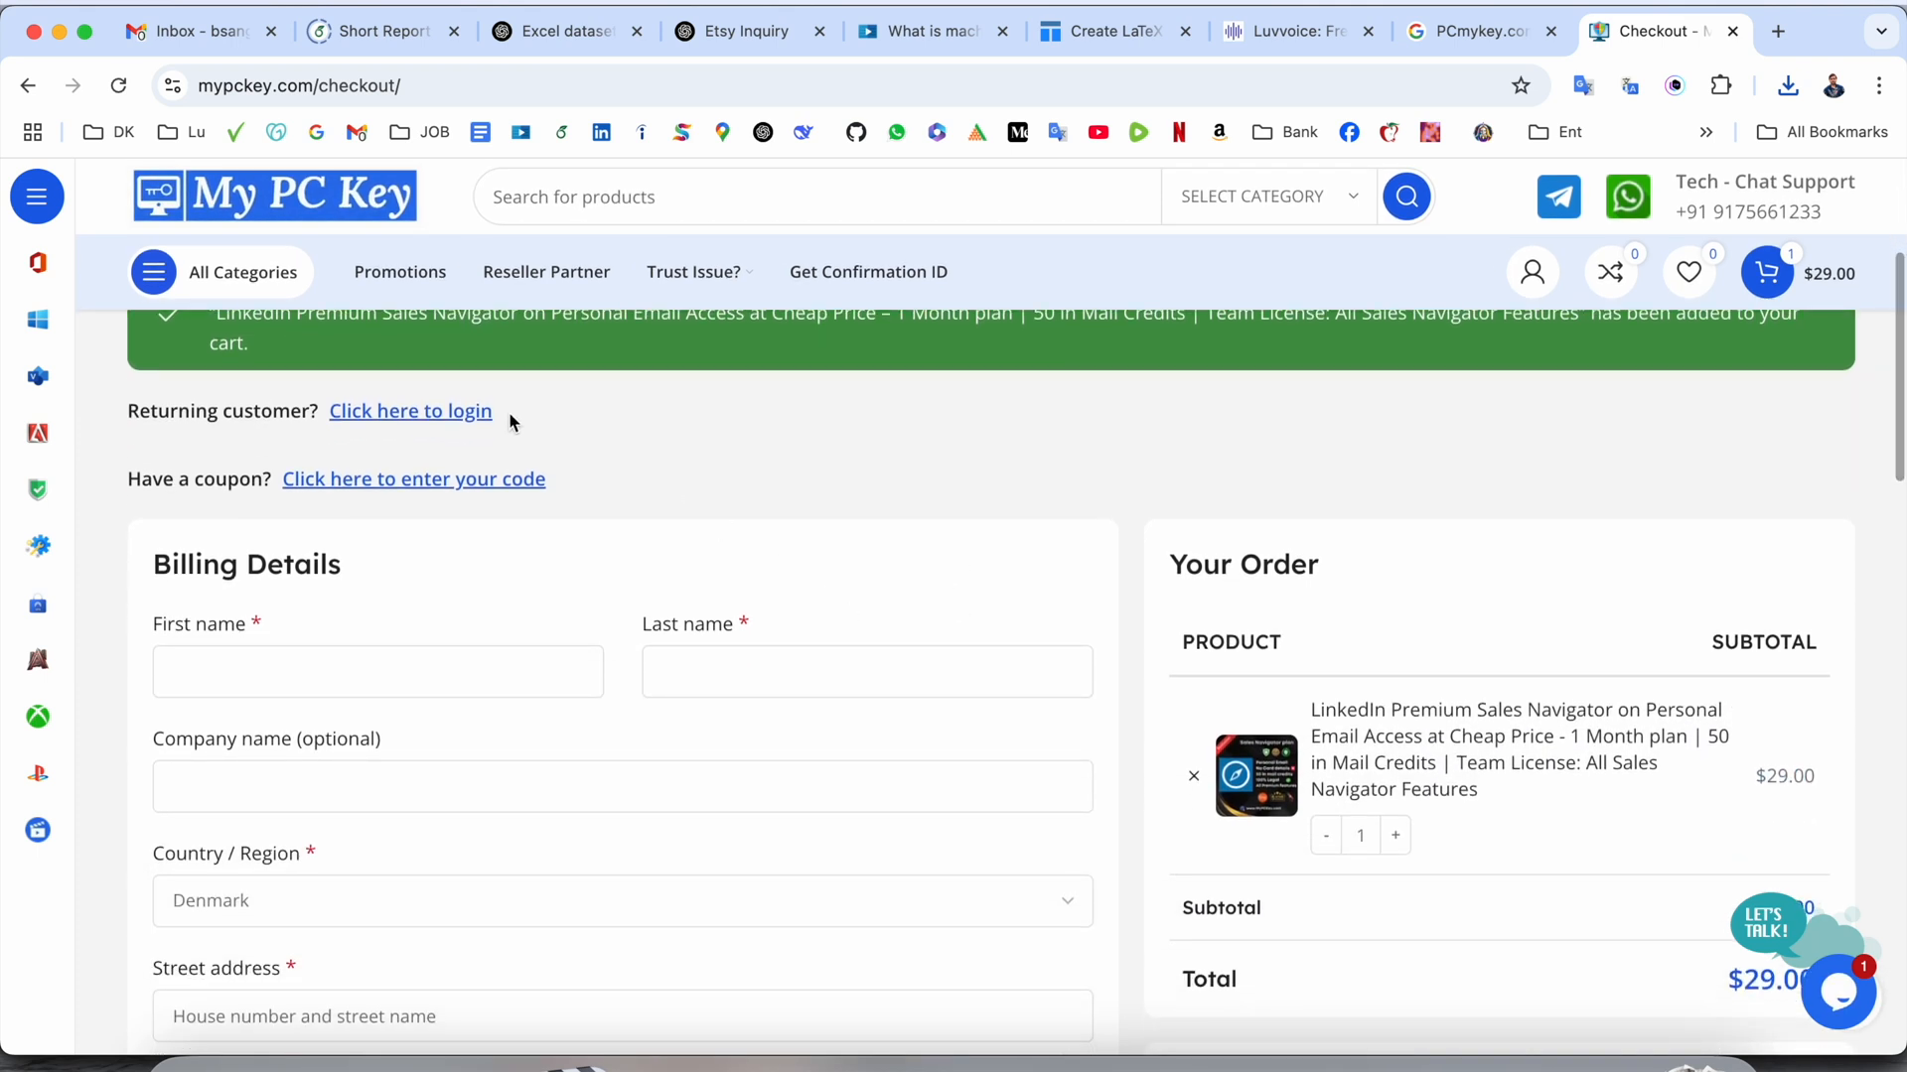
pyautogui.moveTo(409, 411)
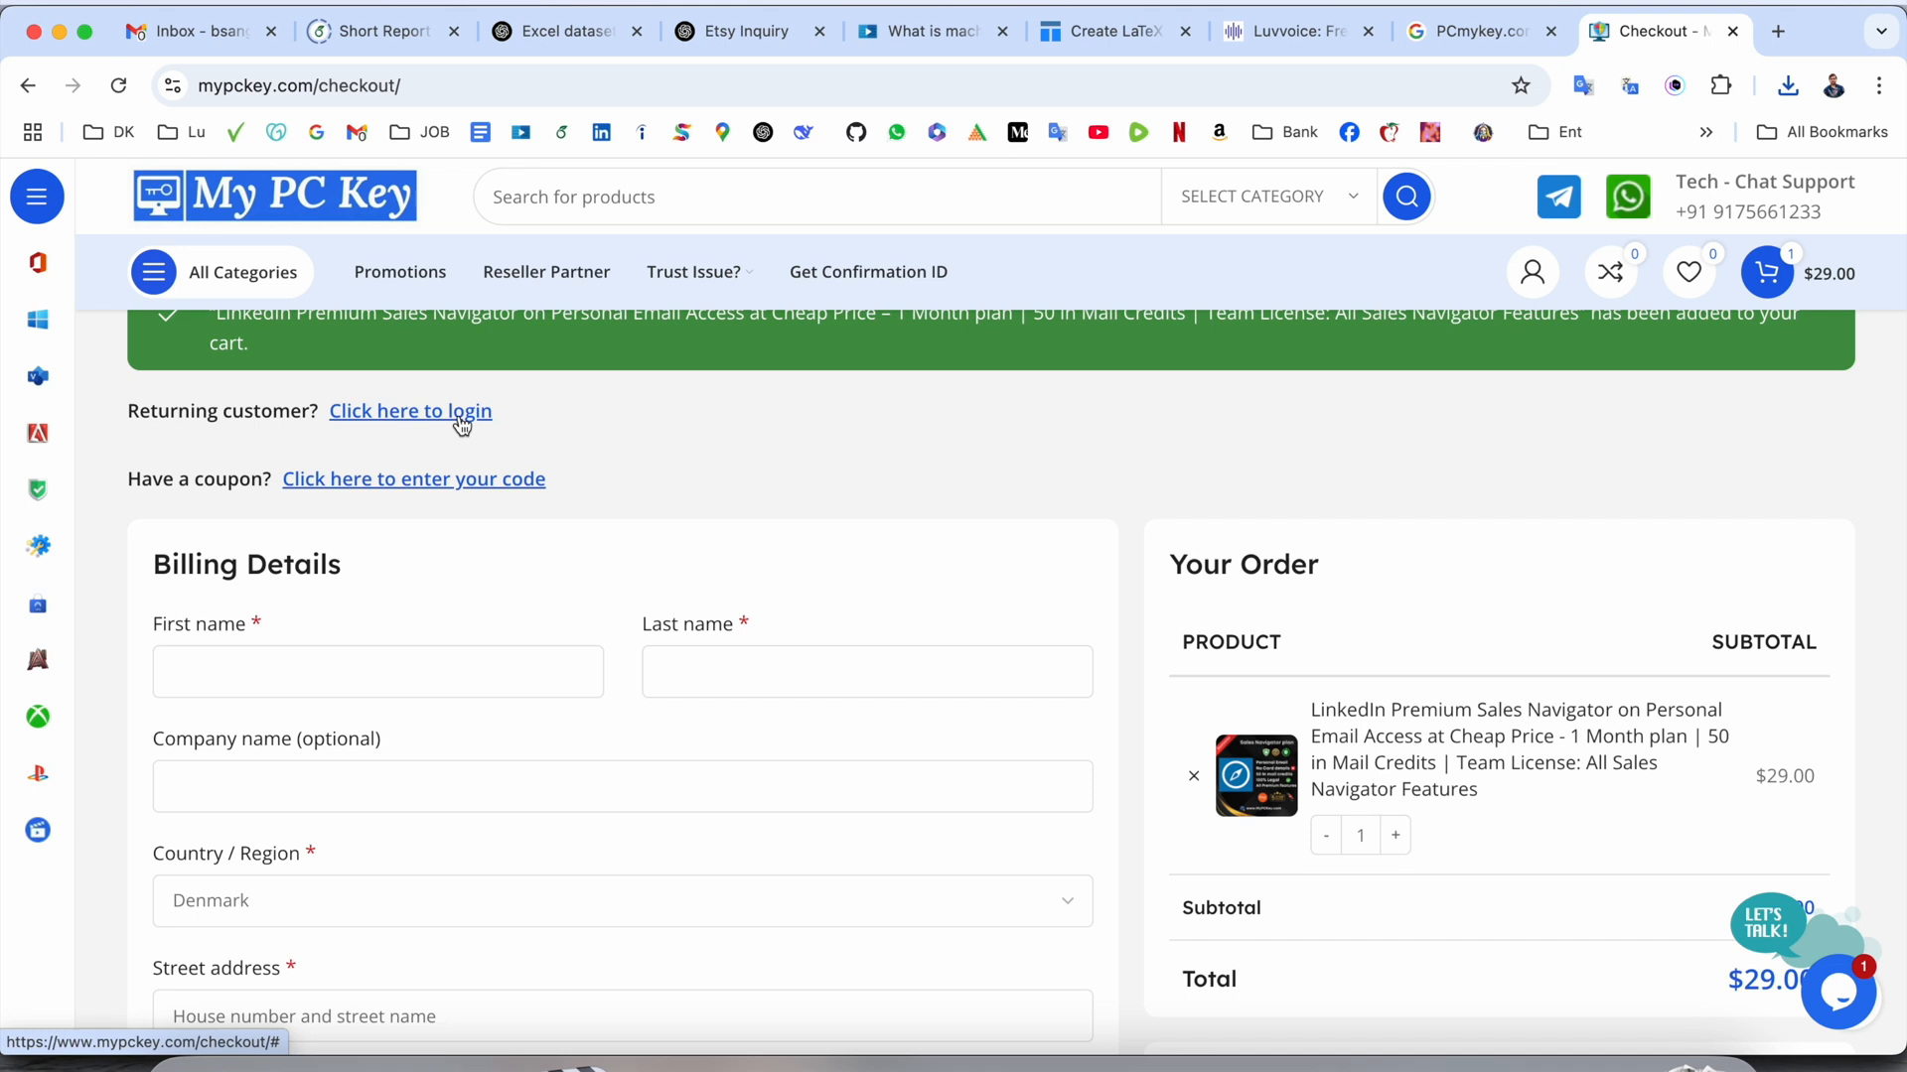
pyautogui.moveTo(165, 479)
pyautogui.write('MYPCKEY')
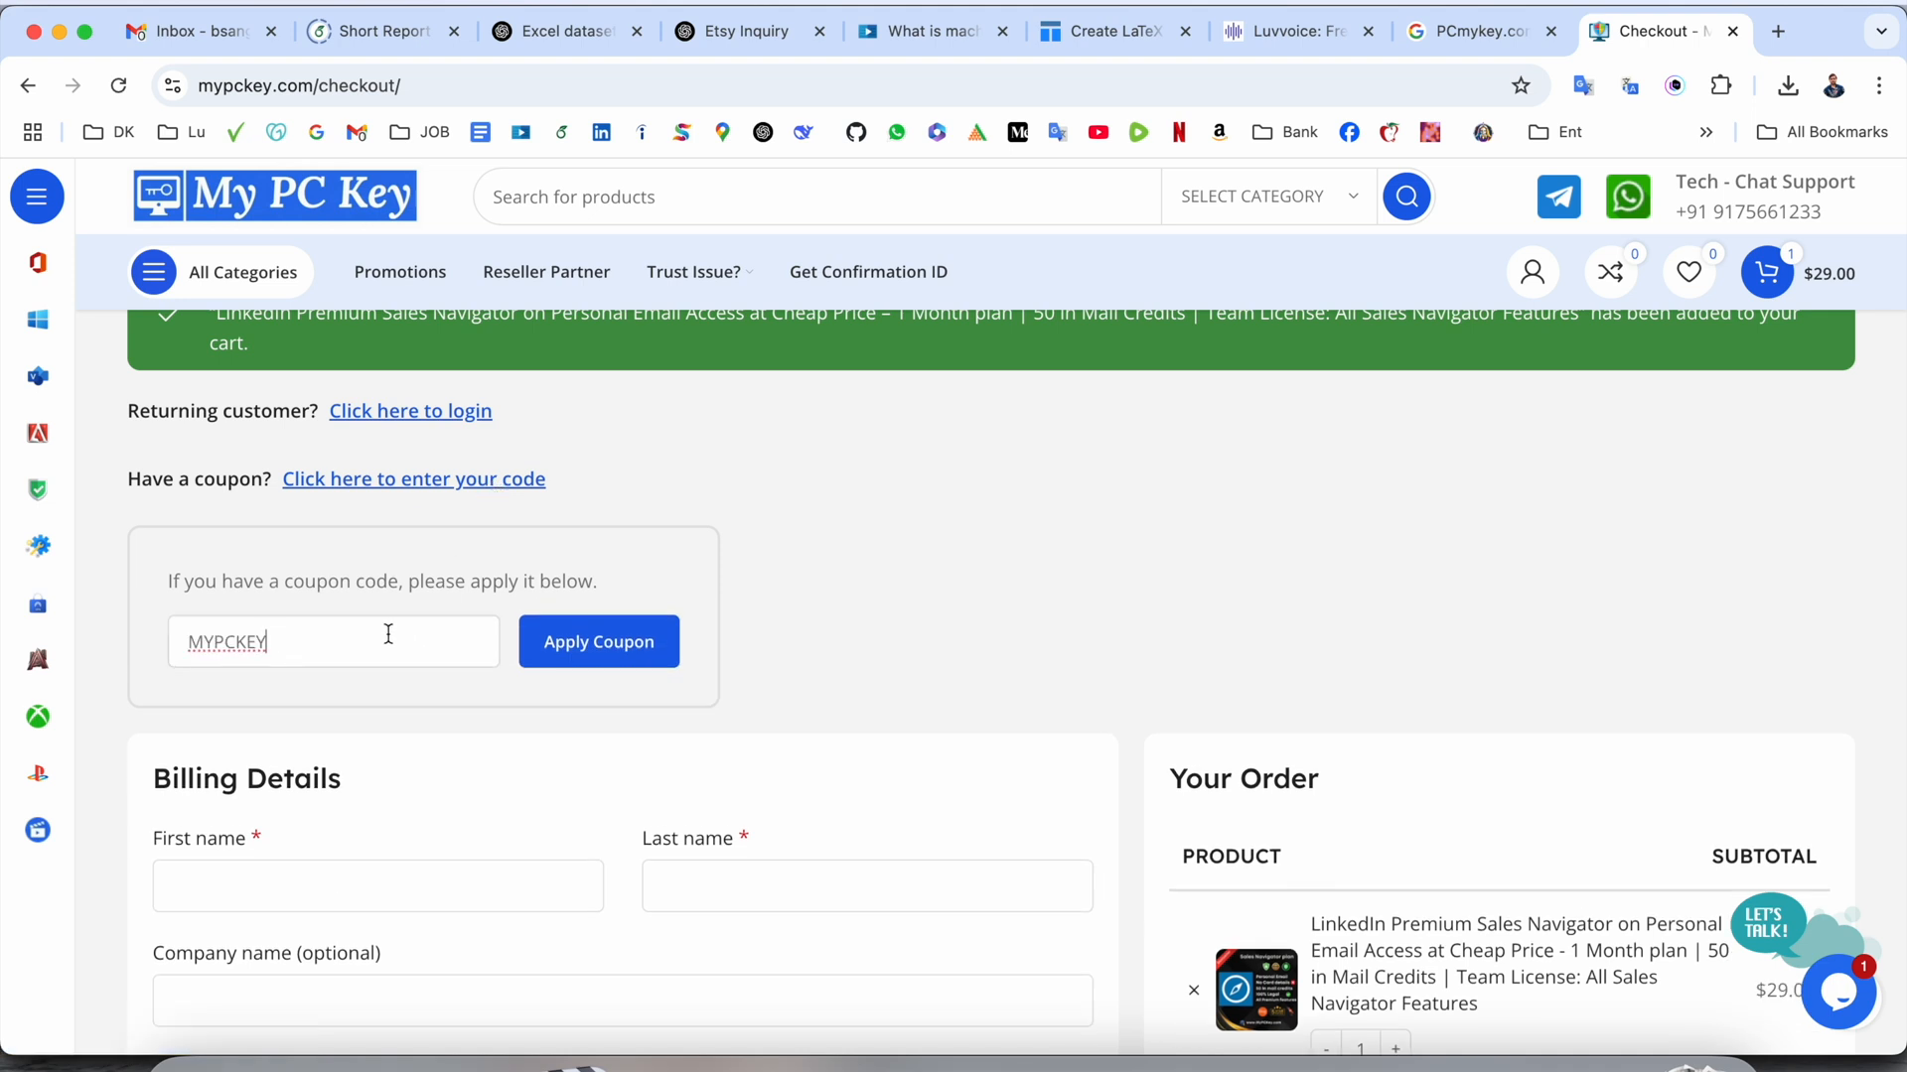
# - Apply the MYPCKEY coupon, cutting $2.90 so the total becomes $26.10
pyautogui.scroll(3)
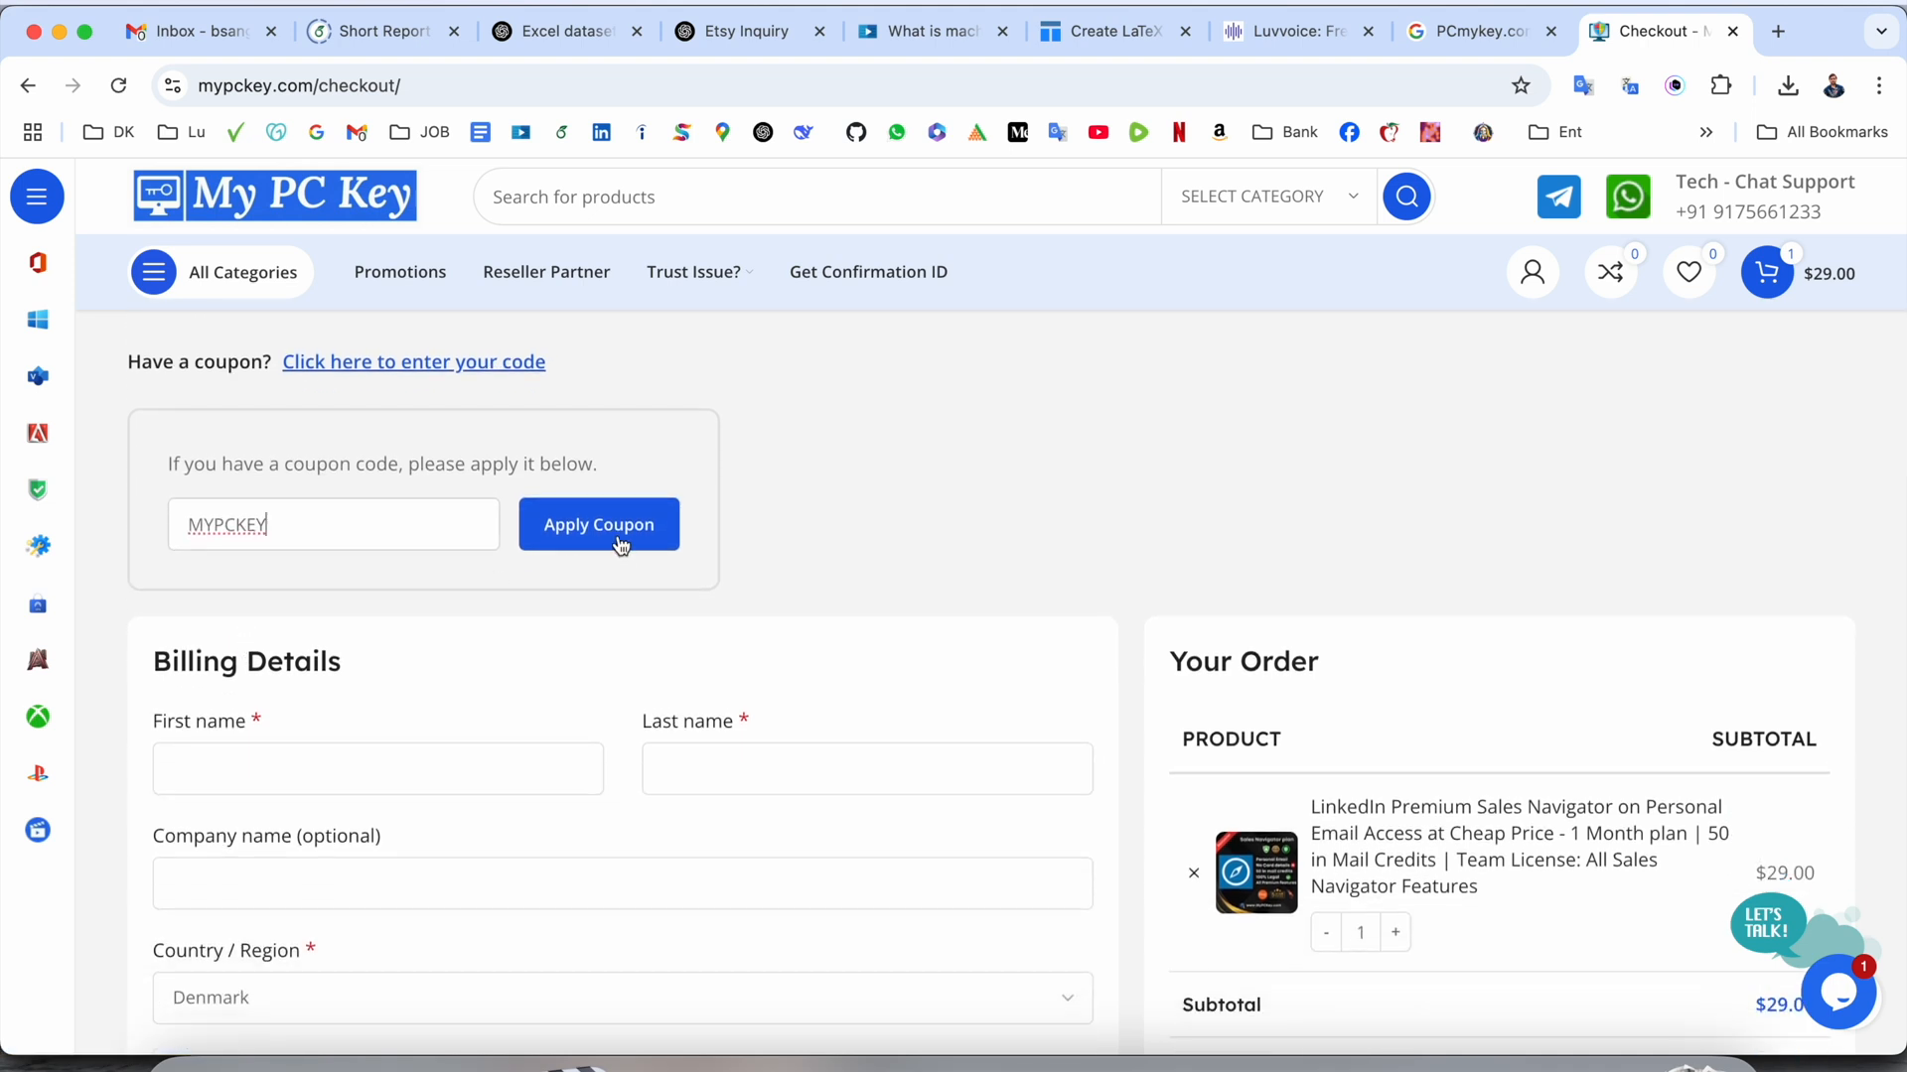
pyautogui.click(597, 524)
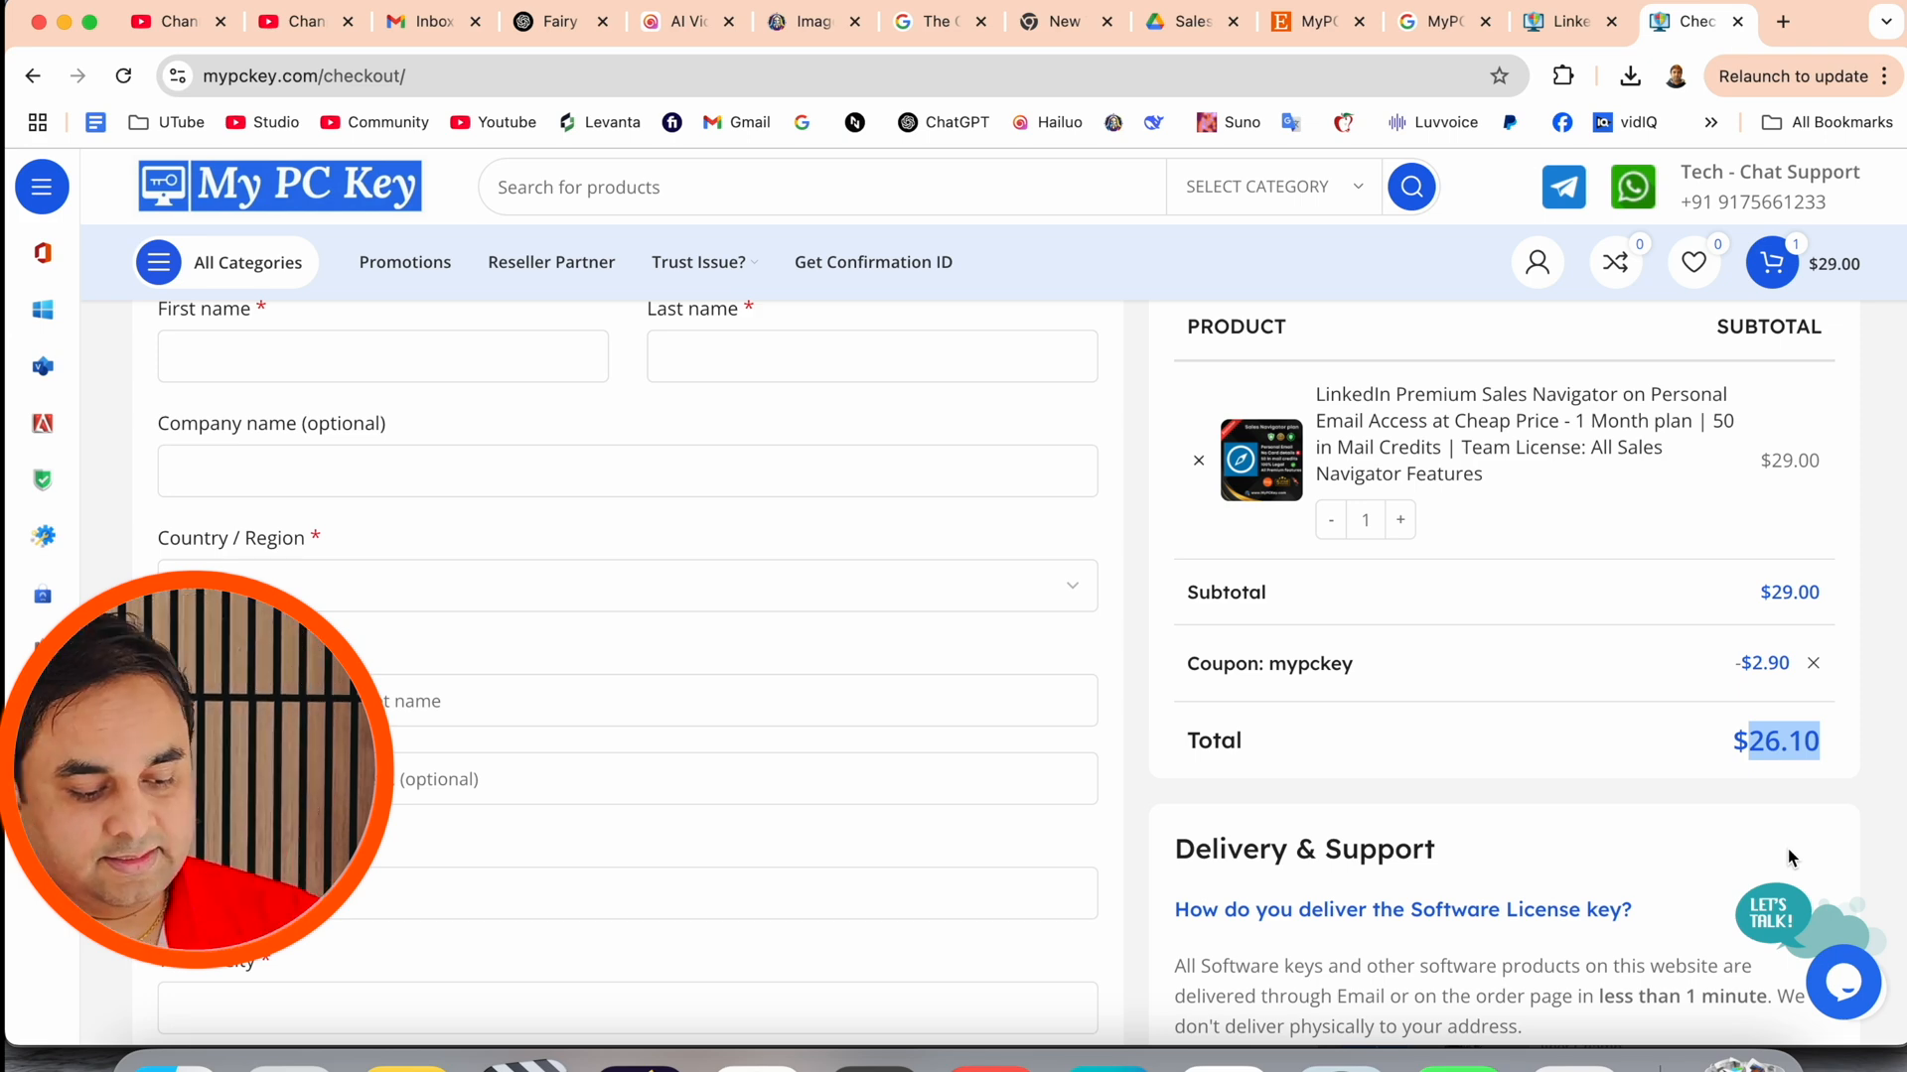
pyautogui.scroll(3)
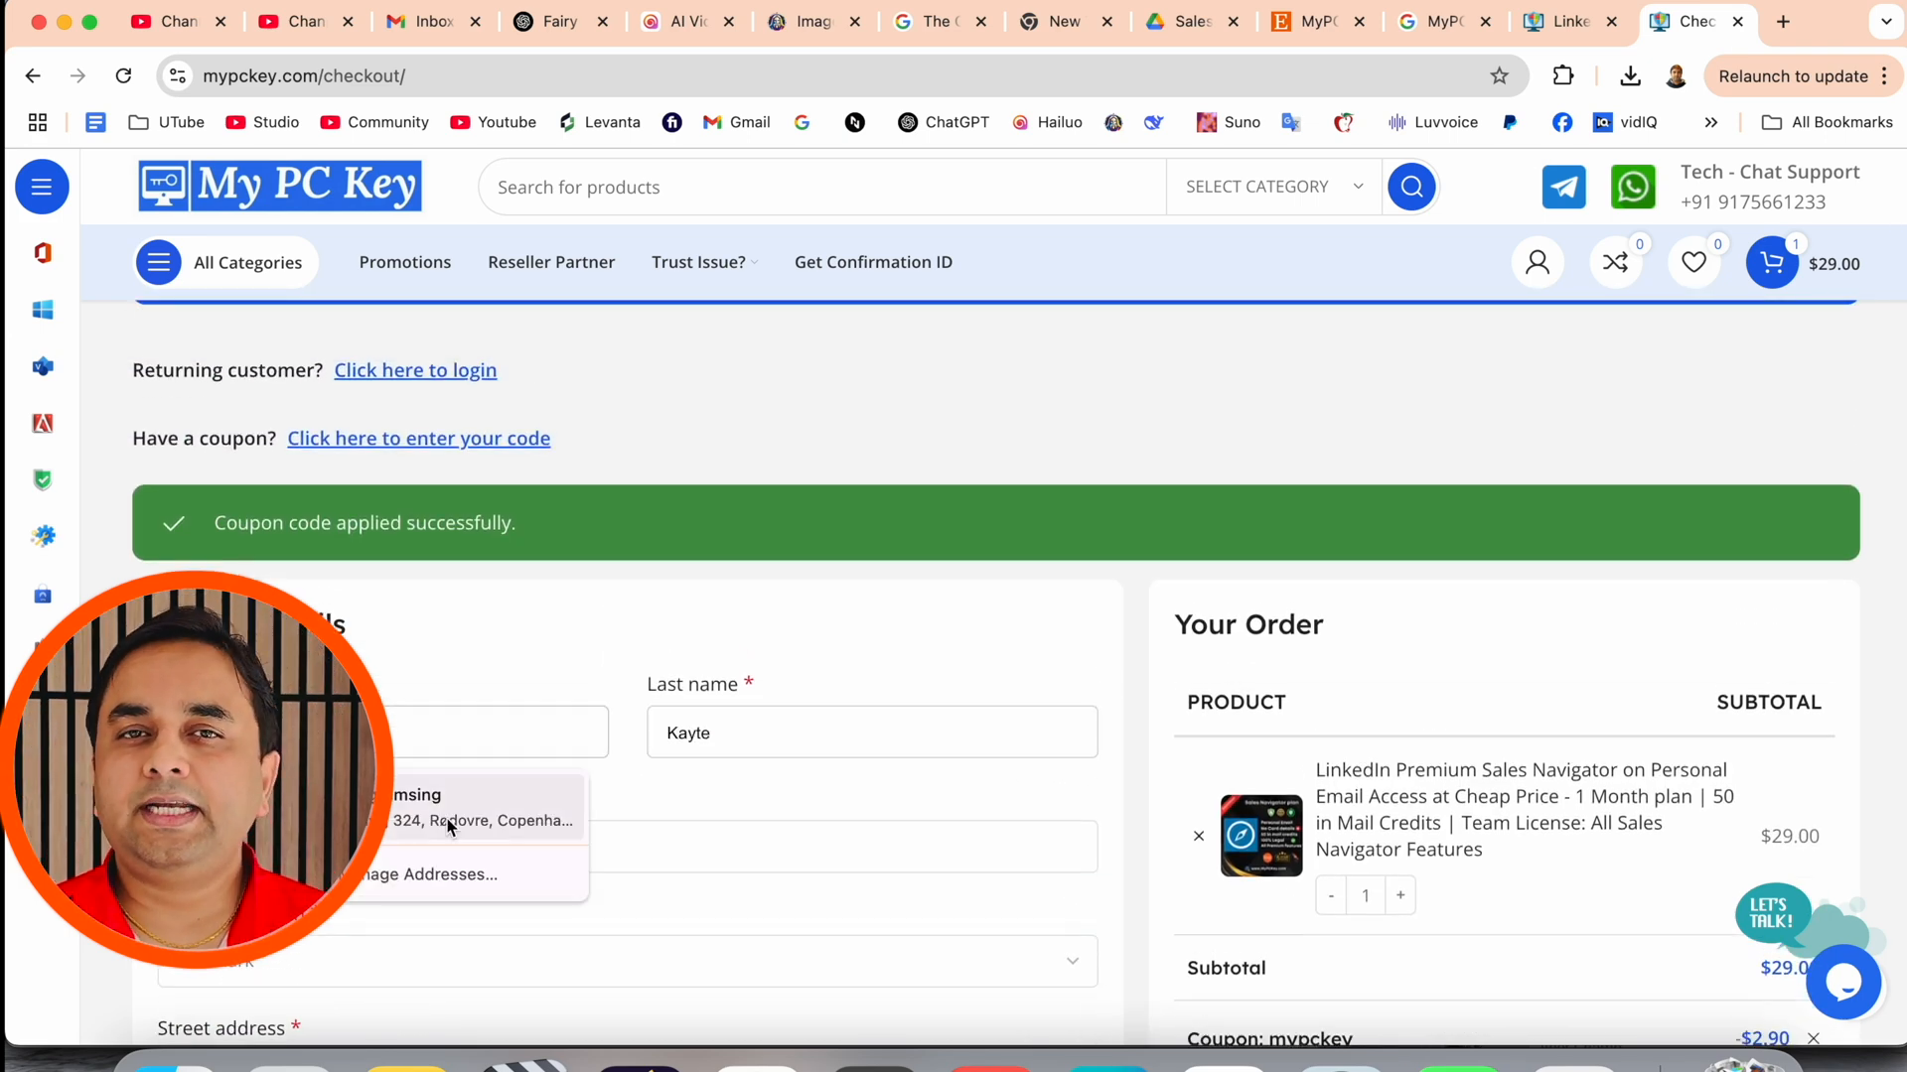
pyautogui.scroll(-3)
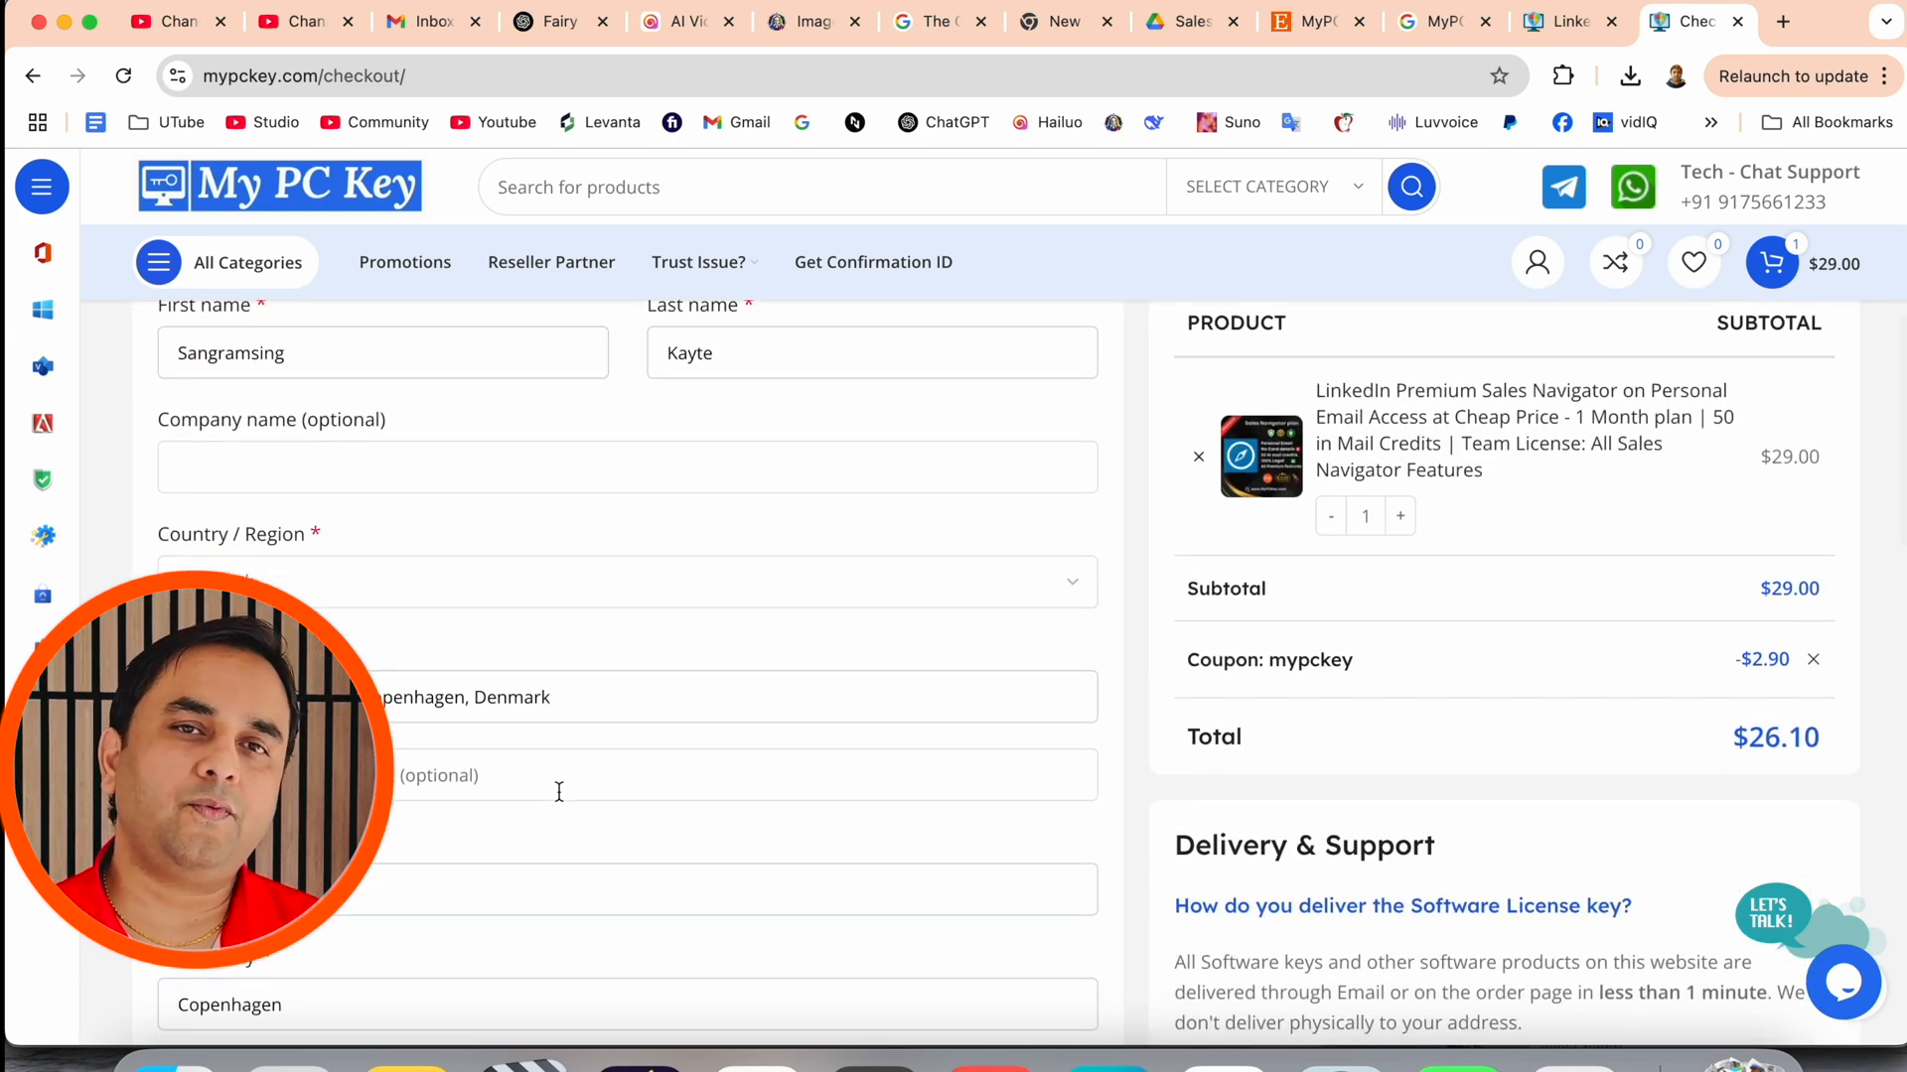
pyautogui.scroll(-3)
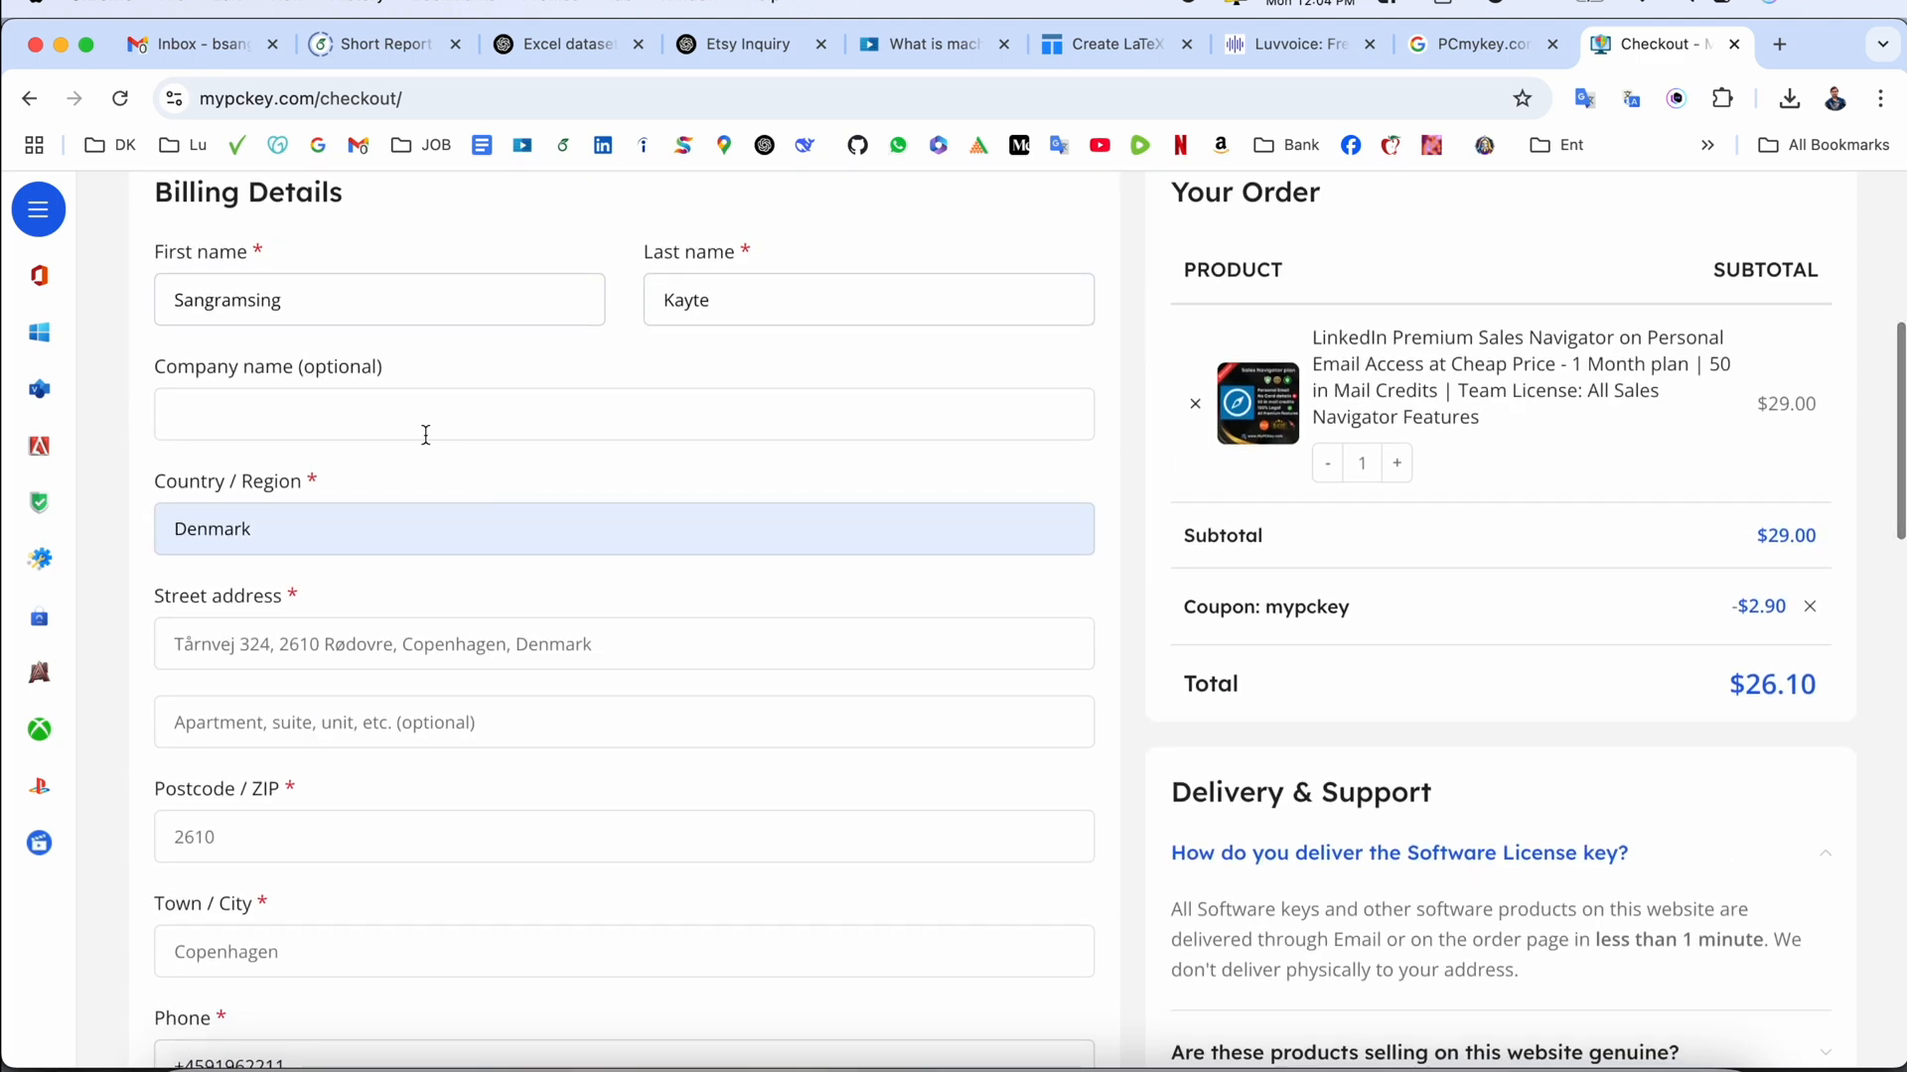
pyautogui.scroll(-3)
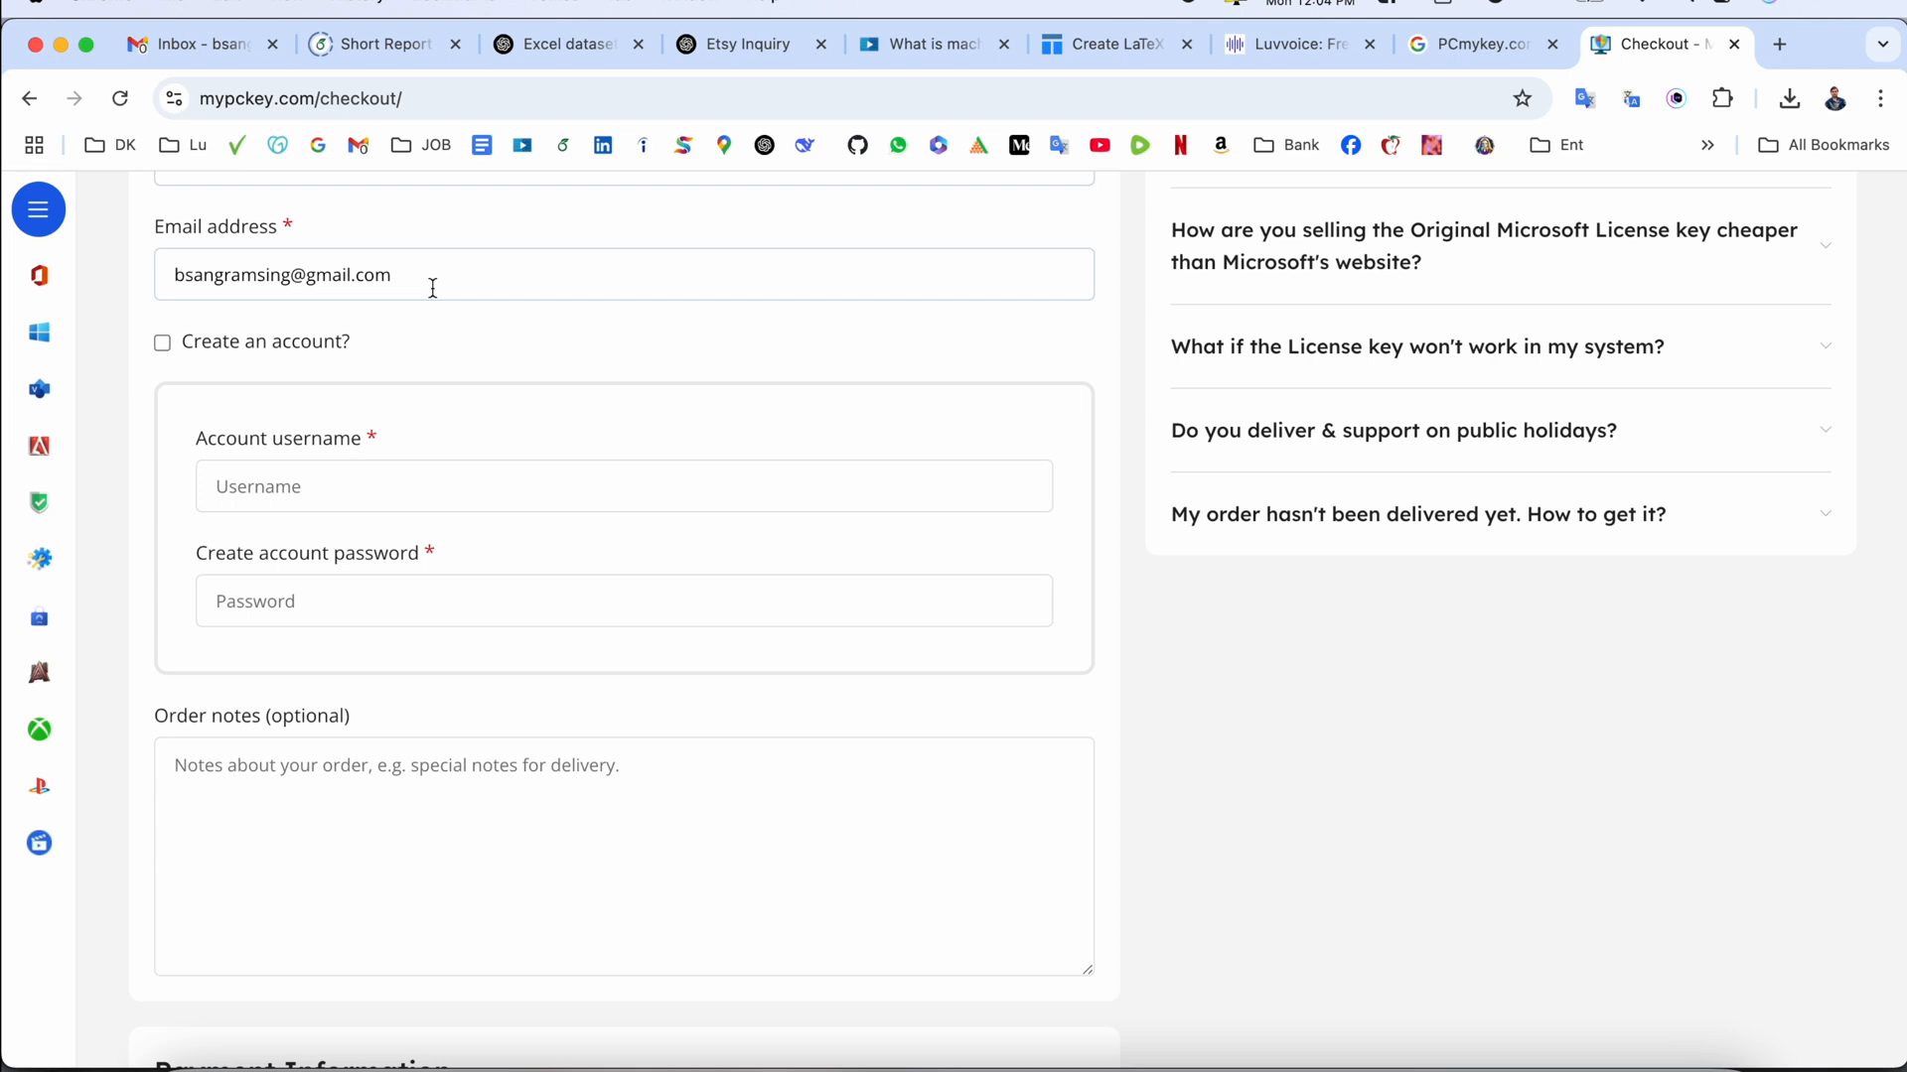
pyautogui.scroll(-3)
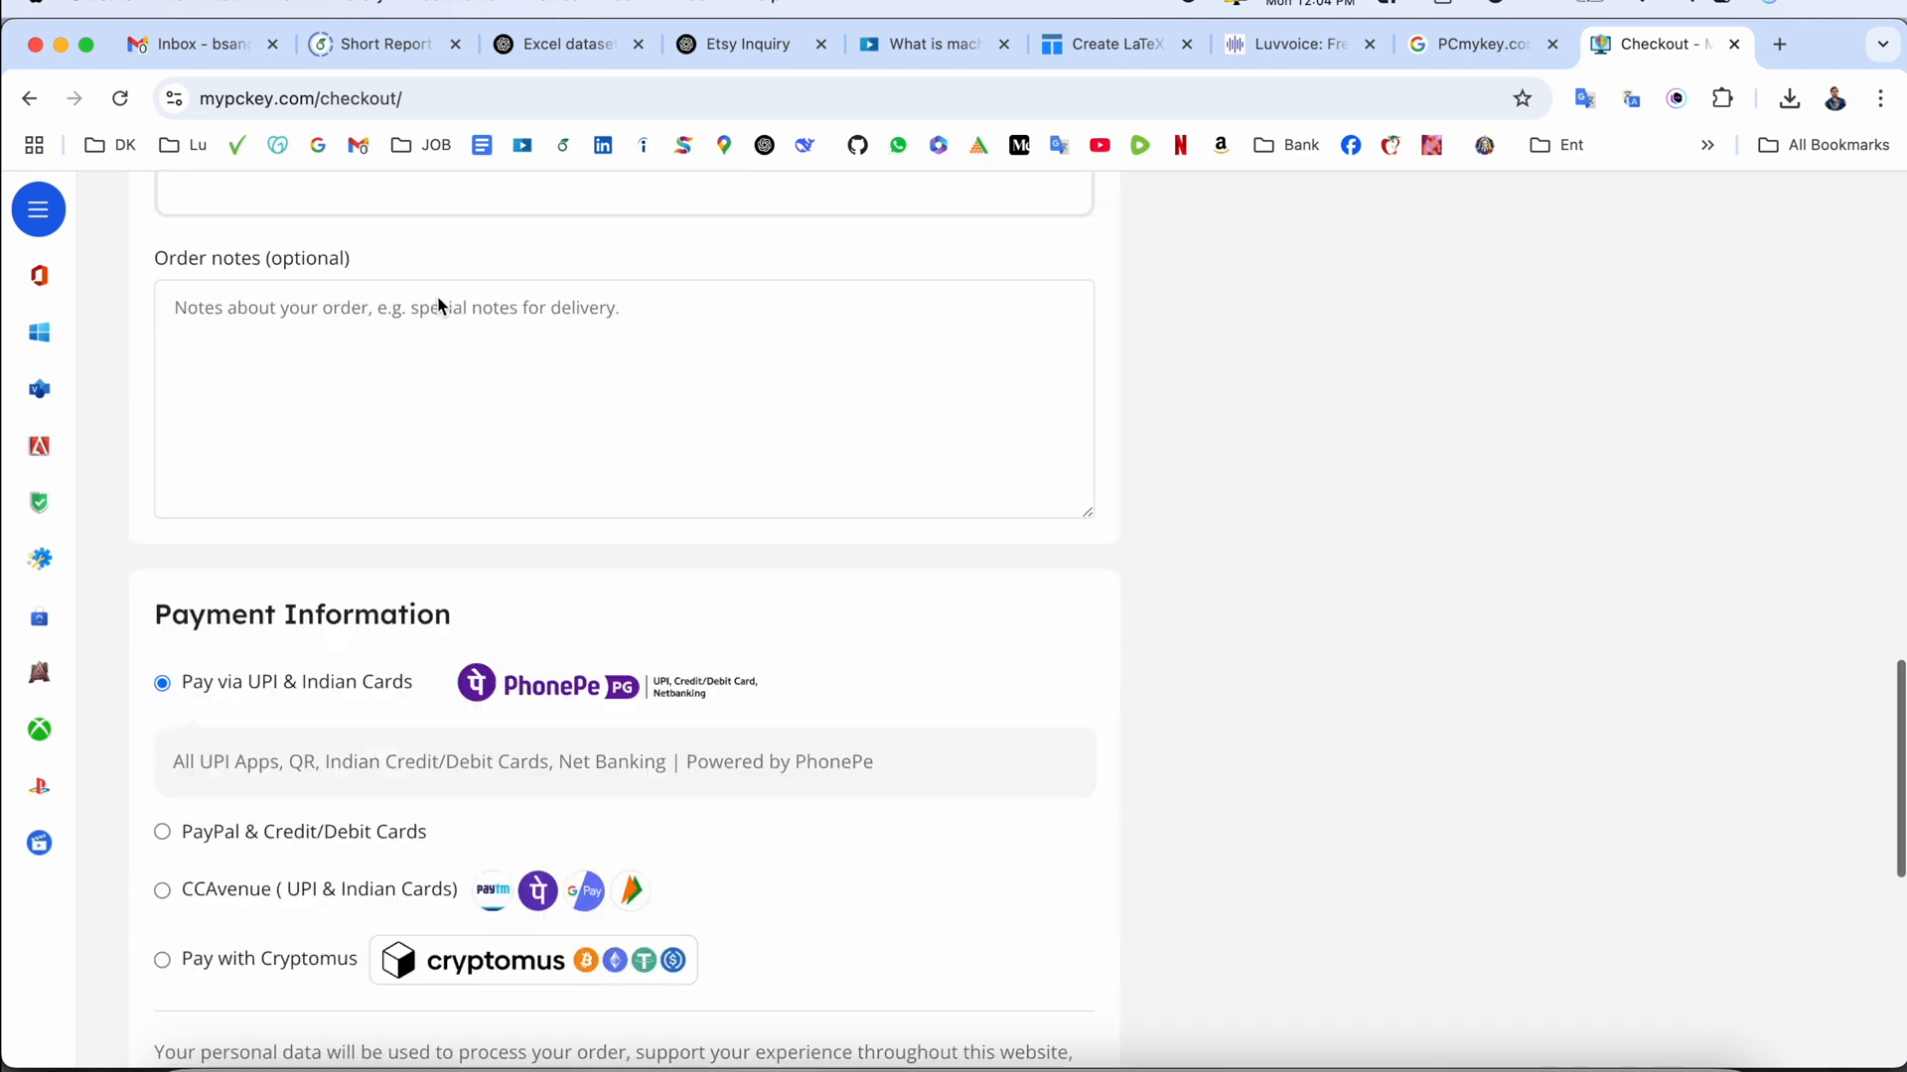
# - Place the order with PayPal & Credit/Debit Cards and the terms accepted
pyautogui.scroll(-3)
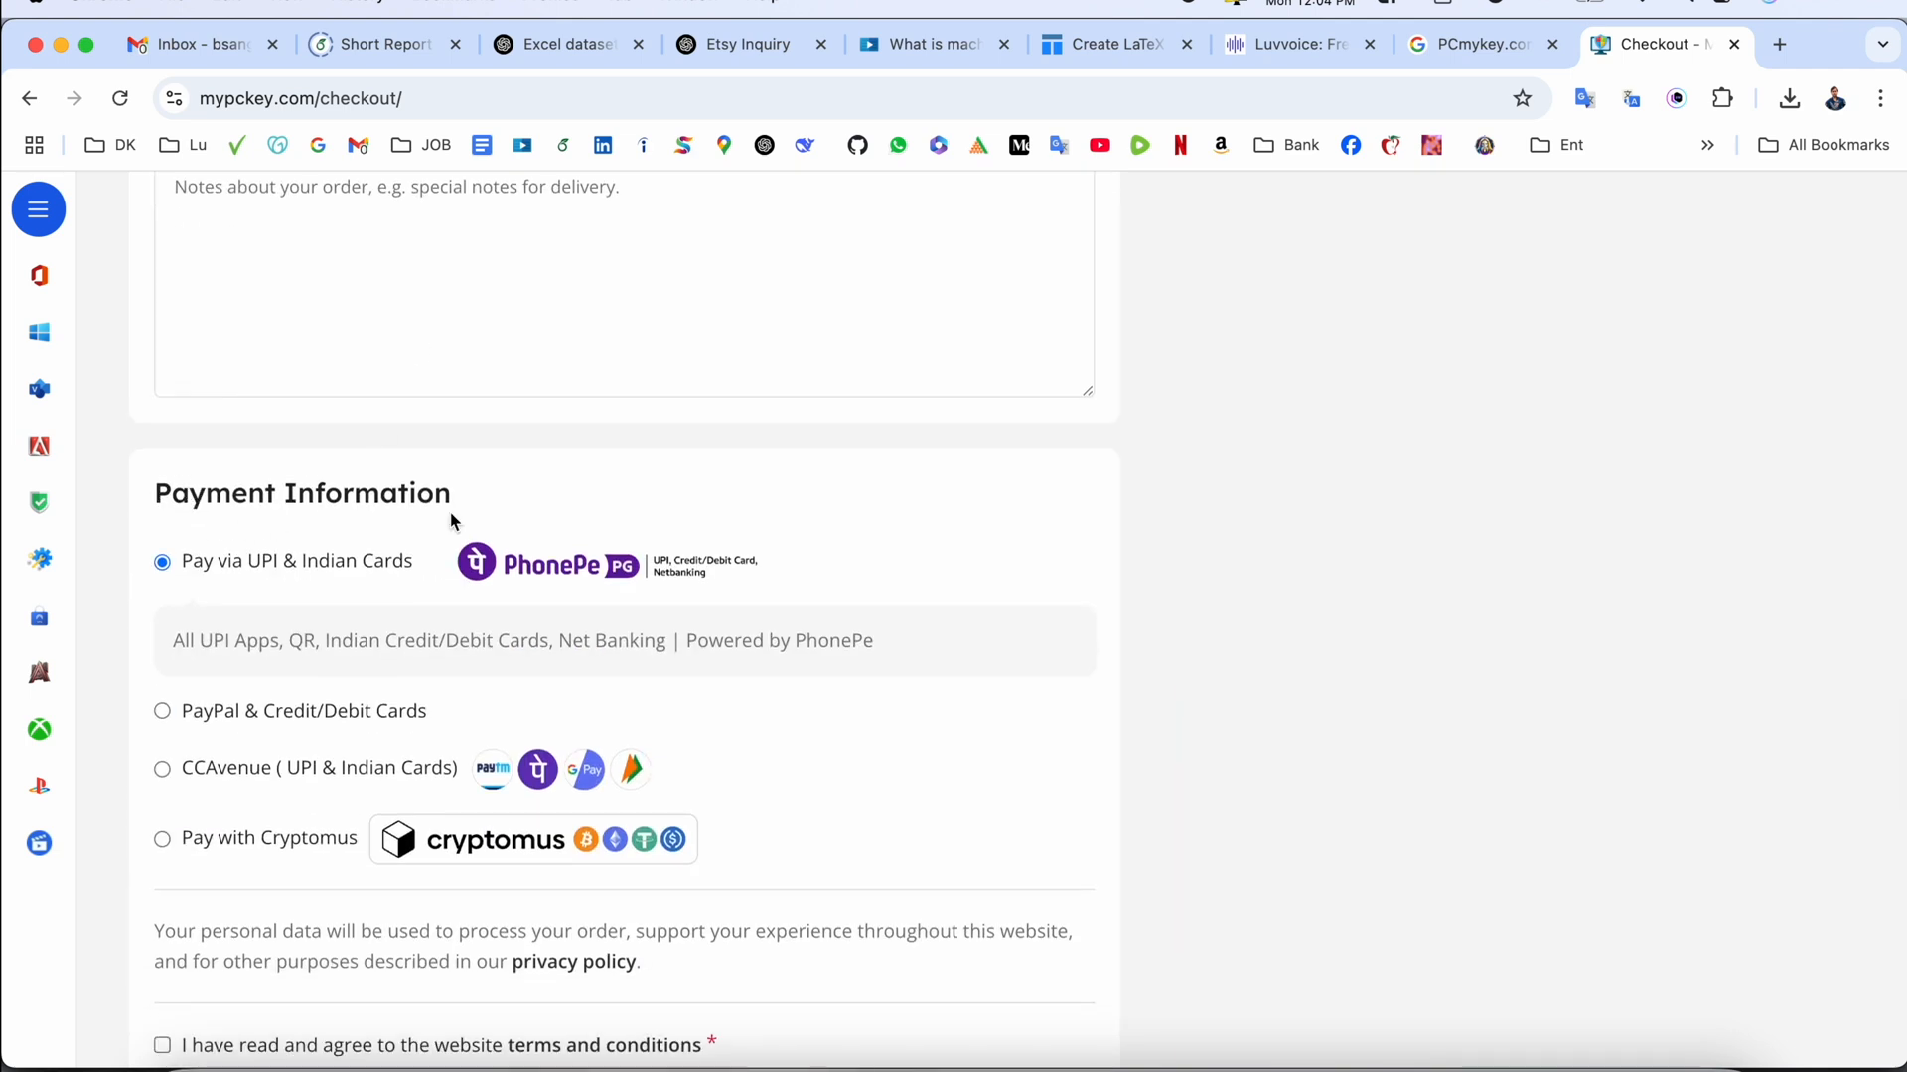
pyautogui.scroll(-3)
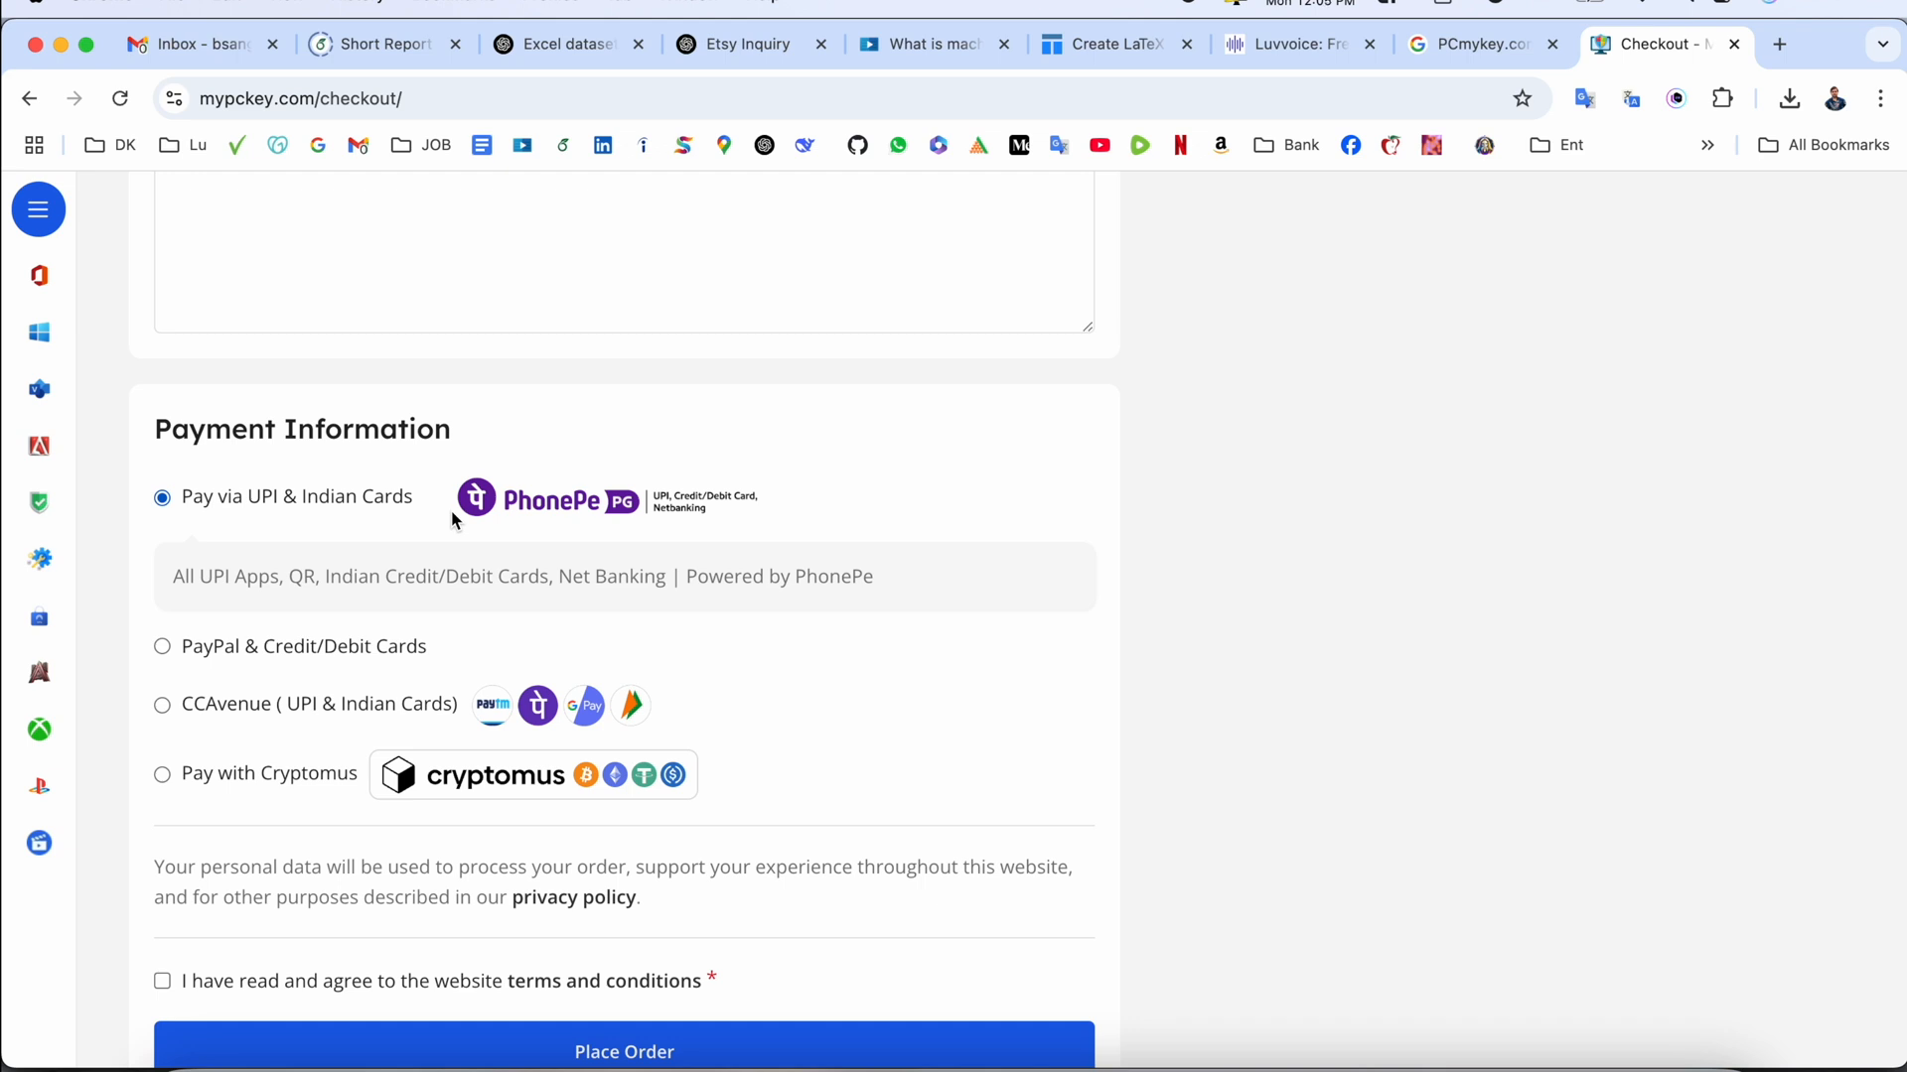
pyautogui.moveTo(177, 785)
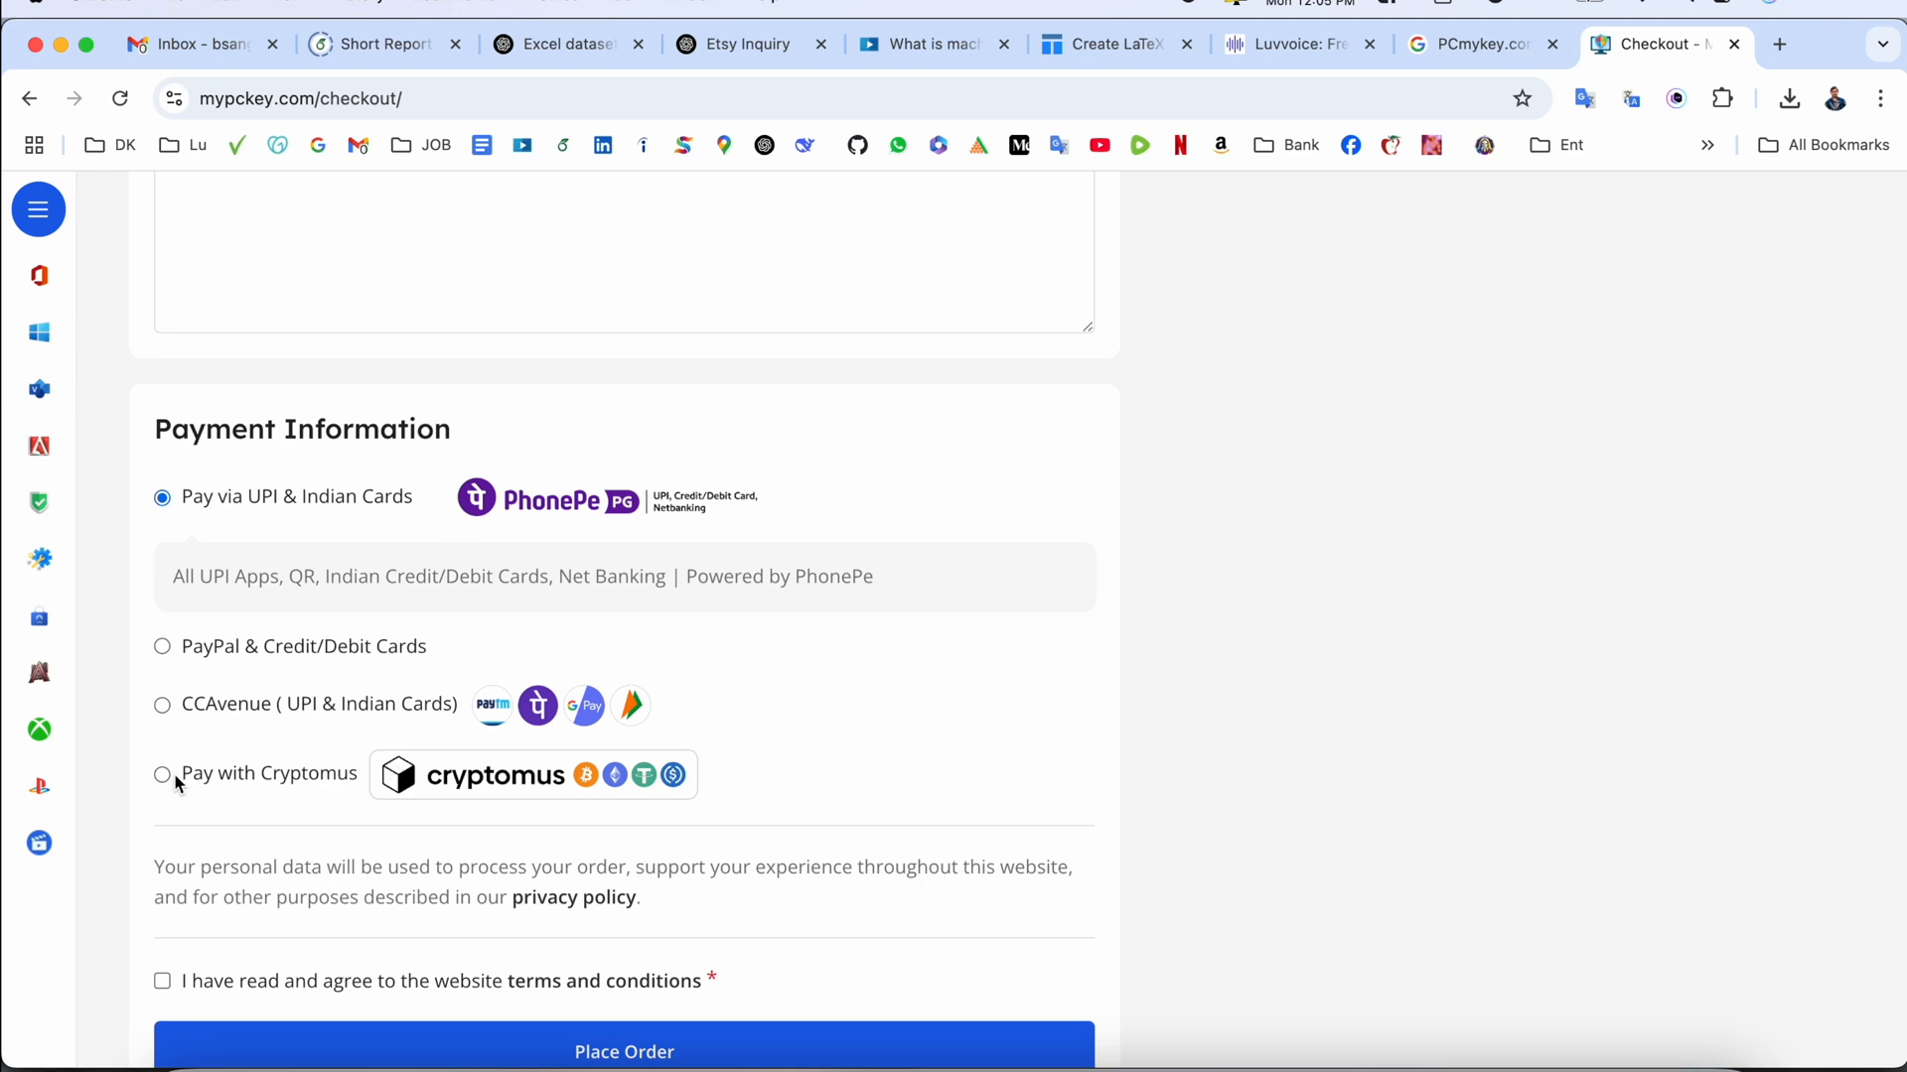
pyautogui.moveTo(235, 670)
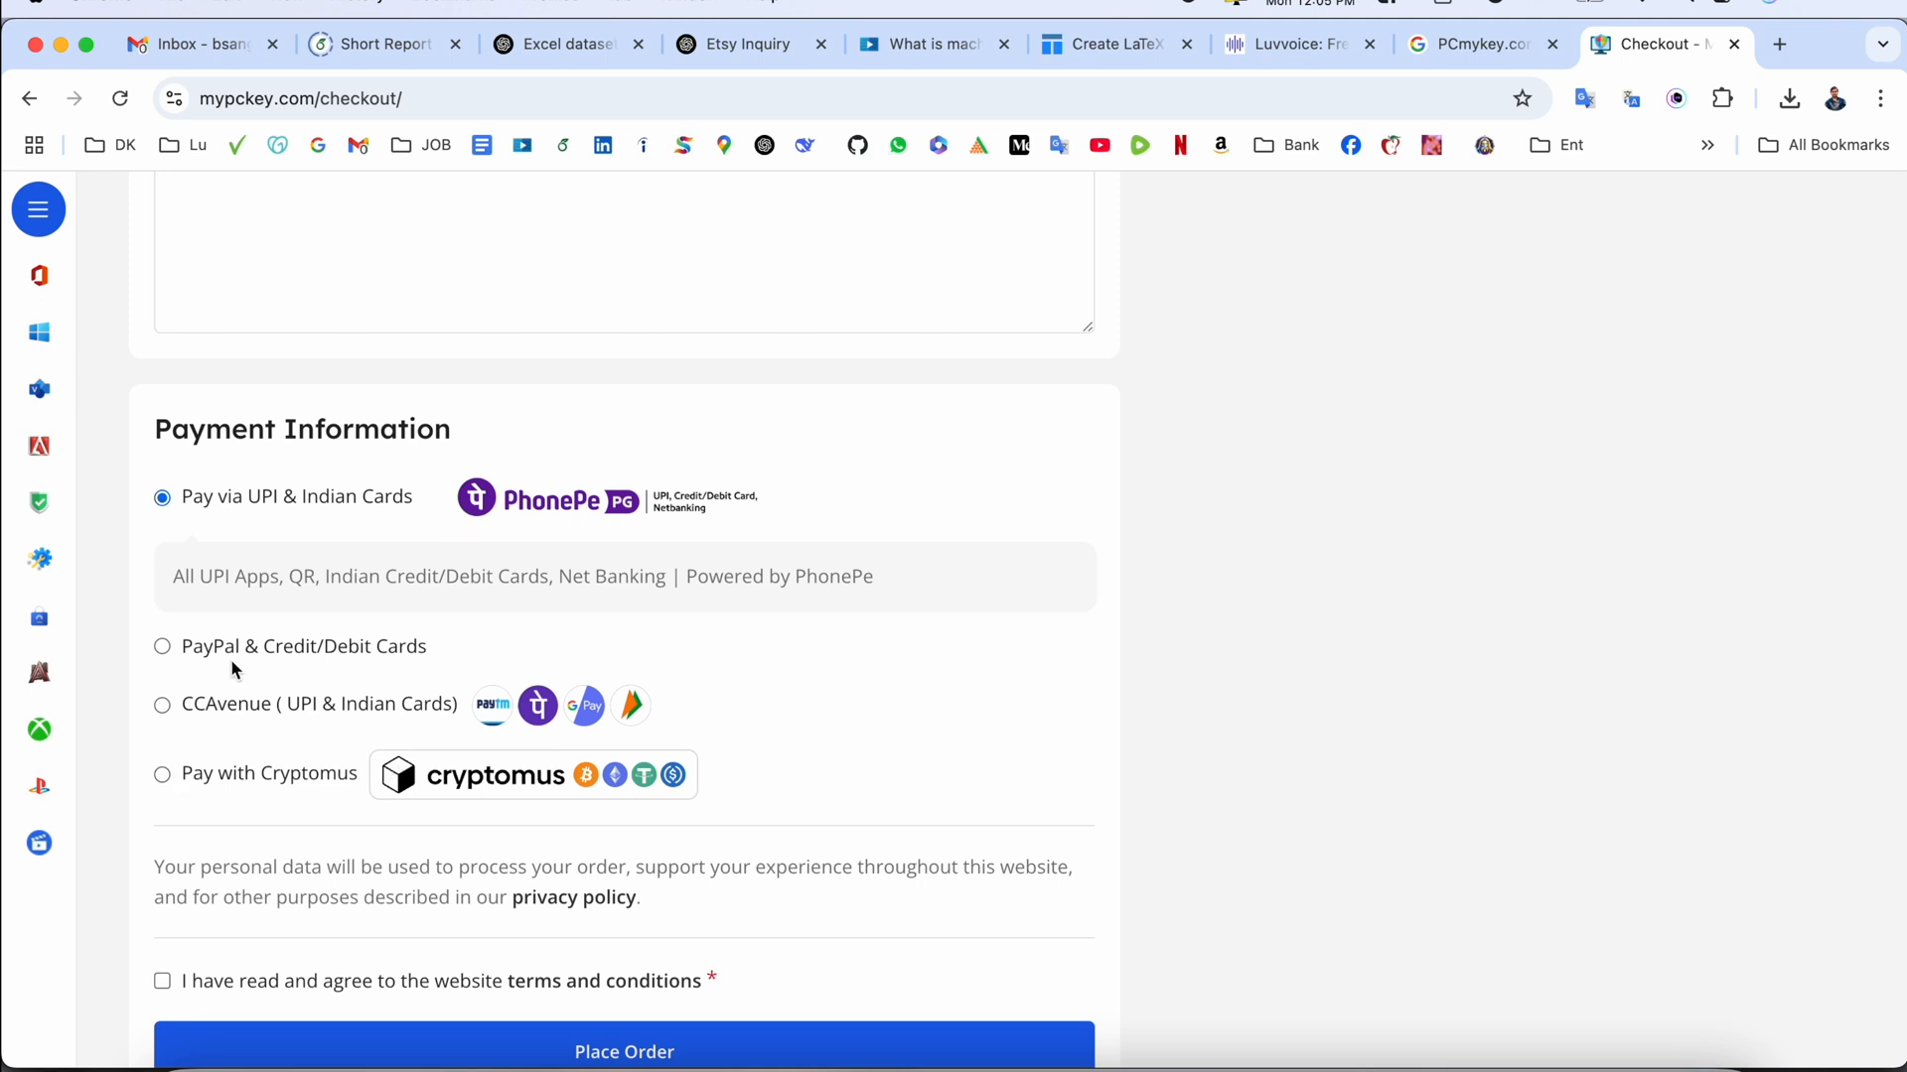
pyautogui.moveTo(473, 795)
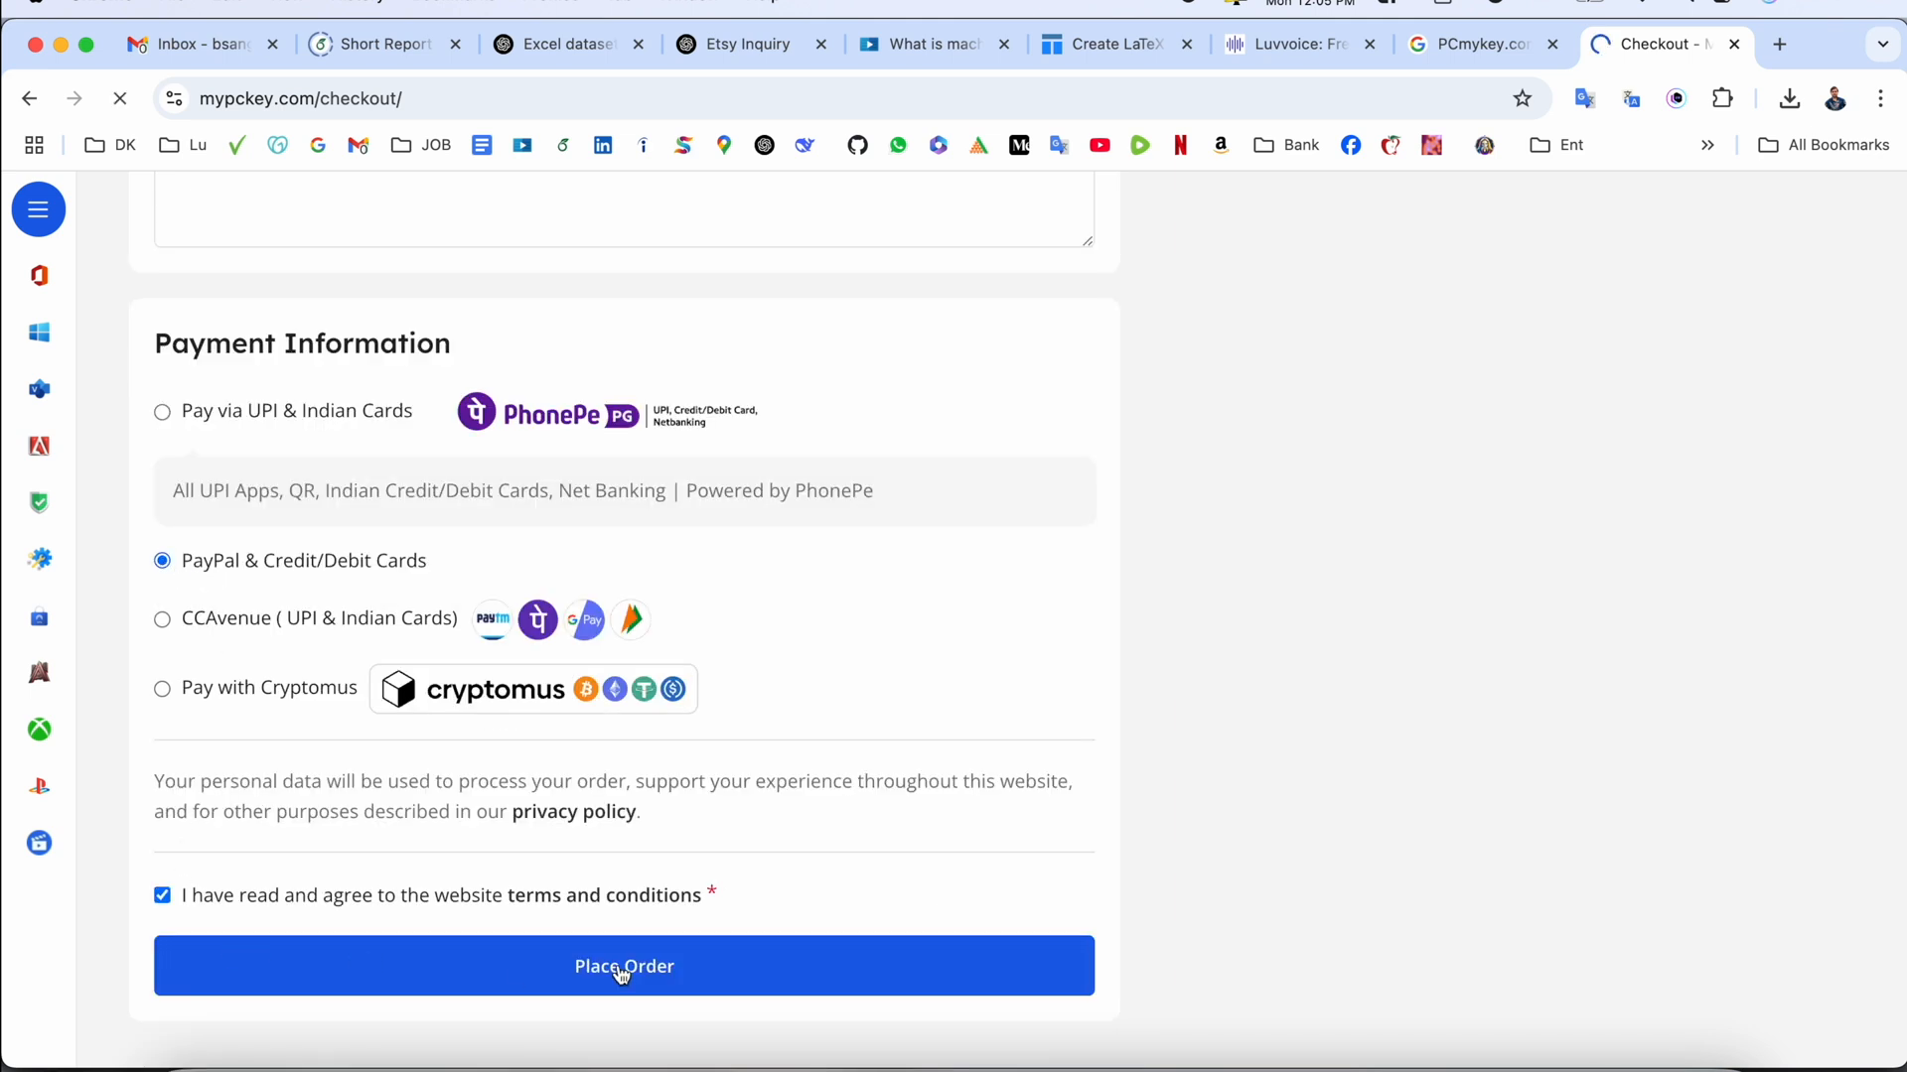
pyautogui.click(623, 965)
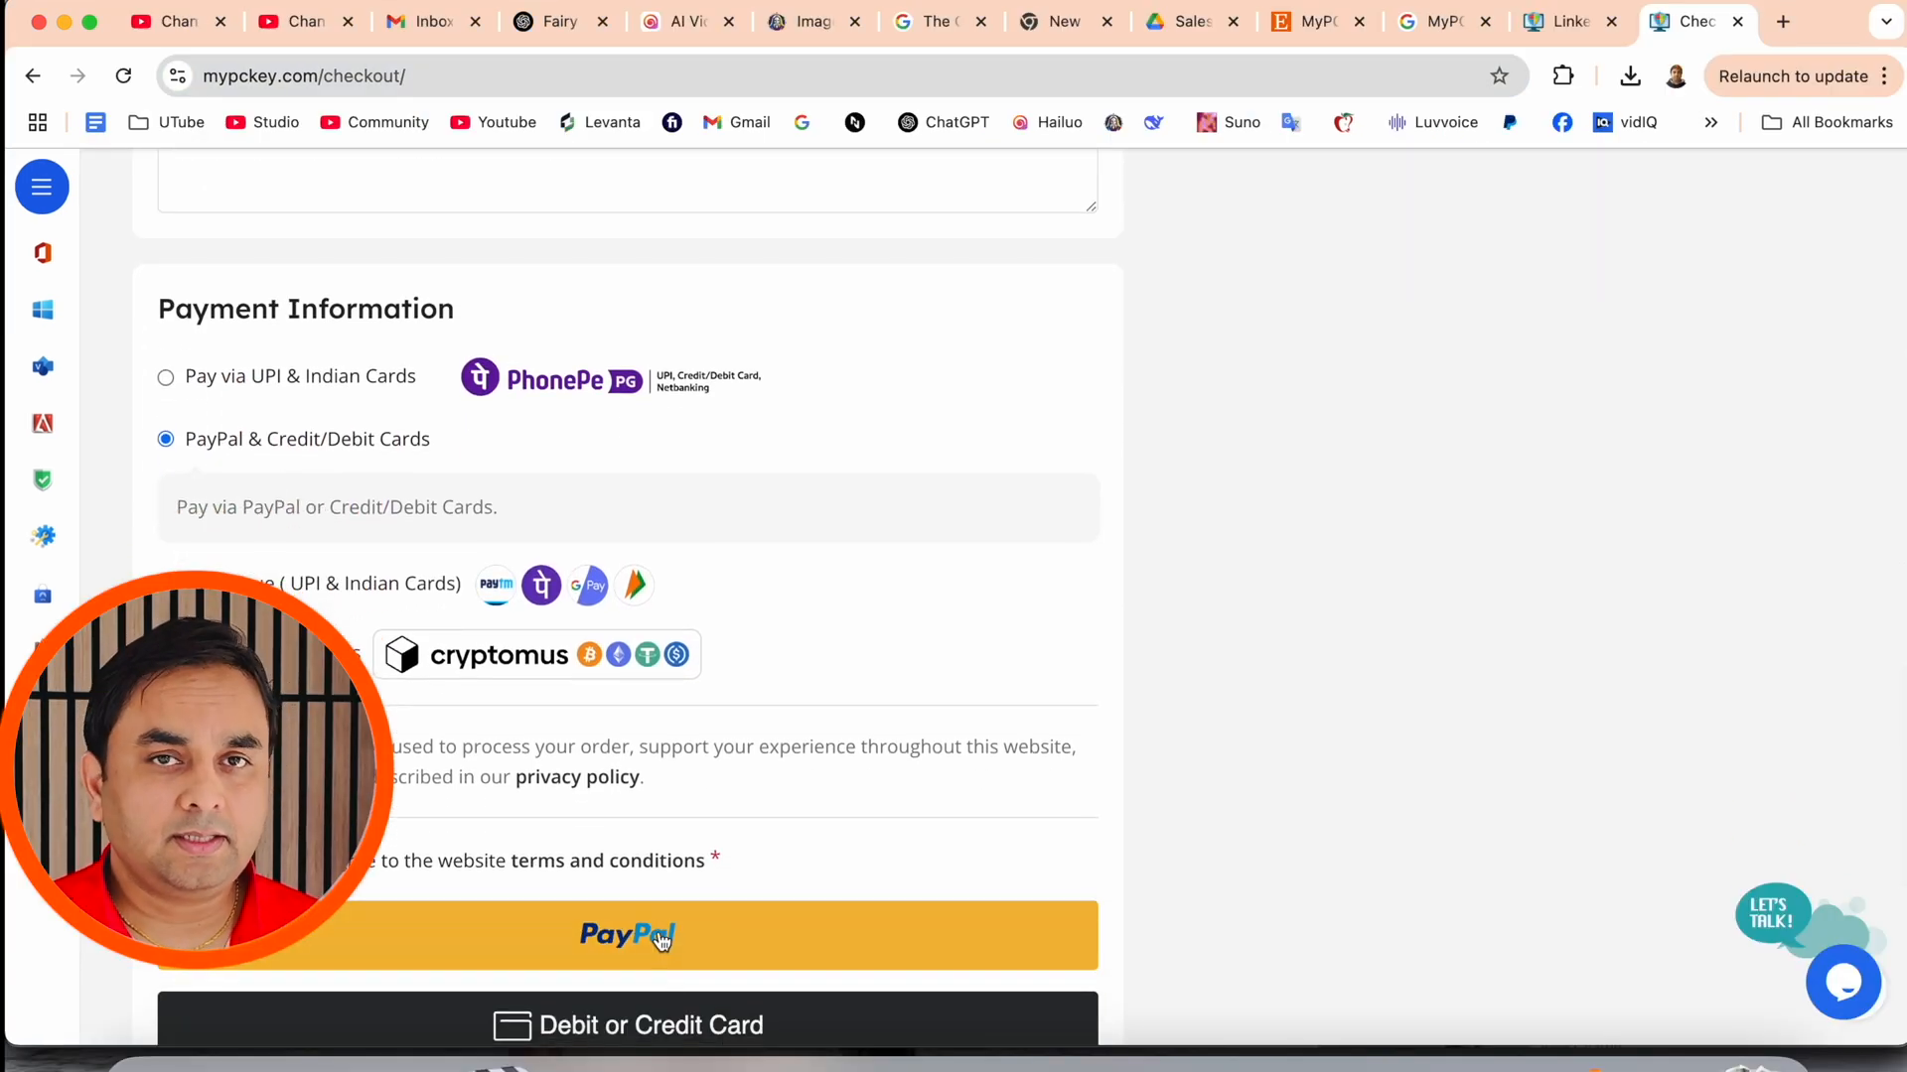
pyautogui.click(626, 936)
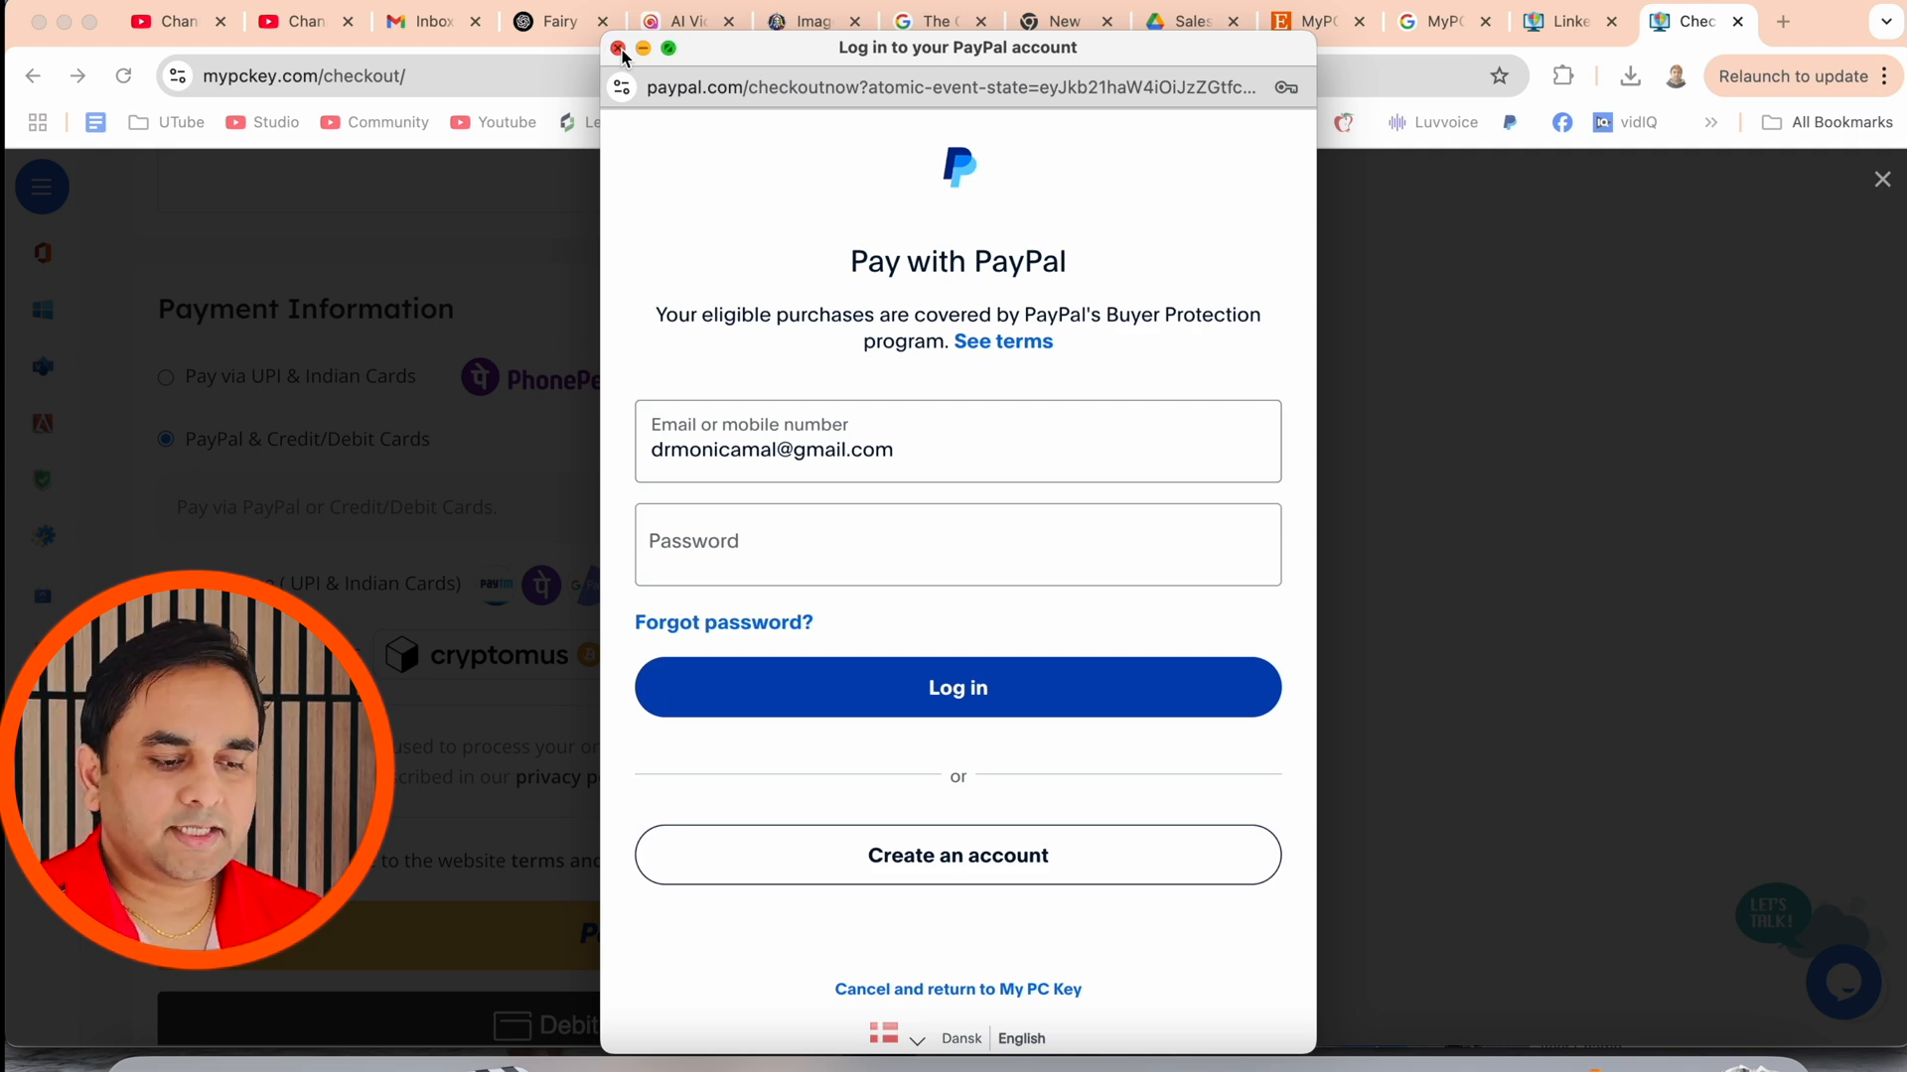
pyautogui.click(620, 48)
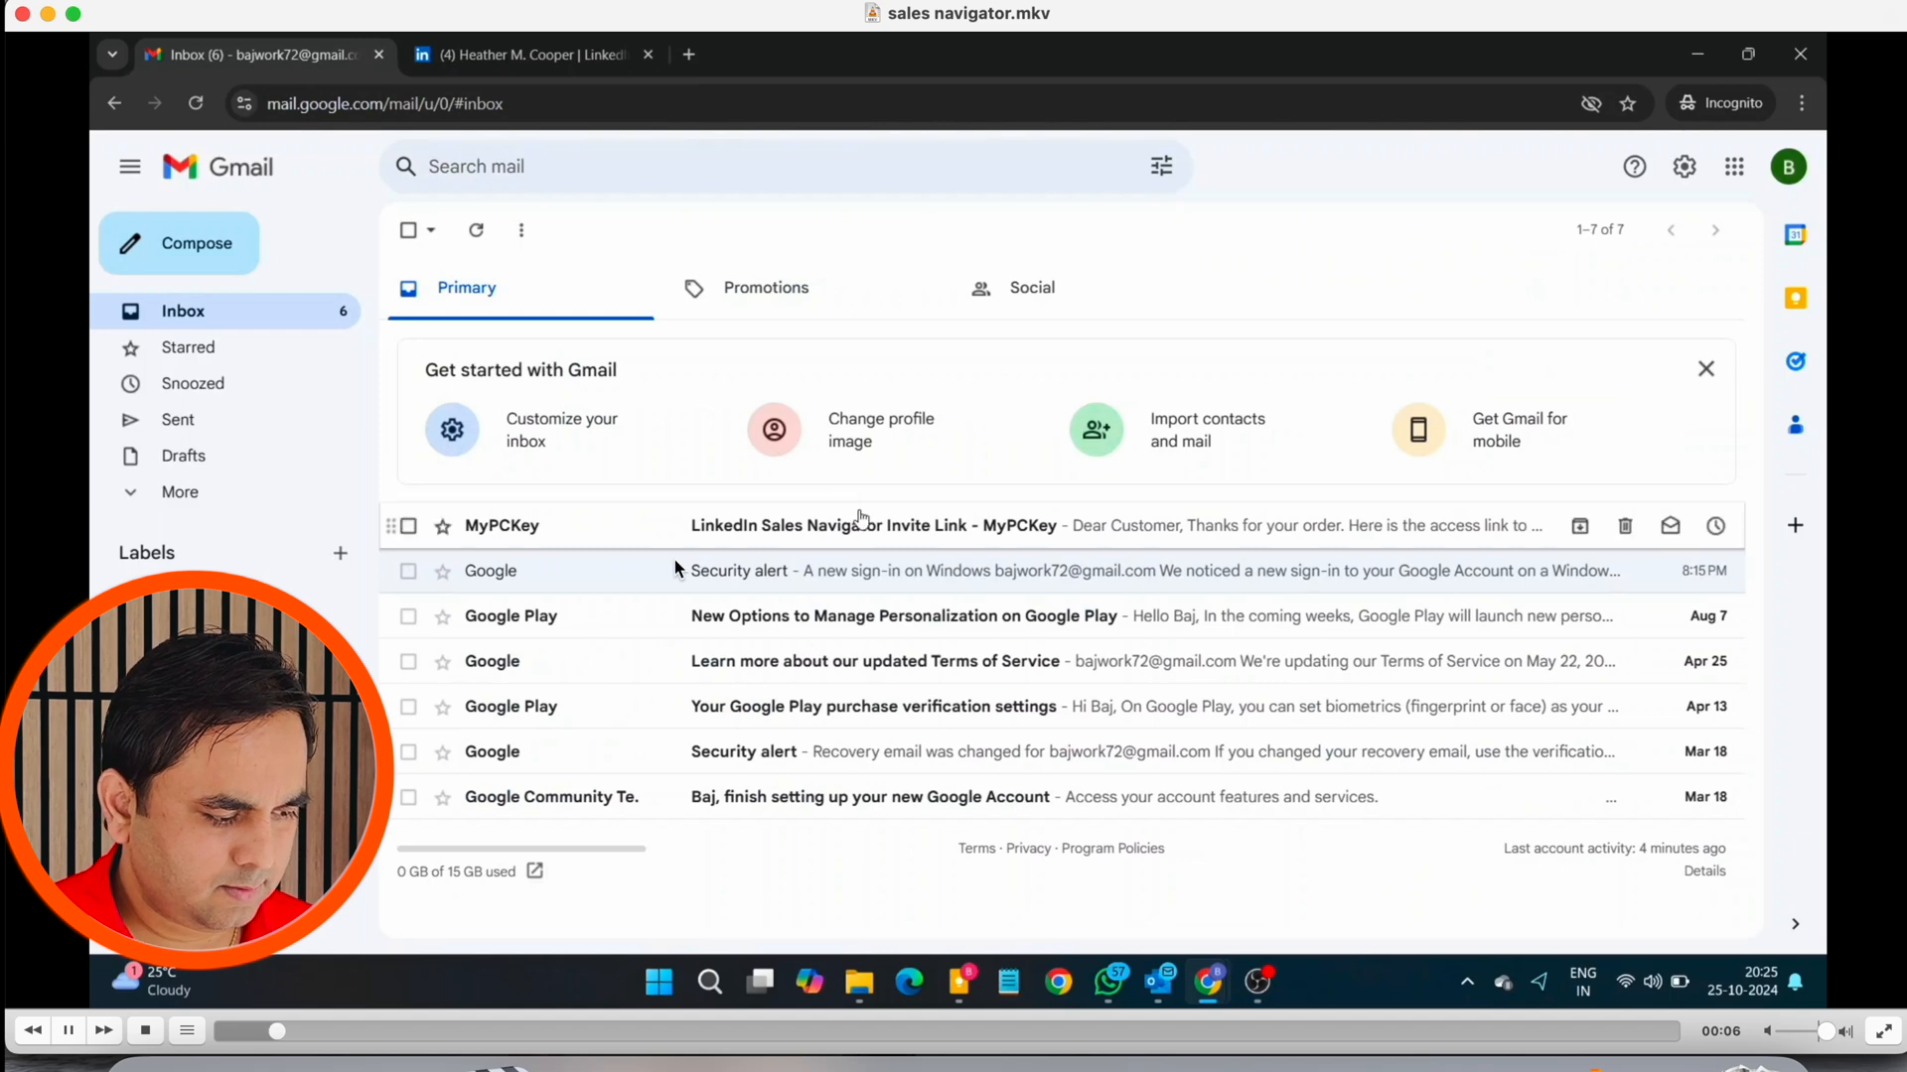
# - Read MyPCKey's invite email in Gmail, then return to the LinkedIn account
pyautogui.click(870, 524)
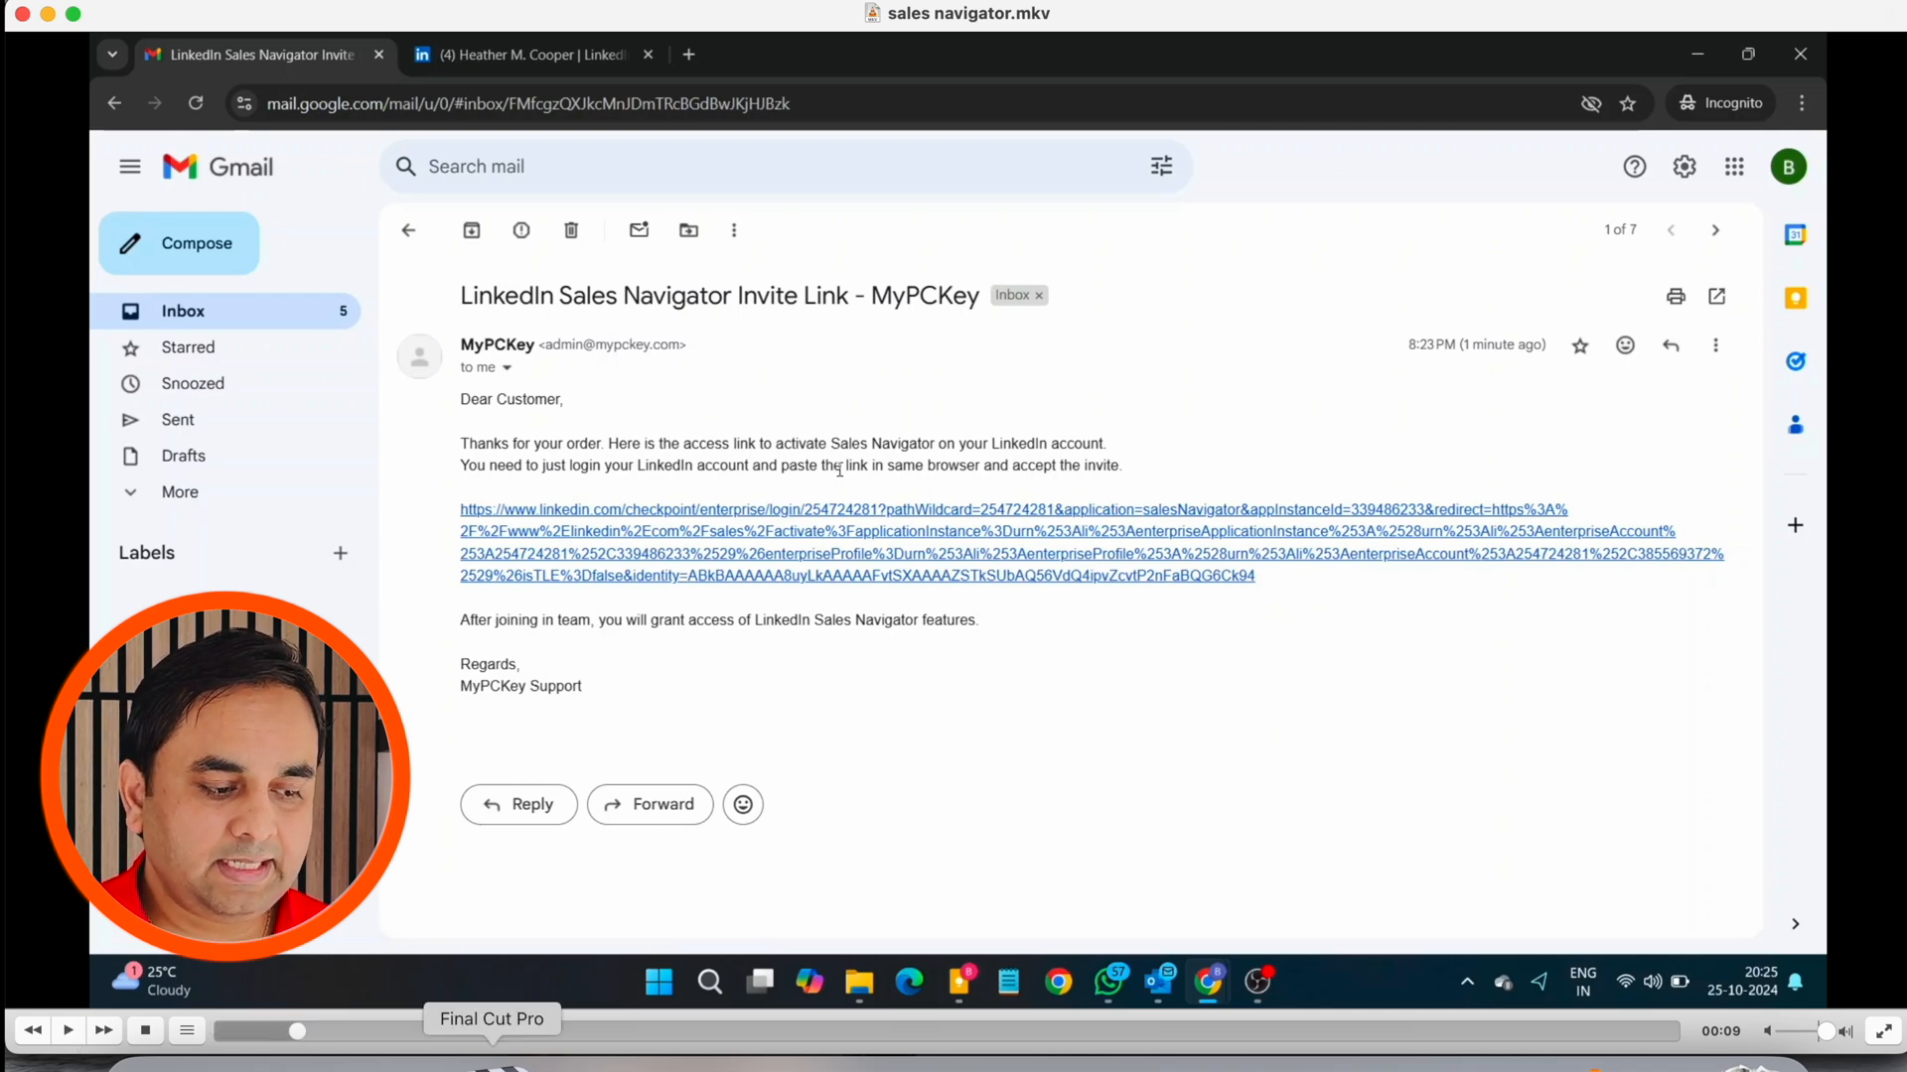
pyautogui.click(522, 54)
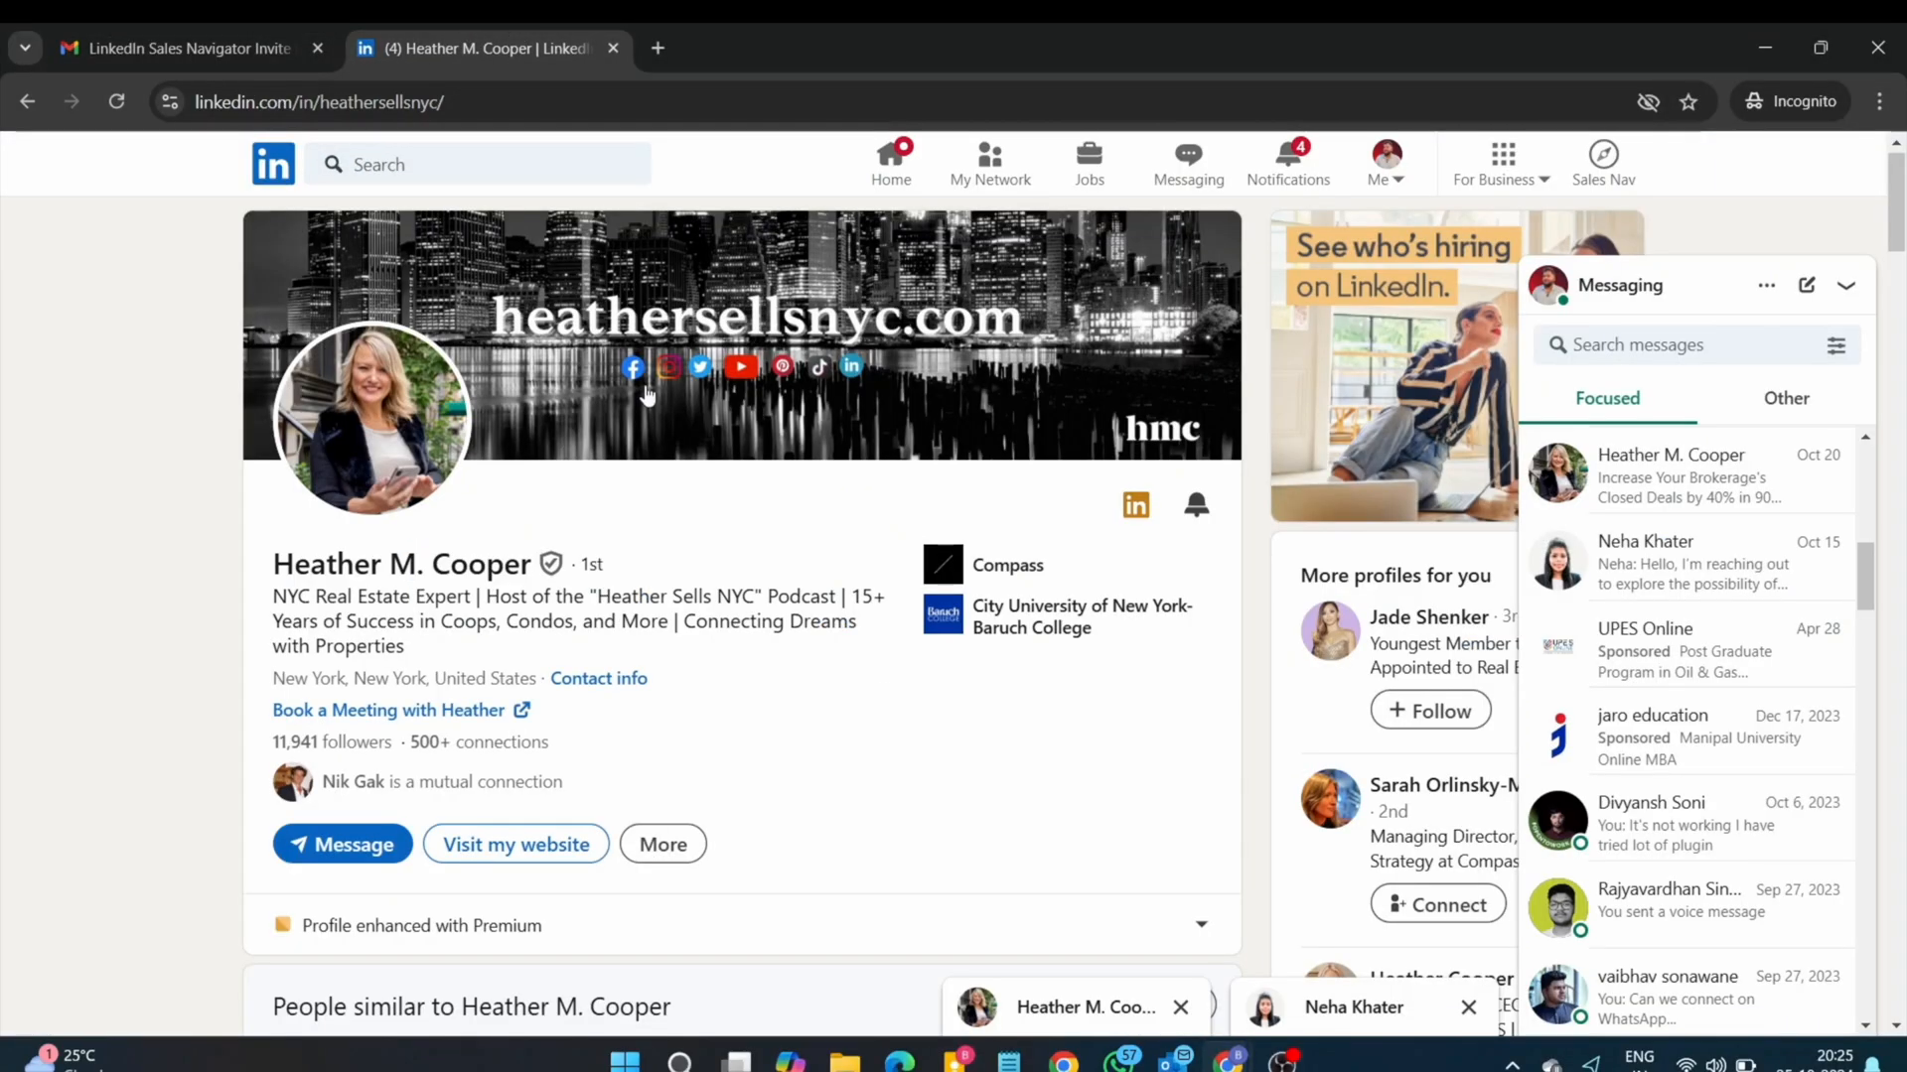
# - Follow the invite link and Accept & Continue to join the Sales Navigator team license
pyautogui.click(183, 48)
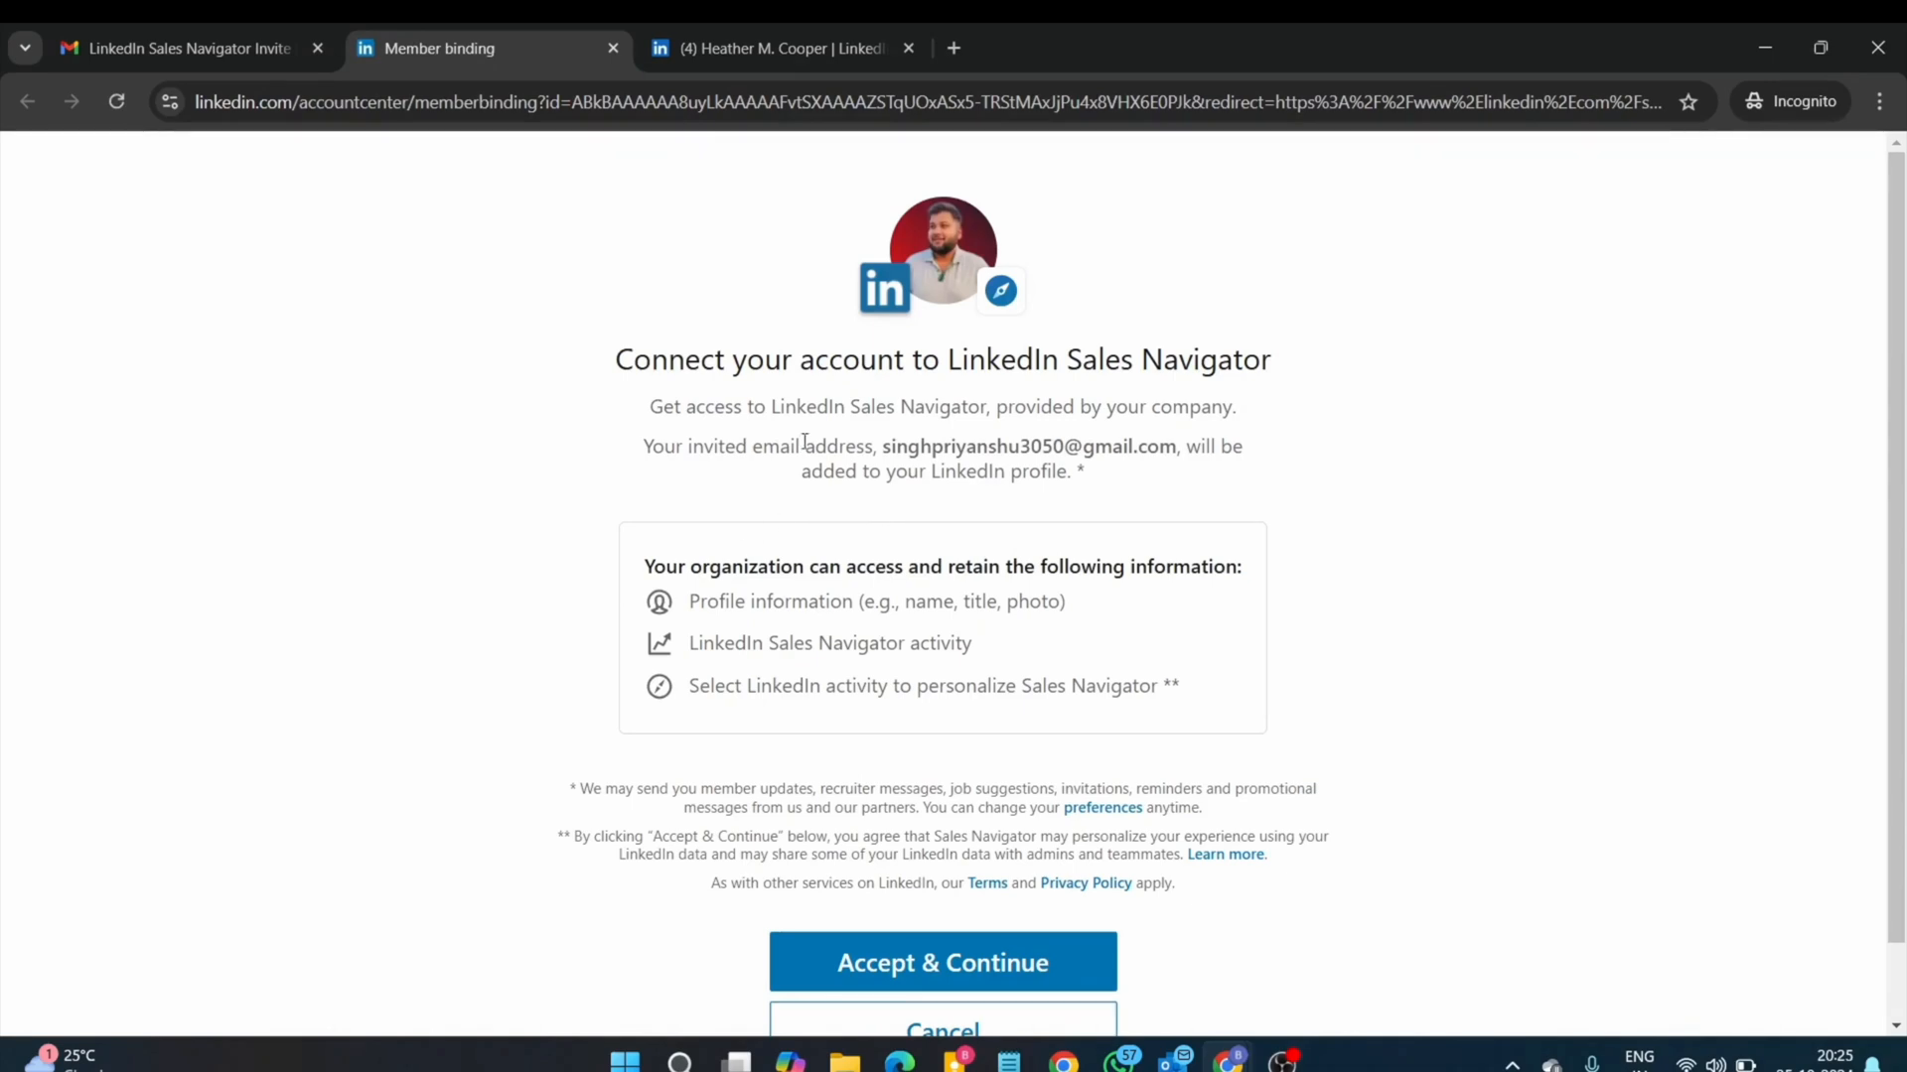
pyautogui.moveTo(1103, 639)
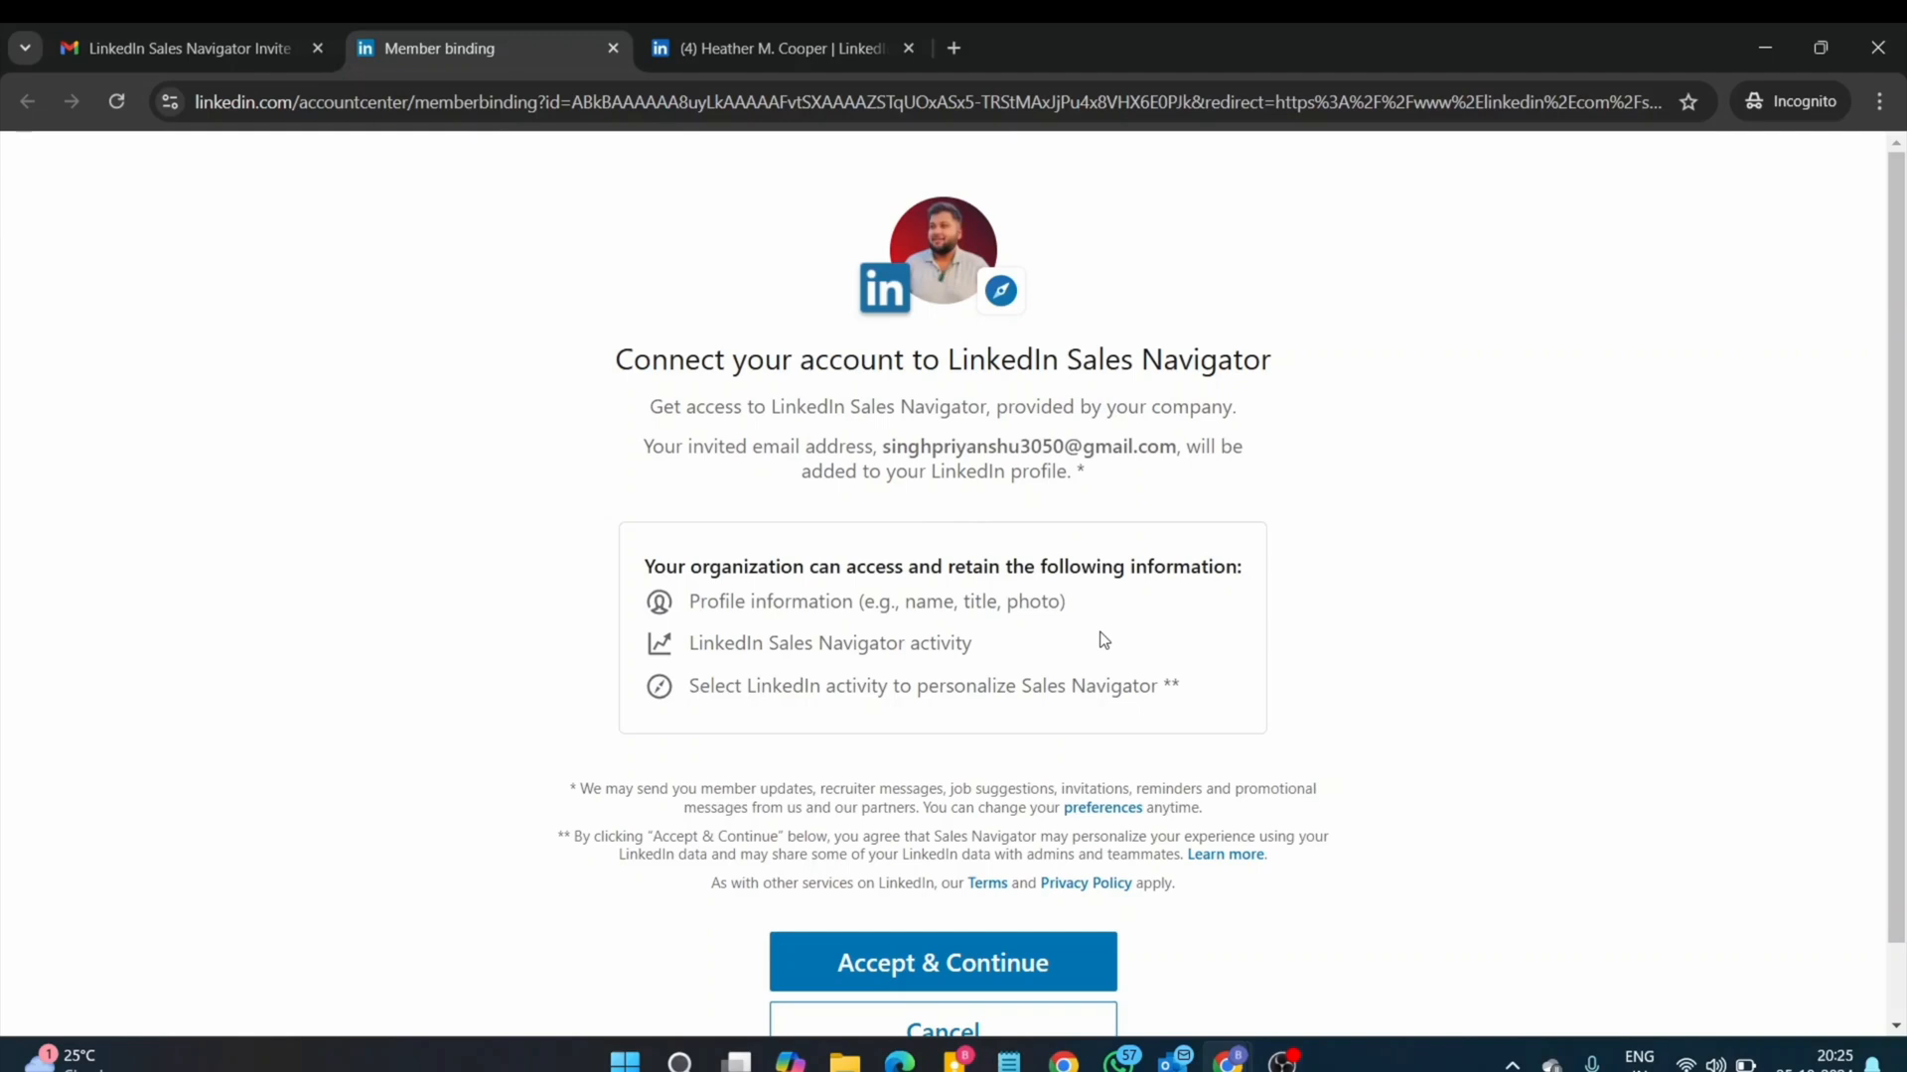
pyautogui.scroll(-3)
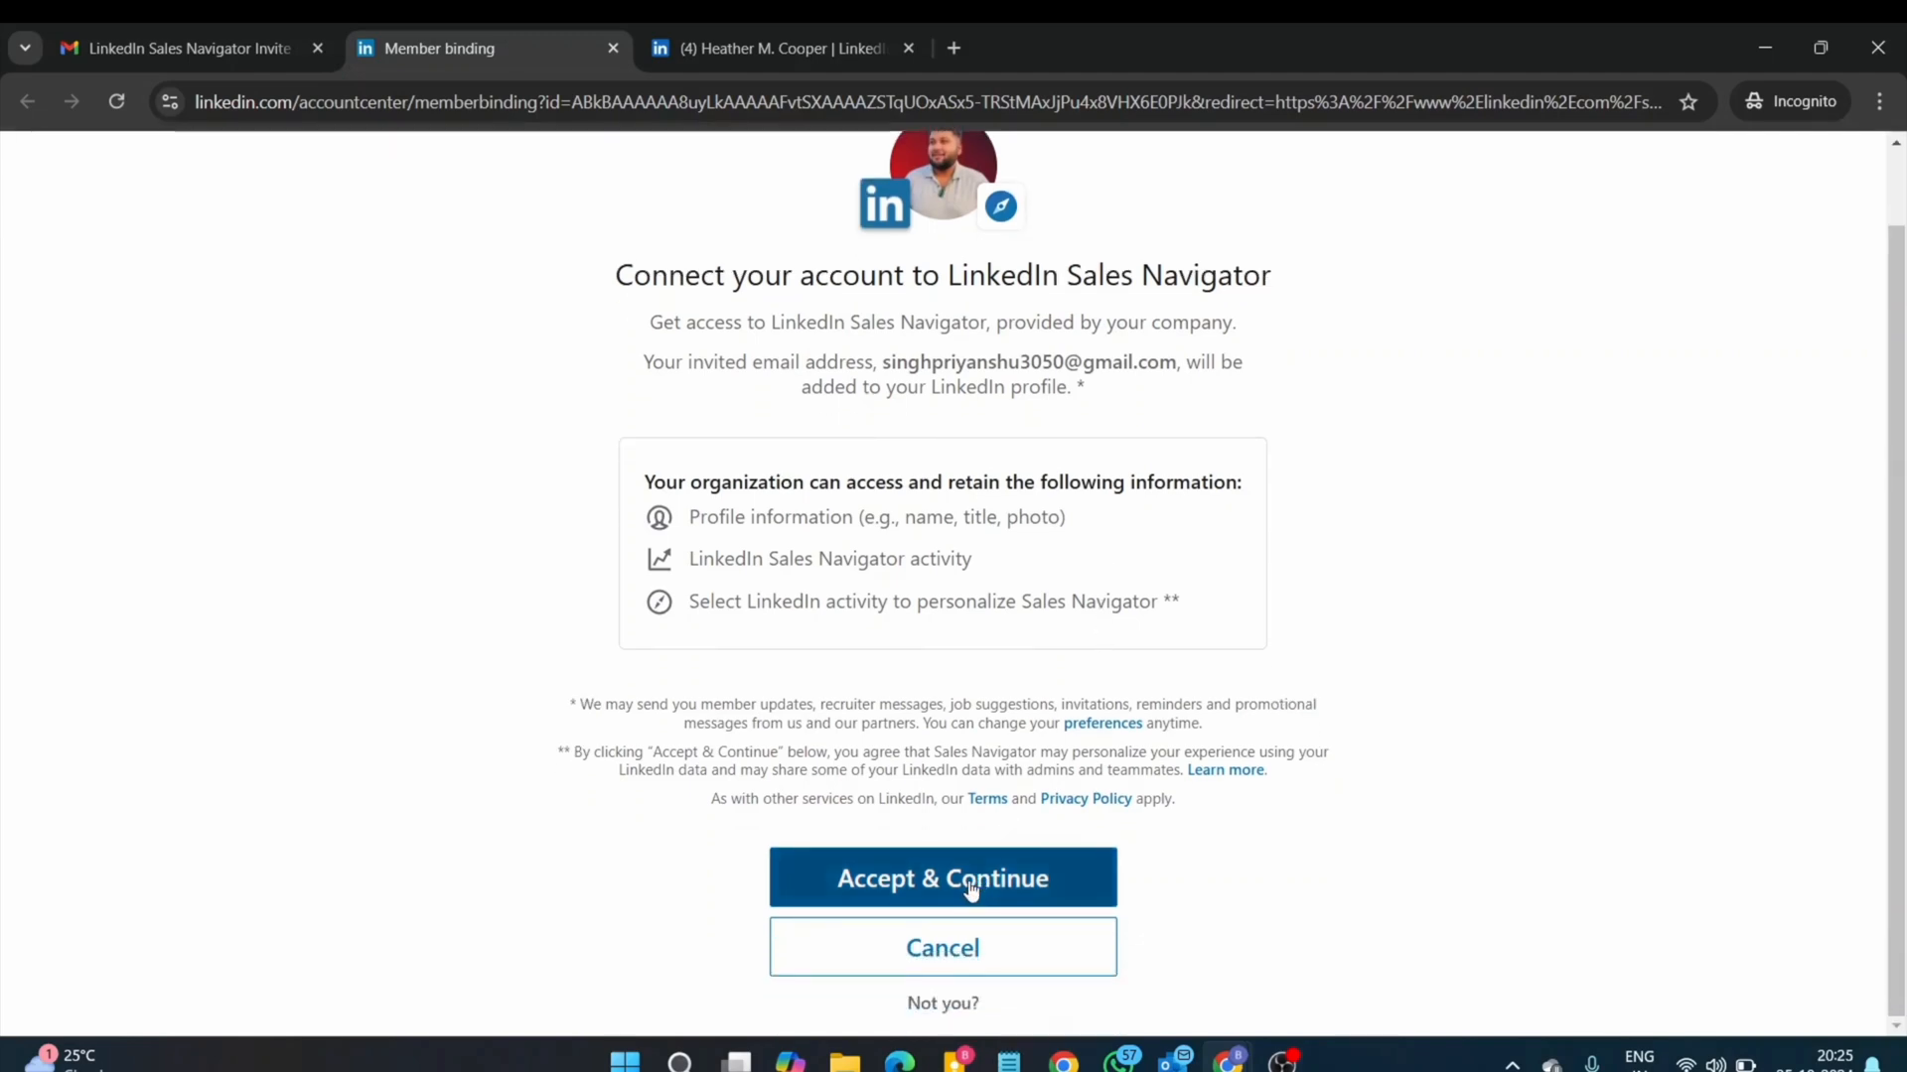
pyautogui.click(941, 876)
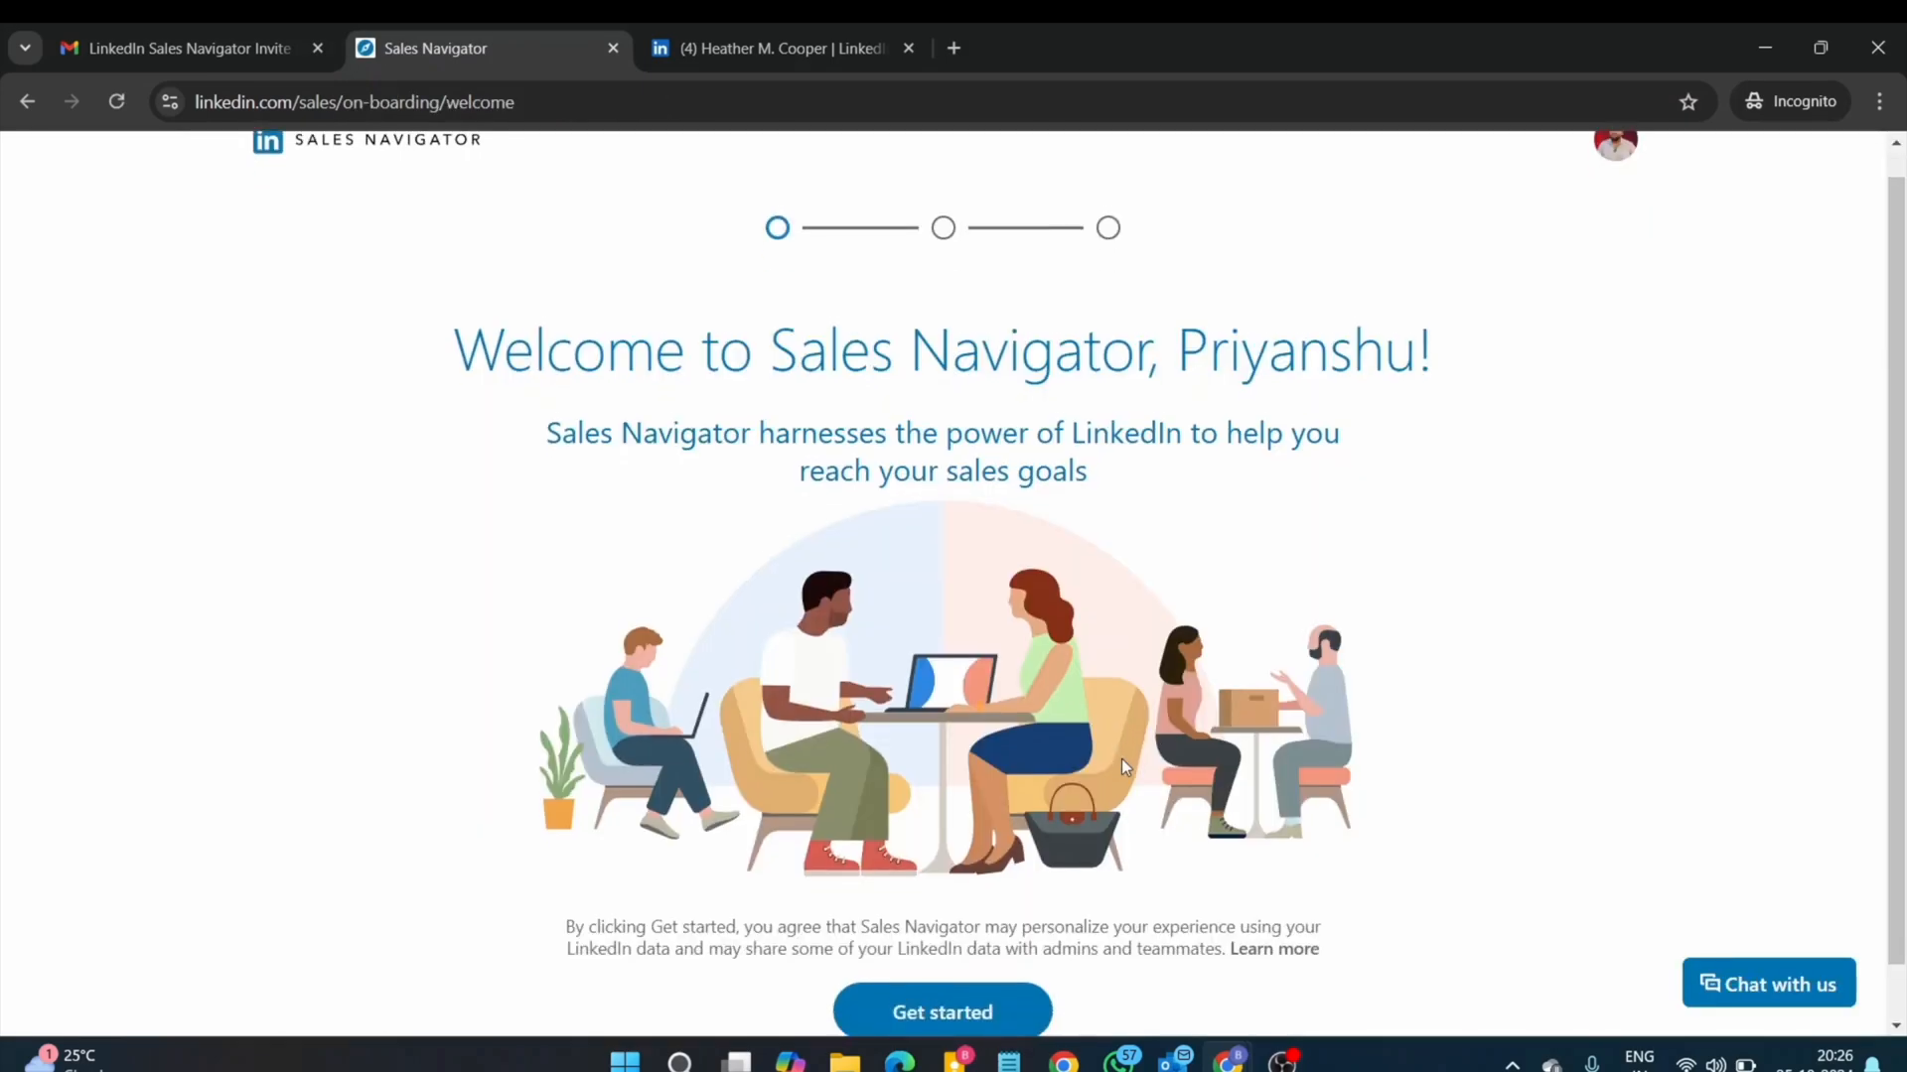
# - Get started, view suggested lead results, then switch to Account search
pyautogui.click(942, 1011)
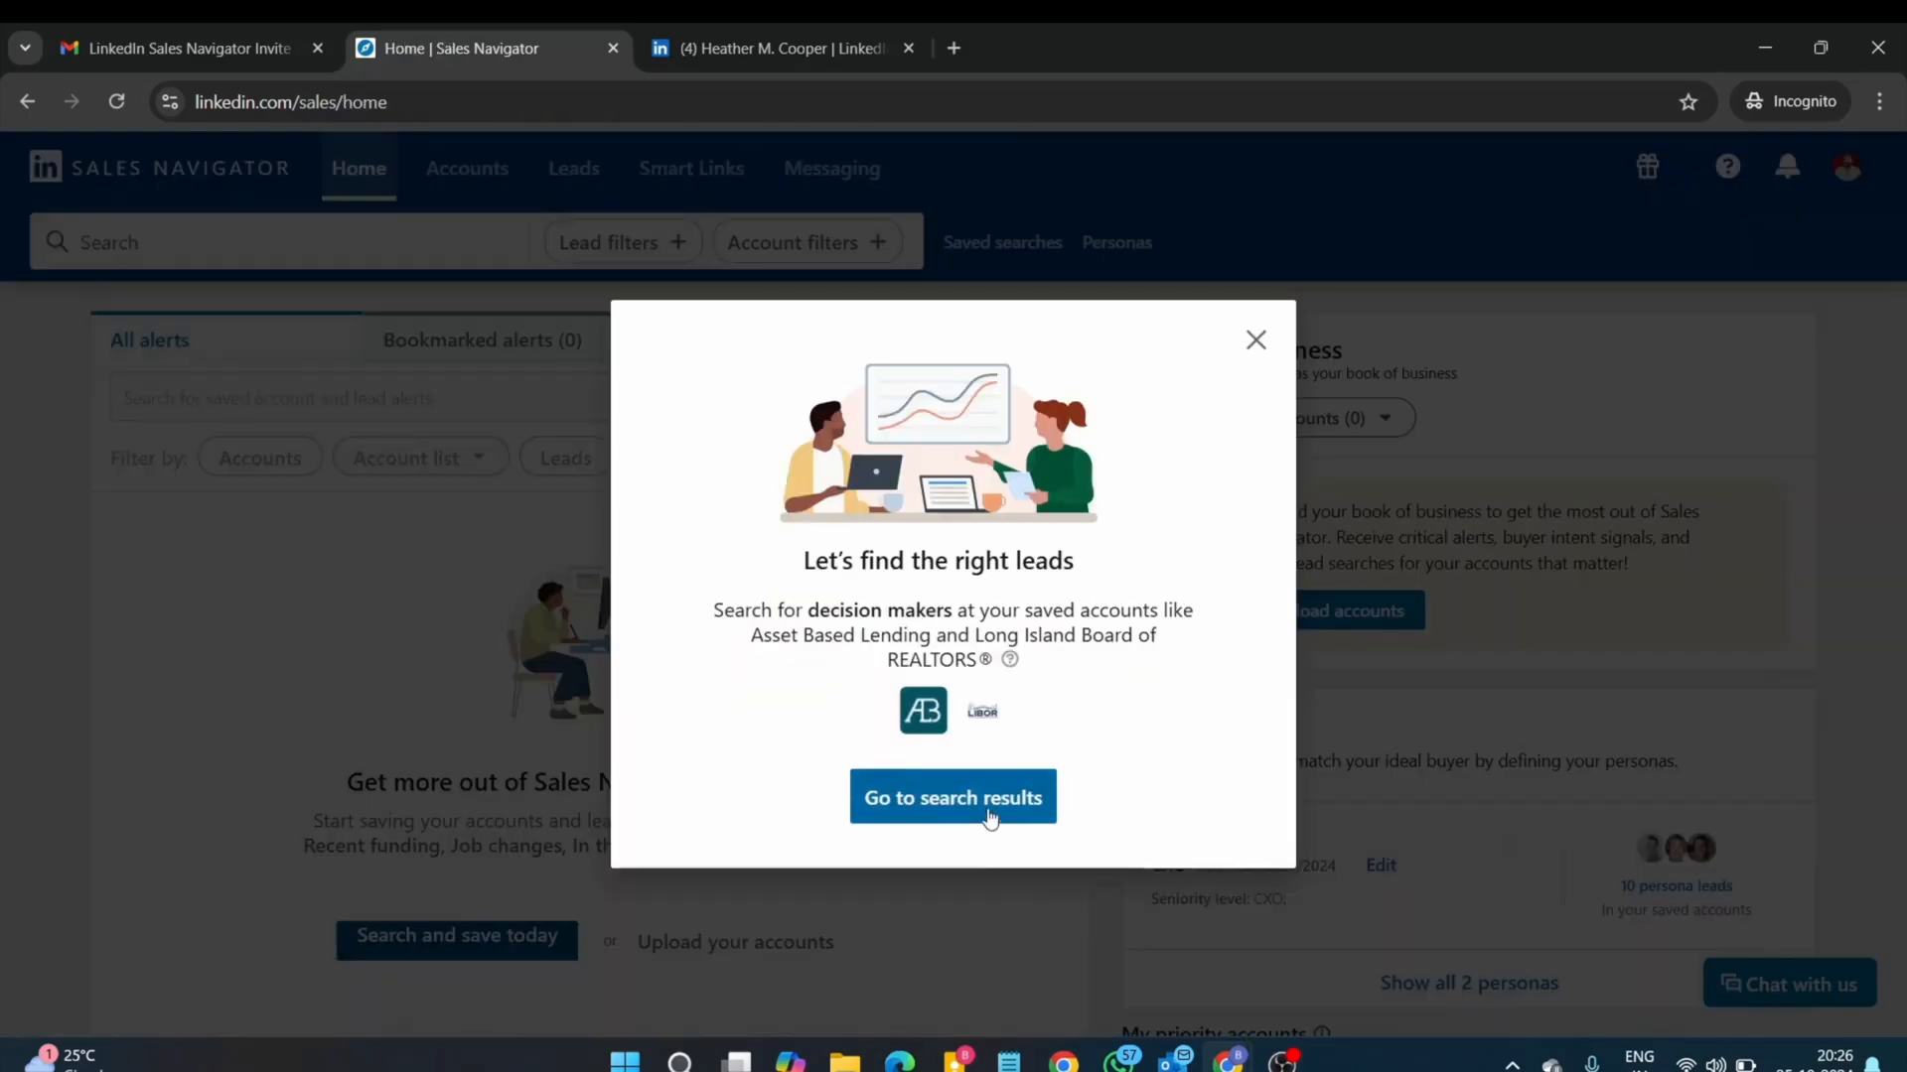
pyautogui.click(952, 798)
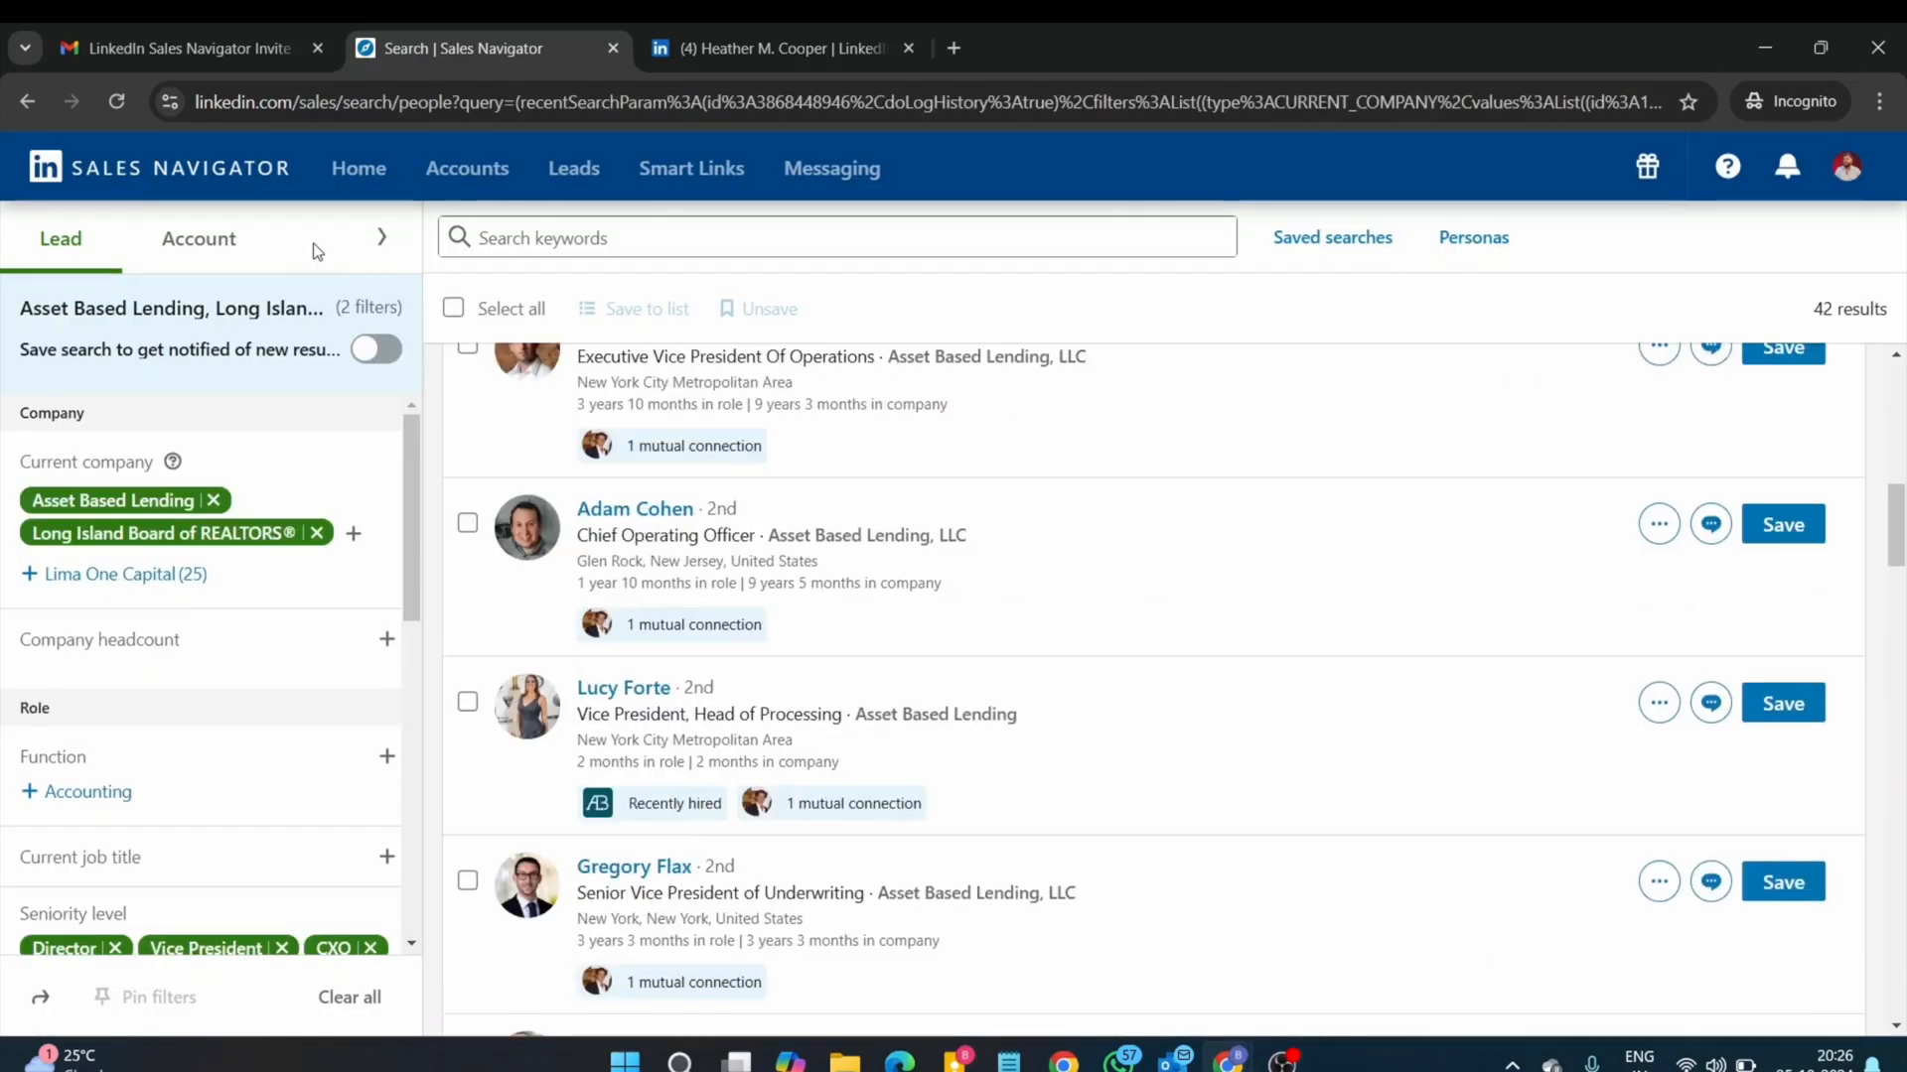
pyautogui.click(199, 239)
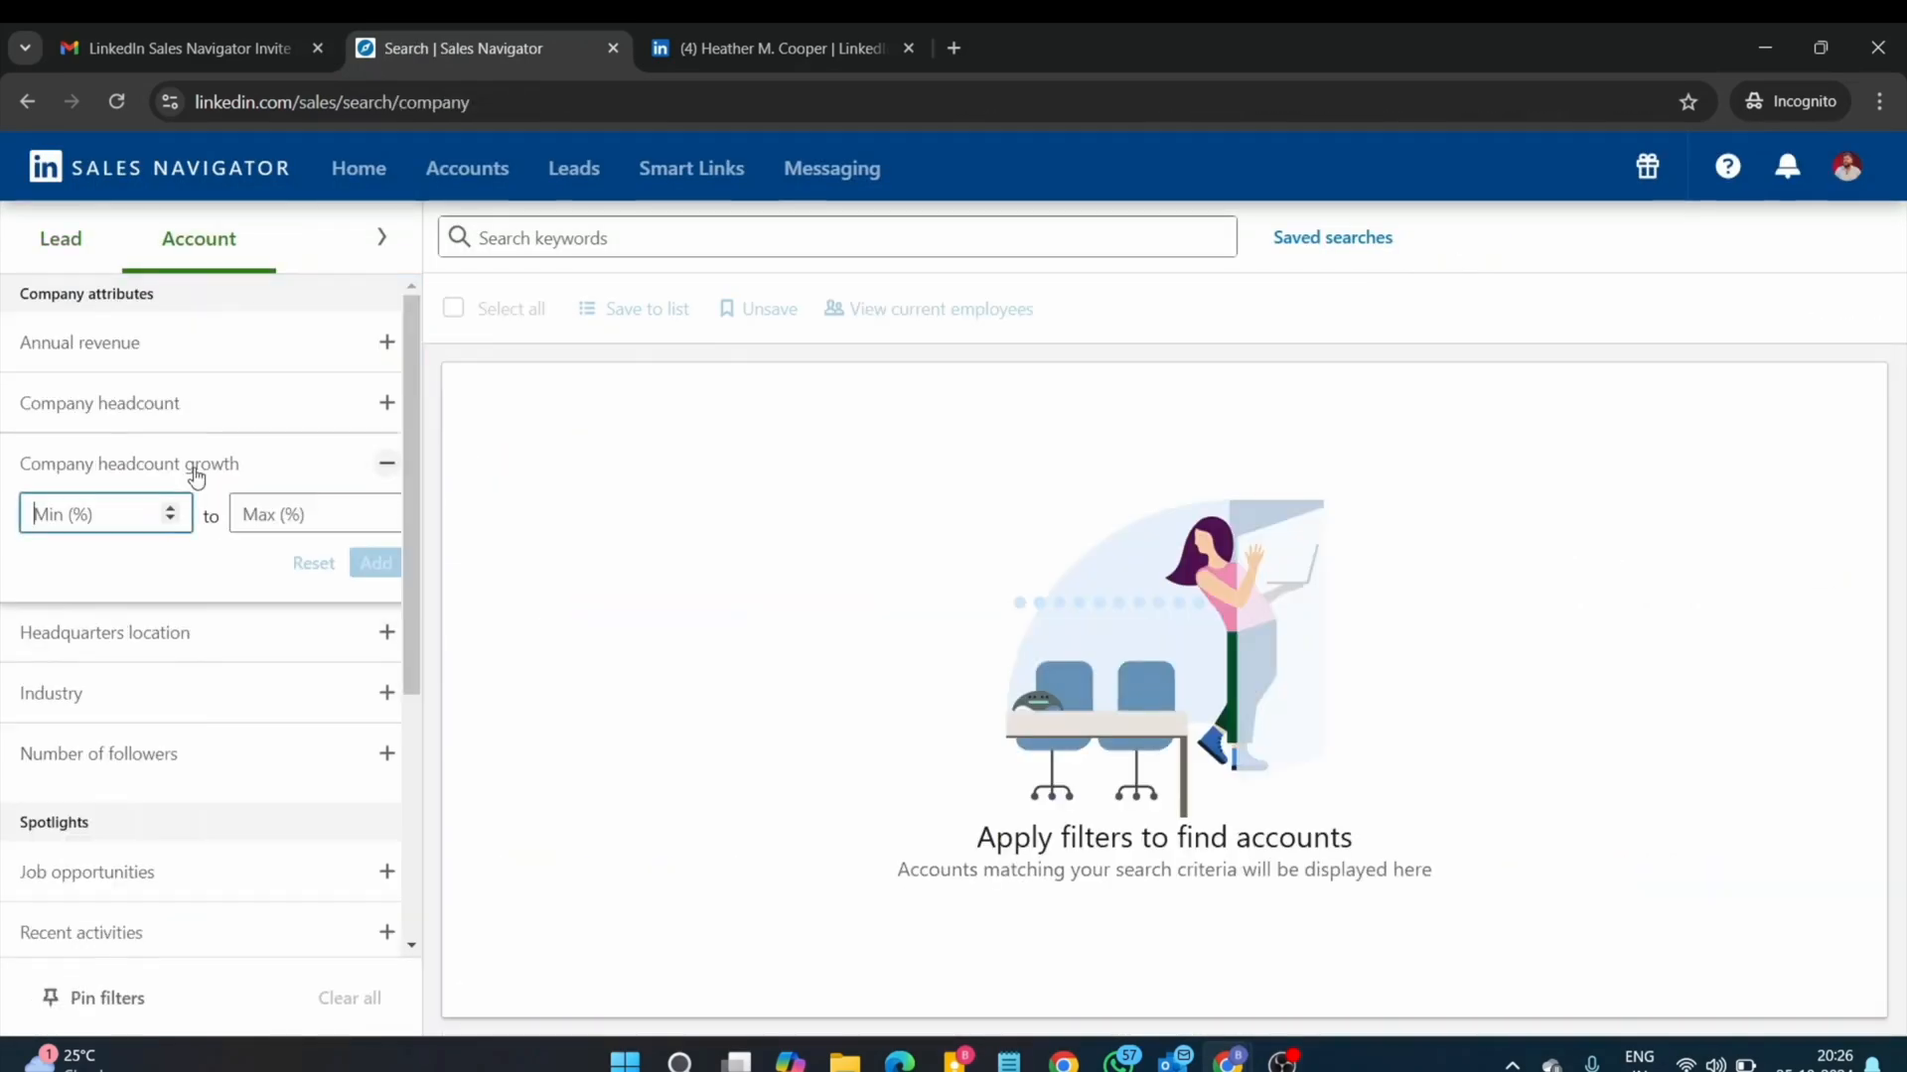